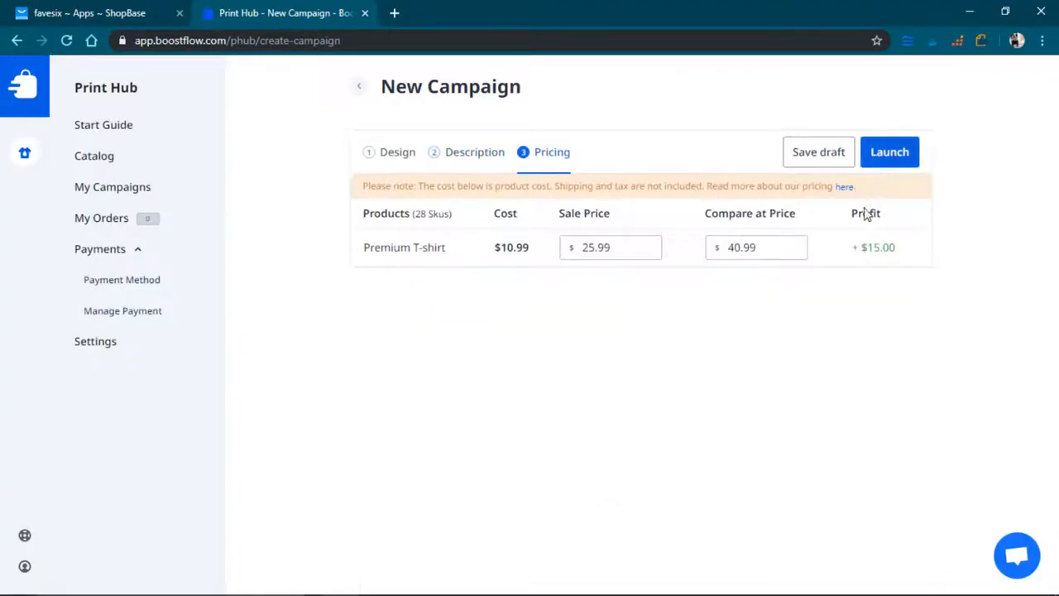
{"action": "mouse_move", "coordinate": [718, 271]}
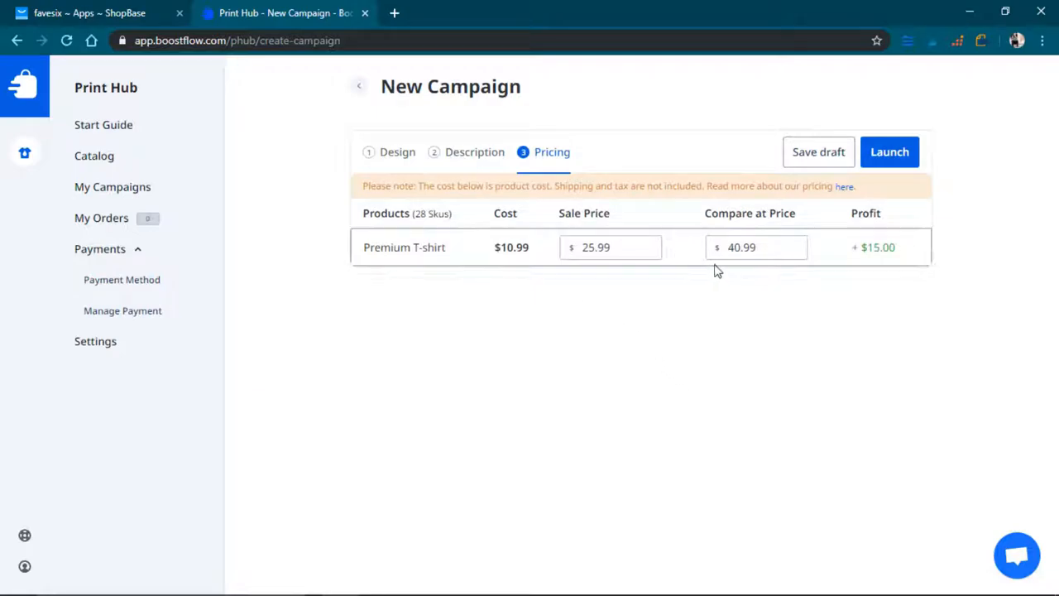
- Launch the Bonus t-shirt campaign from the Pricing step and open the campaign list
{"action": "left_click", "coordinate": [611, 247]}
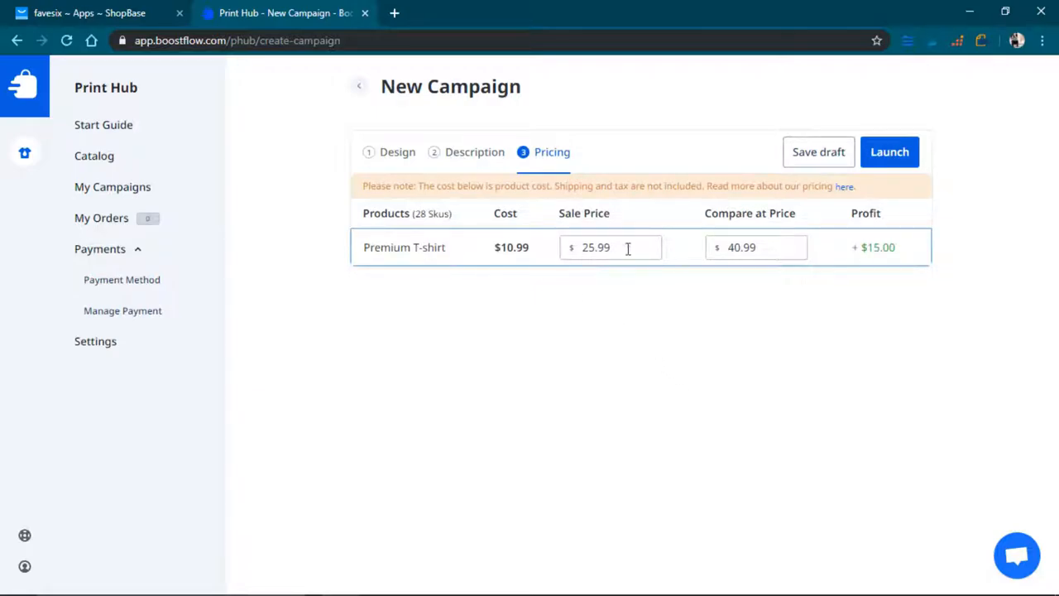
{"action": "mouse_move", "coordinate": [899, 270]}
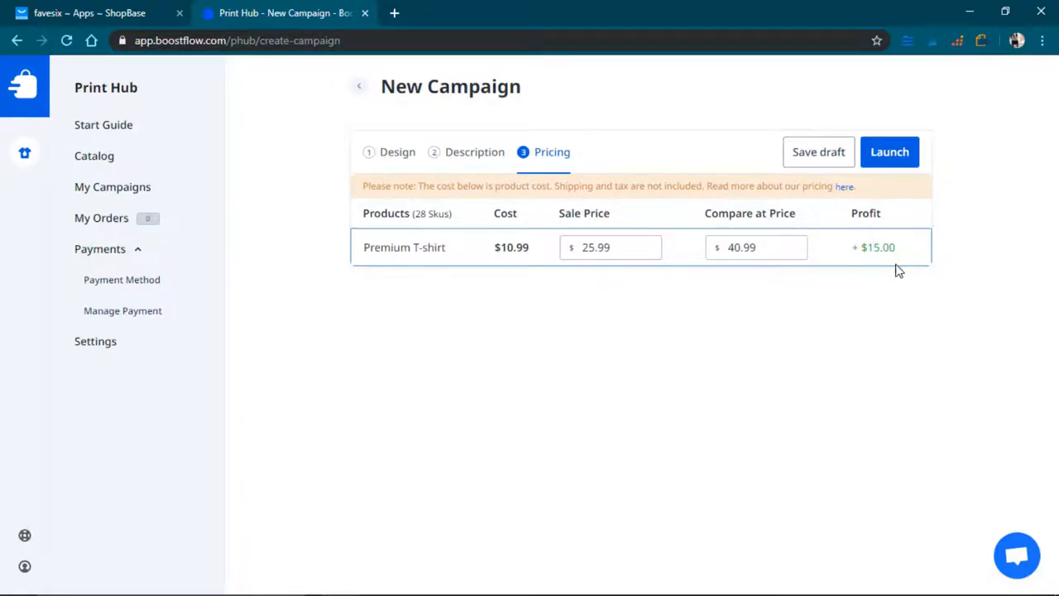
{"action": "left_click", "coordinate": [610, 246]}
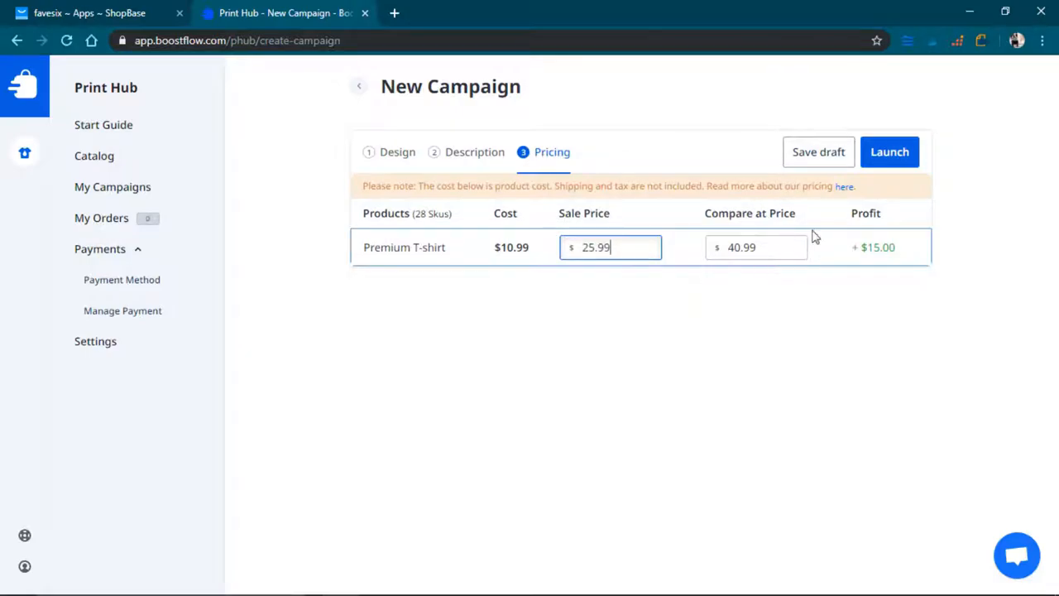
{"action": "mouse_move", "coordinate": [633, 243]}
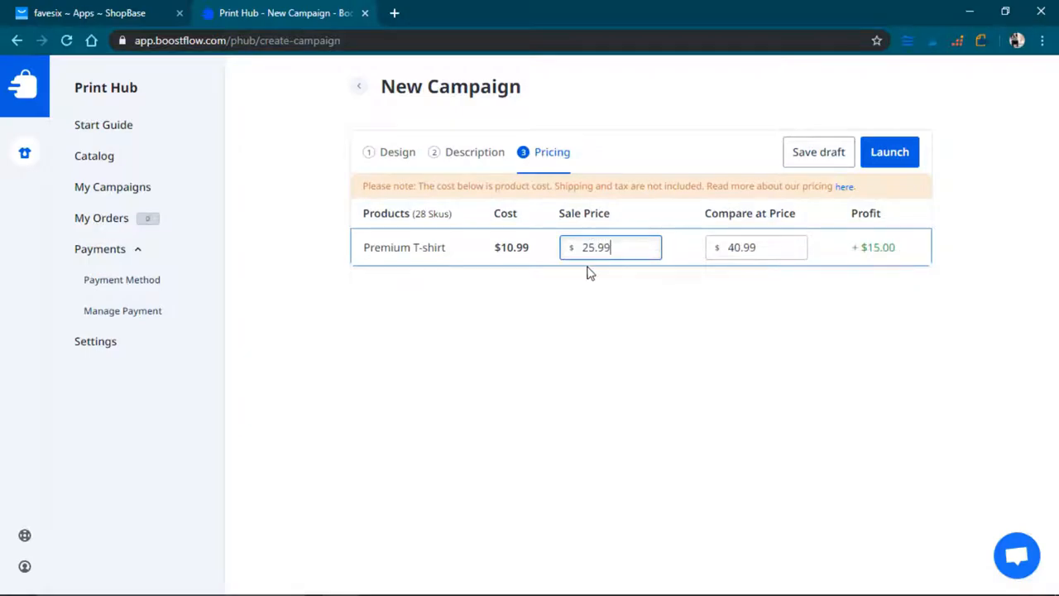
{"action": "mouse_move", "coordinate": [583, 270]}
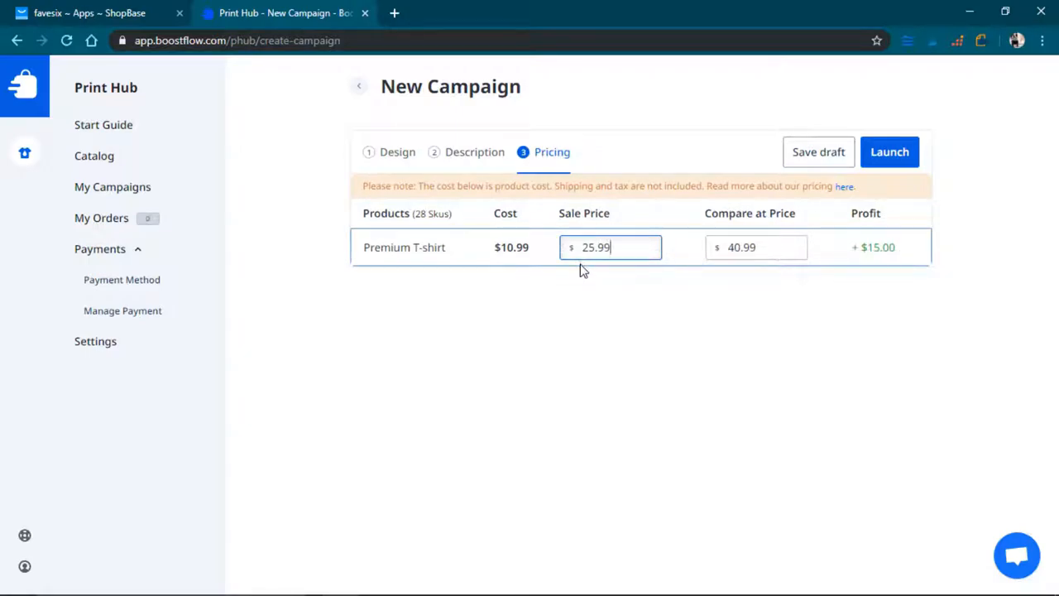
{"action": "mouse_move", "coordinate": [714, 267]}
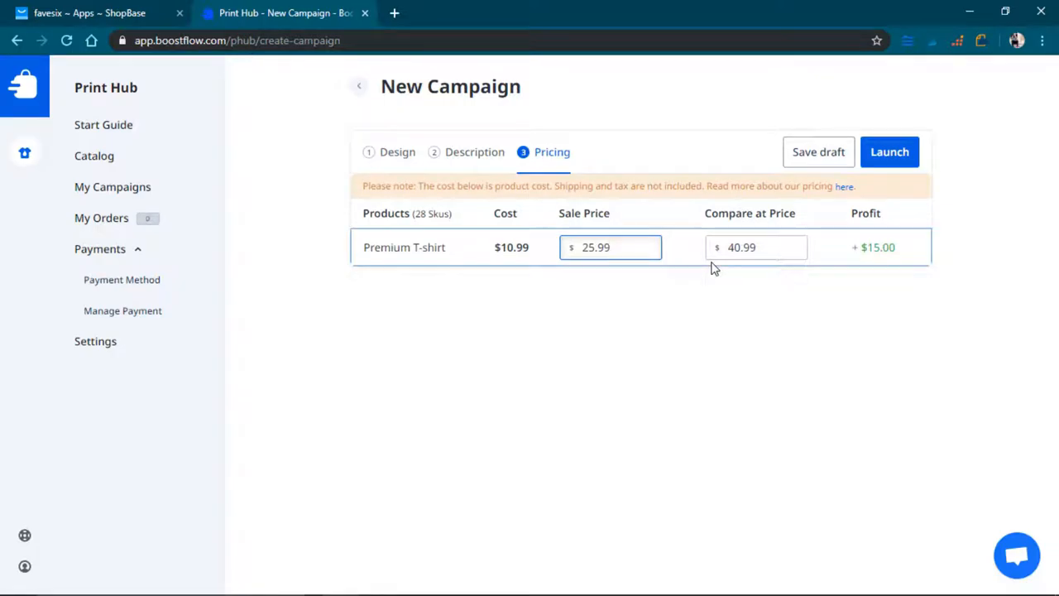
{"action": "left_click", "coordinate": [889, 152]}
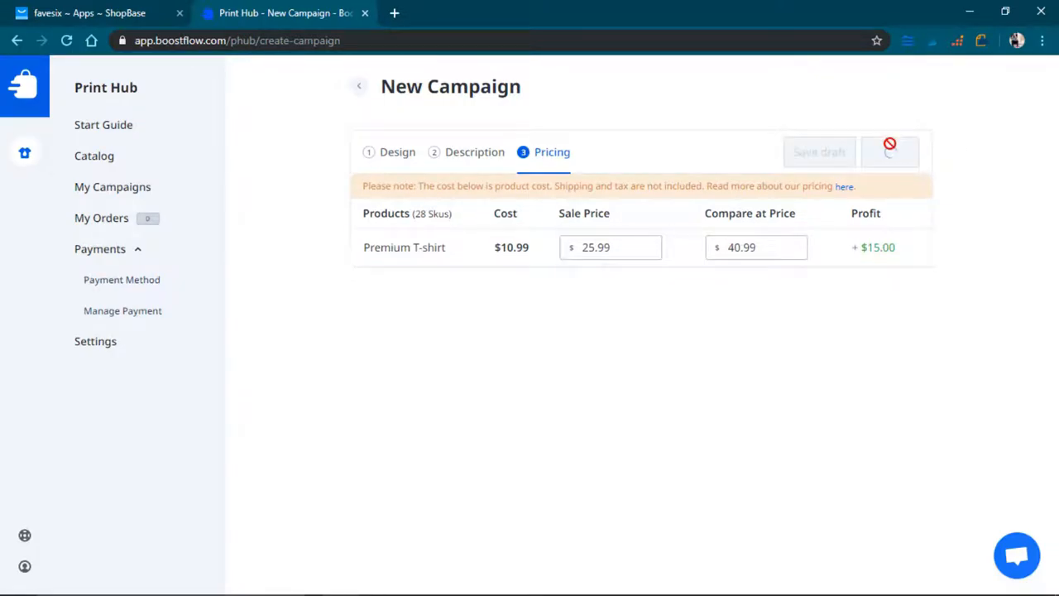
{"action": "left_click", "coordinate": [890, 152]}
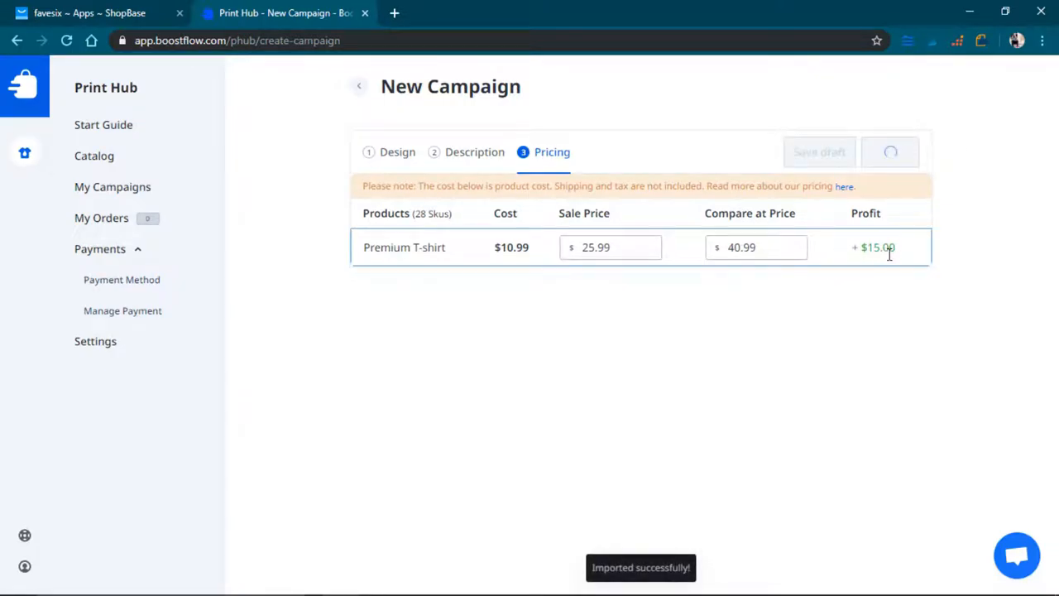
{"action": "left_click", "coordinate": [113, 186]}
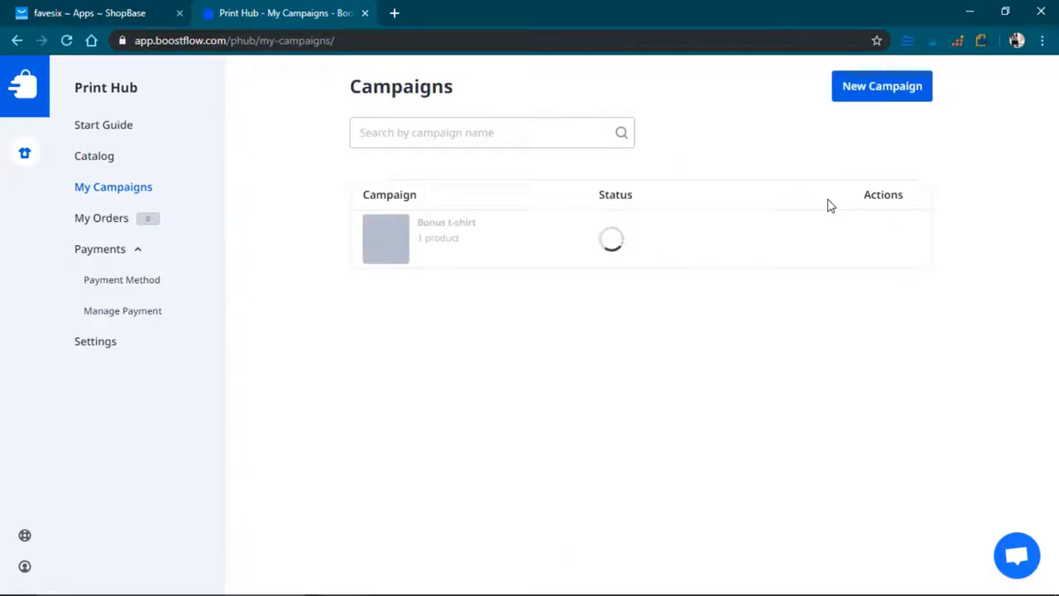
{"action": "mouse_move", "coordinate": [851, 213]}
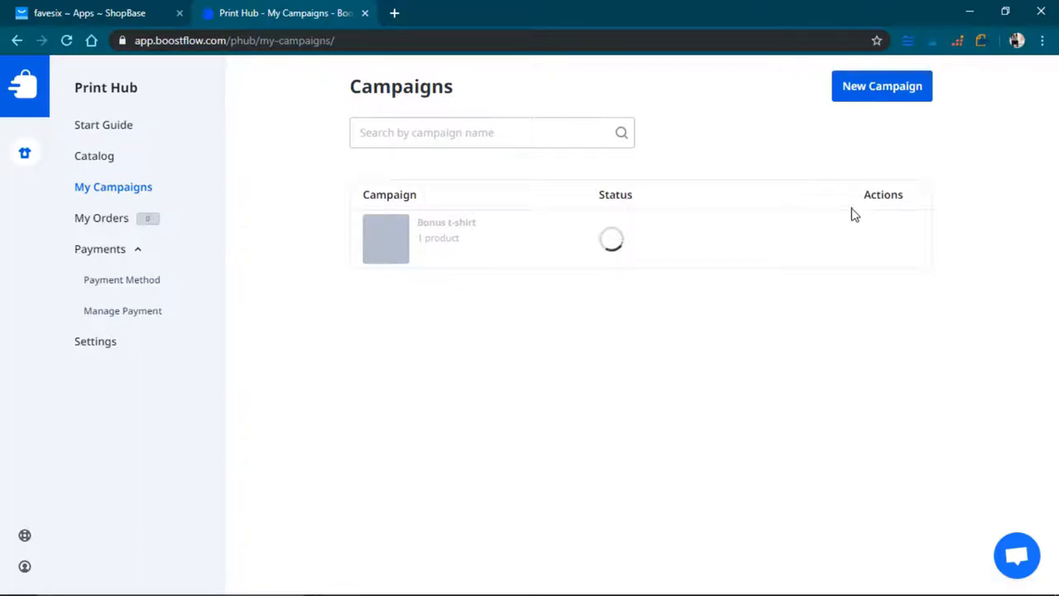
{"action": "mouse_move", "coordinate": [556, 229]}
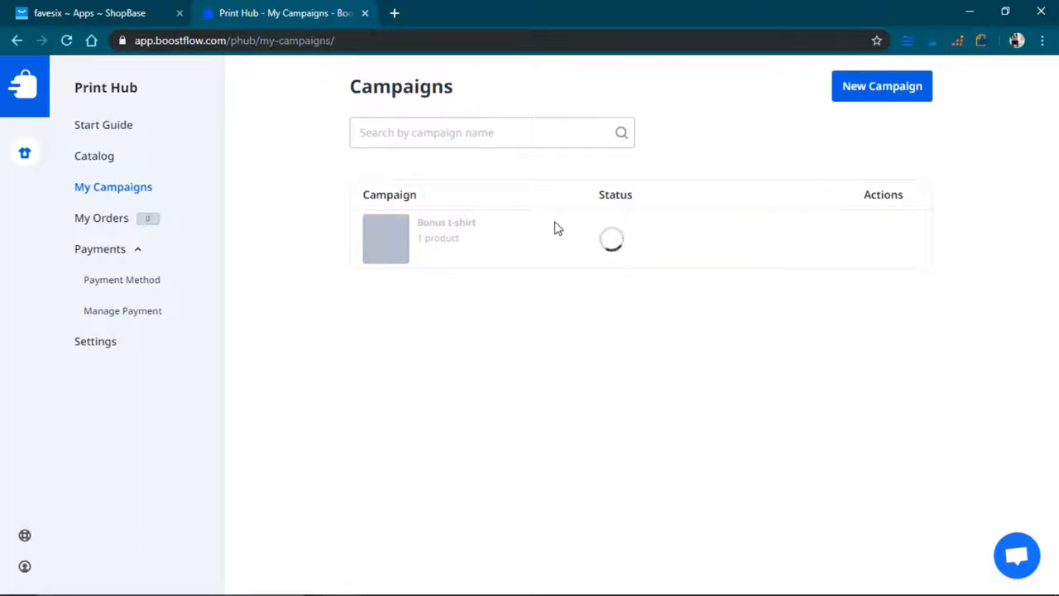
{"action": "mouse_move", "coordinate": [566, 247]}
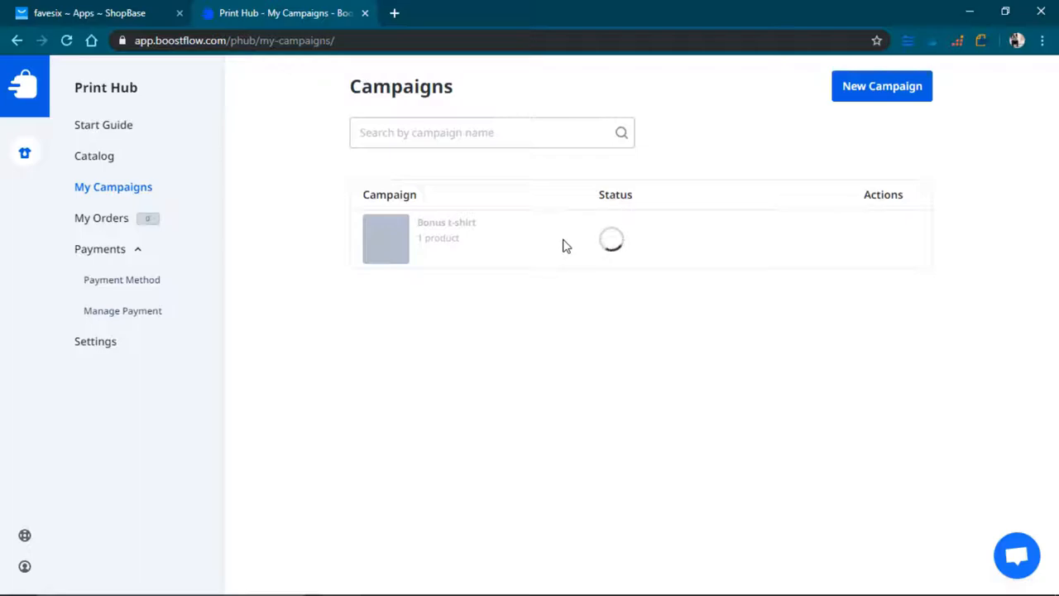
{"action": "mouse_move", "coordinate": [596, 236]}
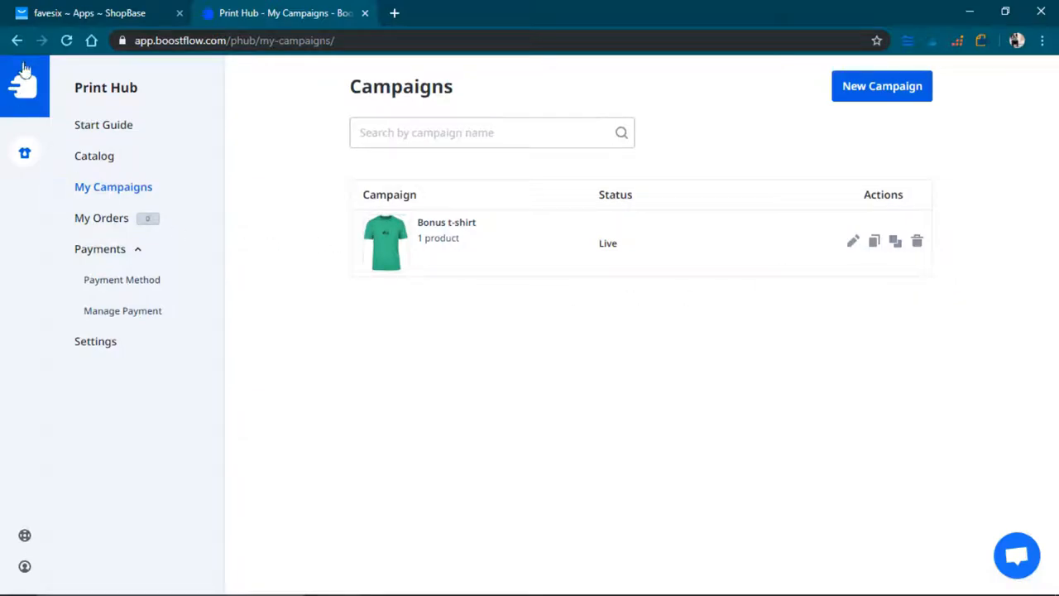
- Return to the favesix admin and list products, showing Bonus t-shirt from Print Hub
{"action": "left_click", "coordinate": [90, 13]}
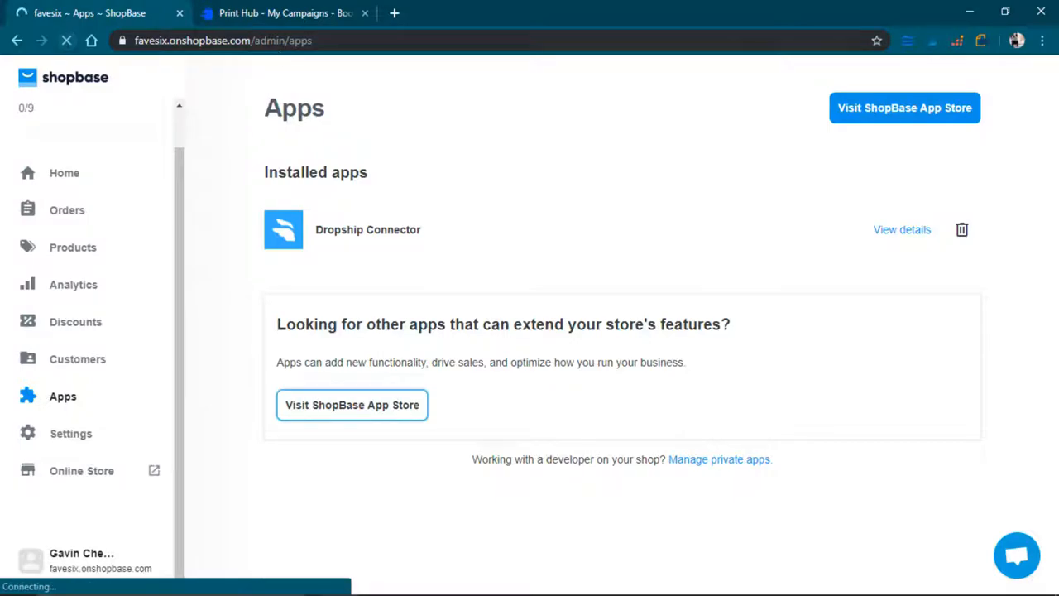
{"action": "mouse_move", "coordinate": [275, 64]}
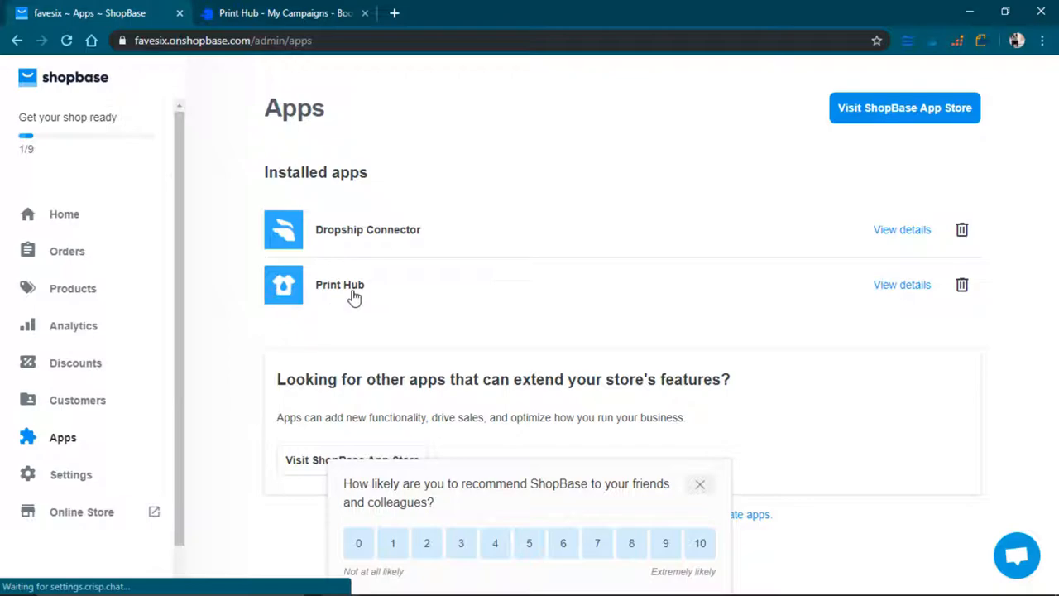
{"action": "mouse_move", "coordinate": [73, 288]}
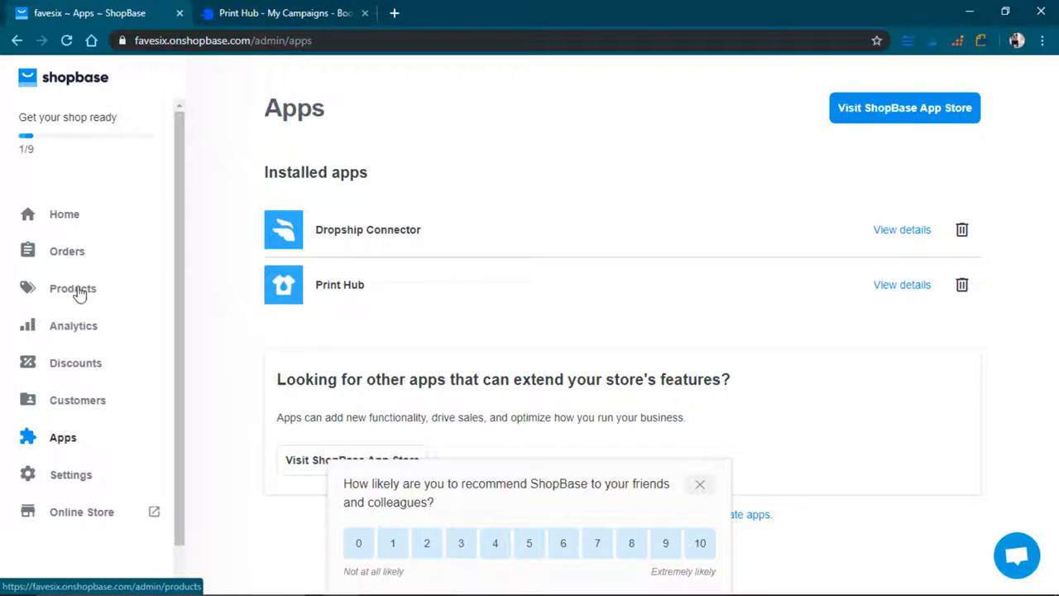
{"action": "left_click", "coordinate": [73, 288]}
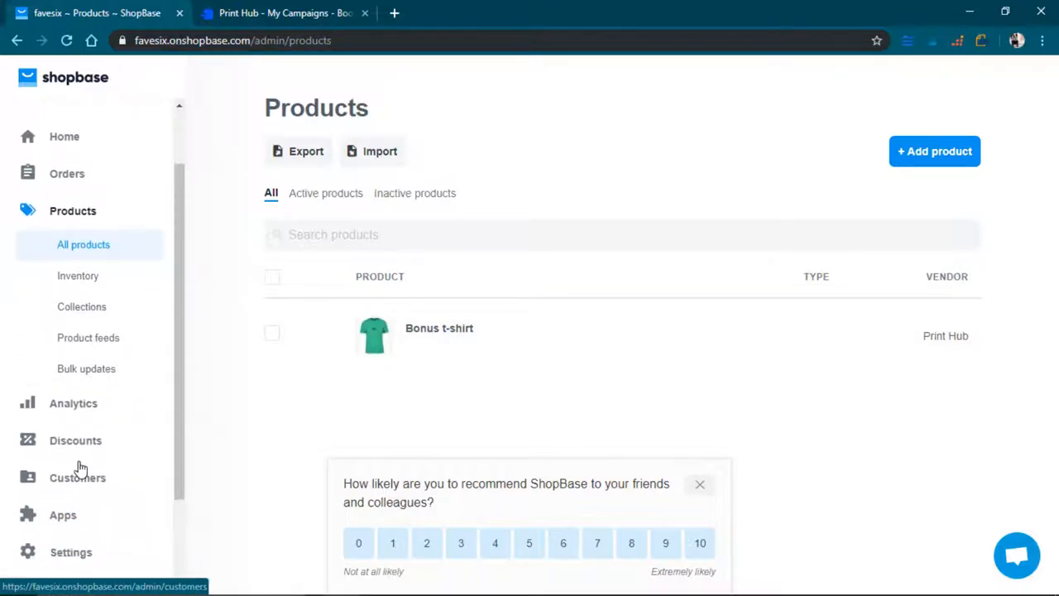
{"action": "mouse_move", "coordinate": [87, 410]}
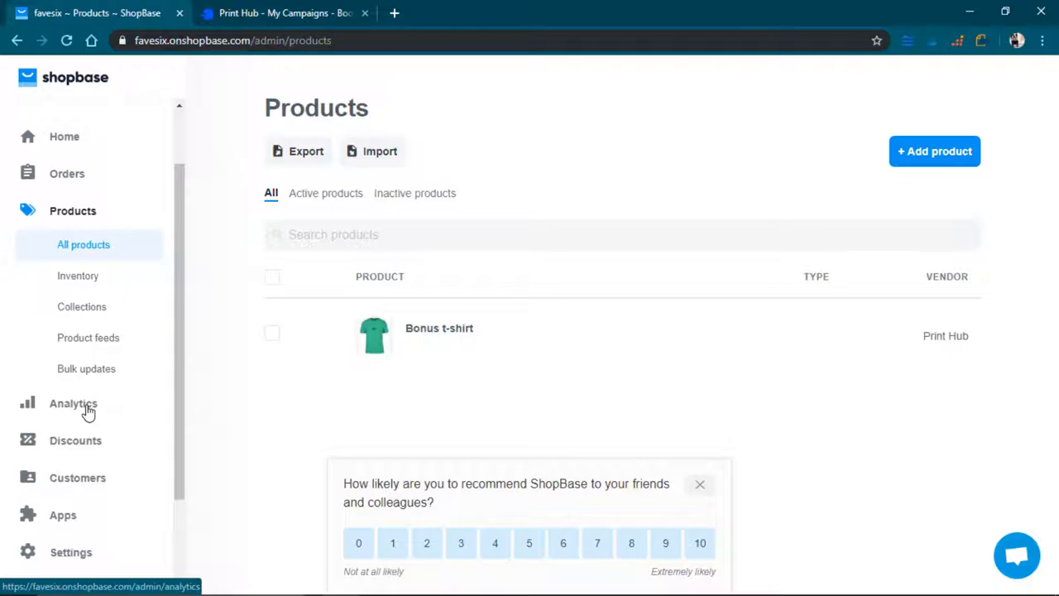
- Check the zero-sales analytics overview, then go to the empty Discounts page
{"action": "left_click", "coordinate": [73, 403]}
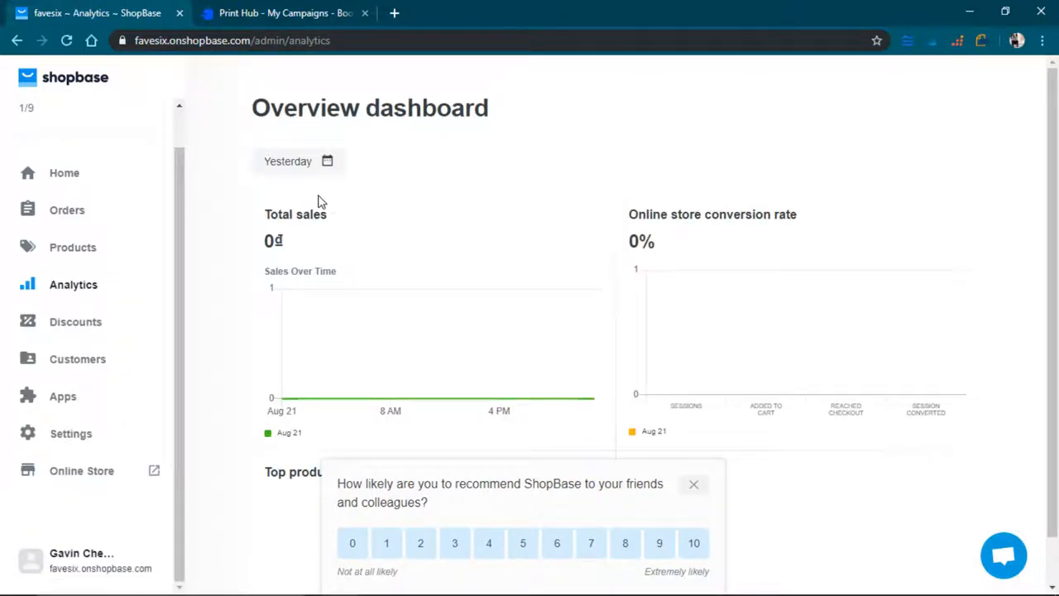
{"action": "scroll", "scroll_direction": "down", "scroll_amount": 3}
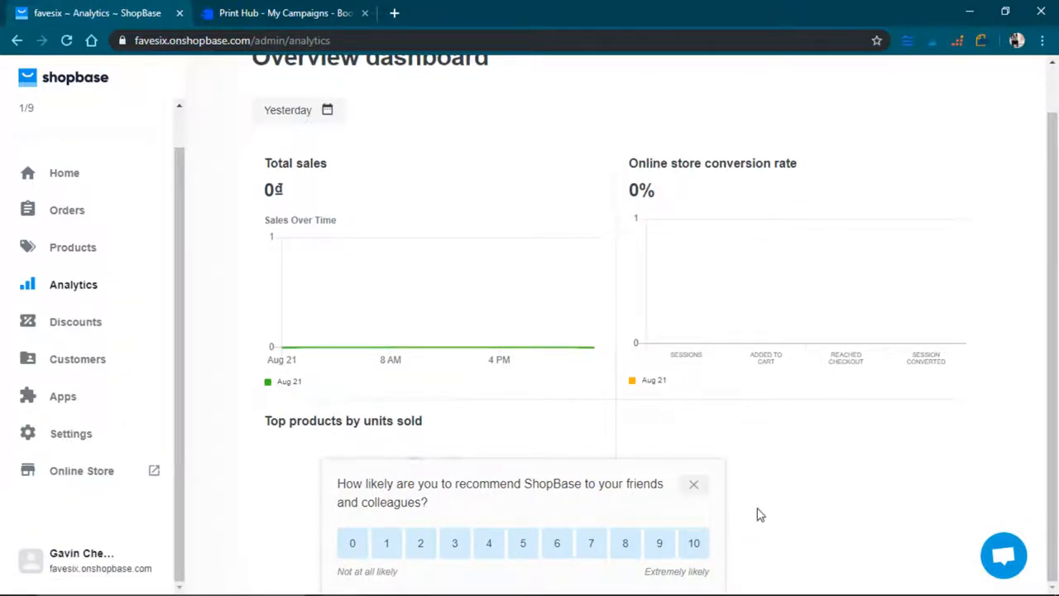
{"action": "mouse_move", "coordinate": [75, 321]}
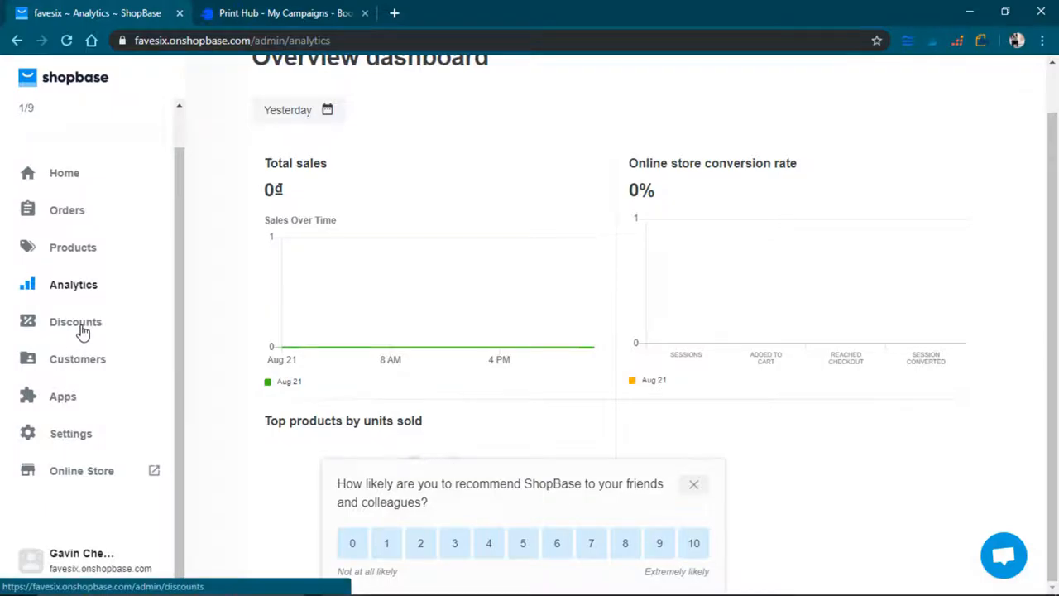
{"action": "left_click", "coordinate": [75, 322]}
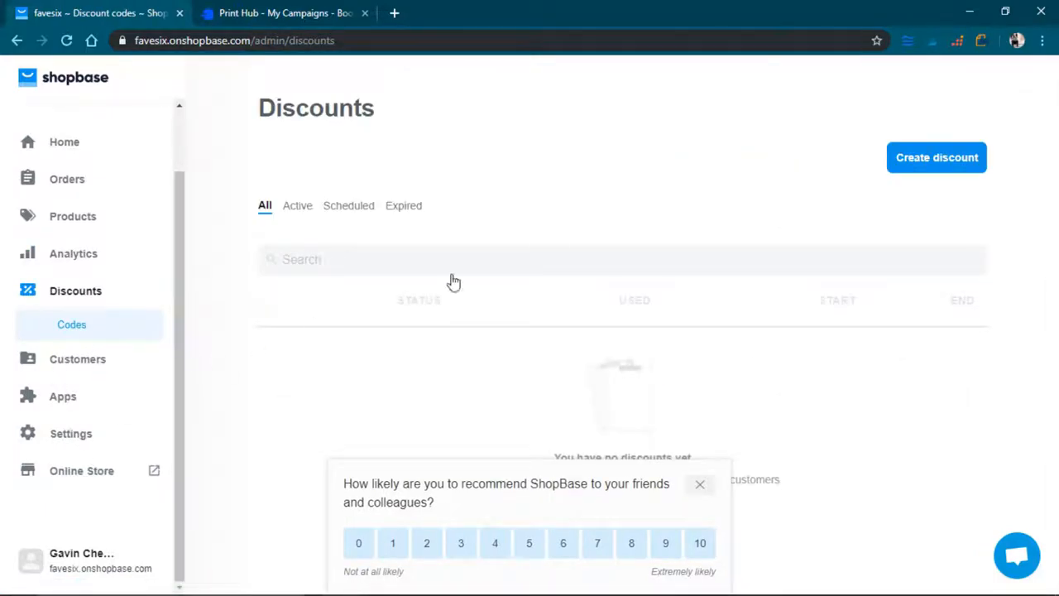
- Start a new discount code BACKTOSCHOOL with a Fixed amount discount type
{"action": "left_click", "coordinate": [936, 157]}
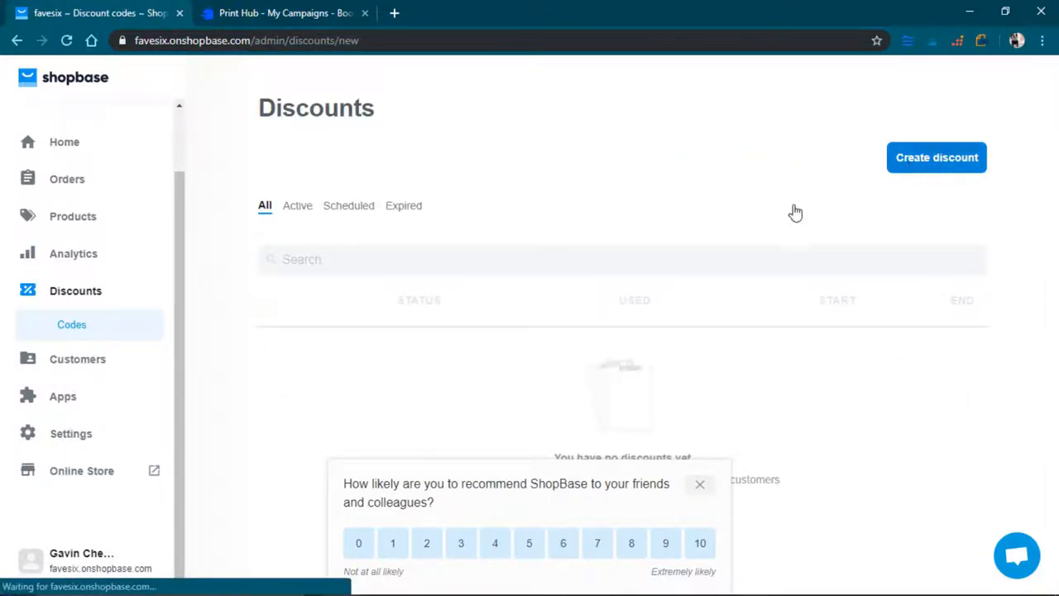
{"action": "left_click", "coordinate": [936, 157]}
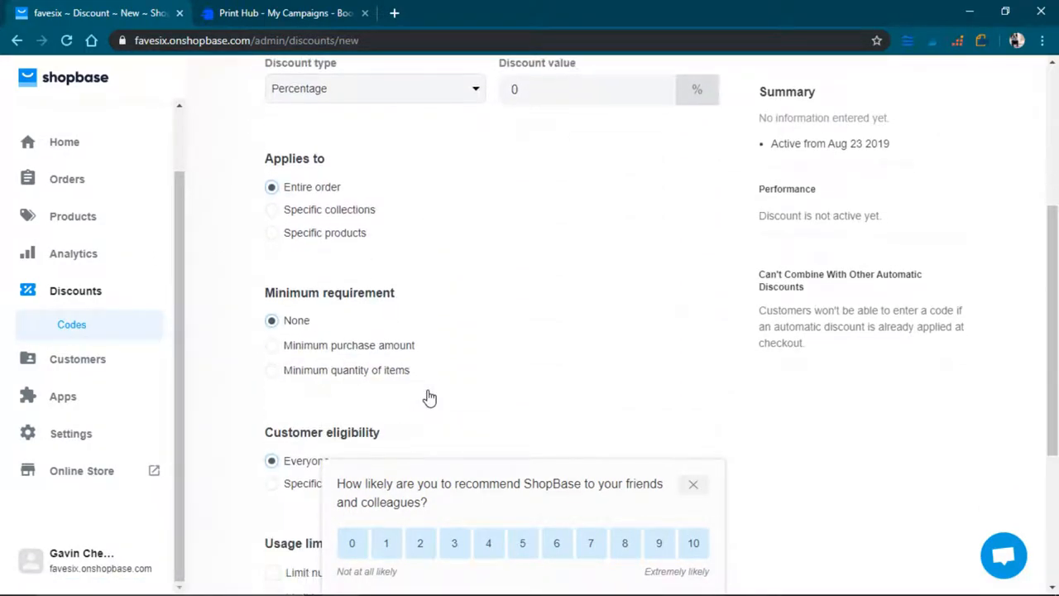
{"action": "scroll", "scroll_direction": "up", "scroll_amount": 3}
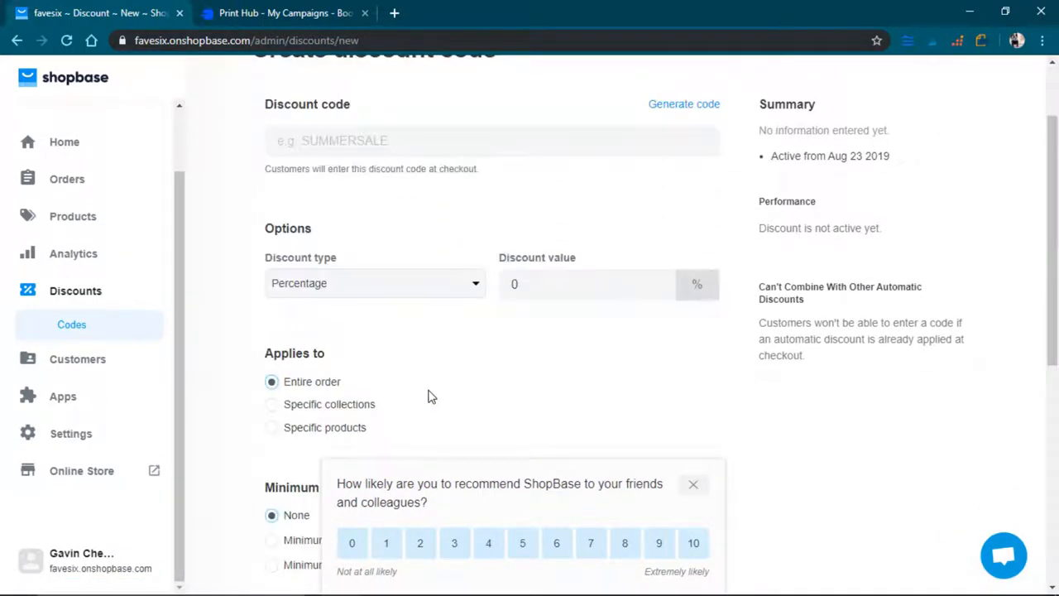
{"action": "left_click", "coordinate": [417, 140]}
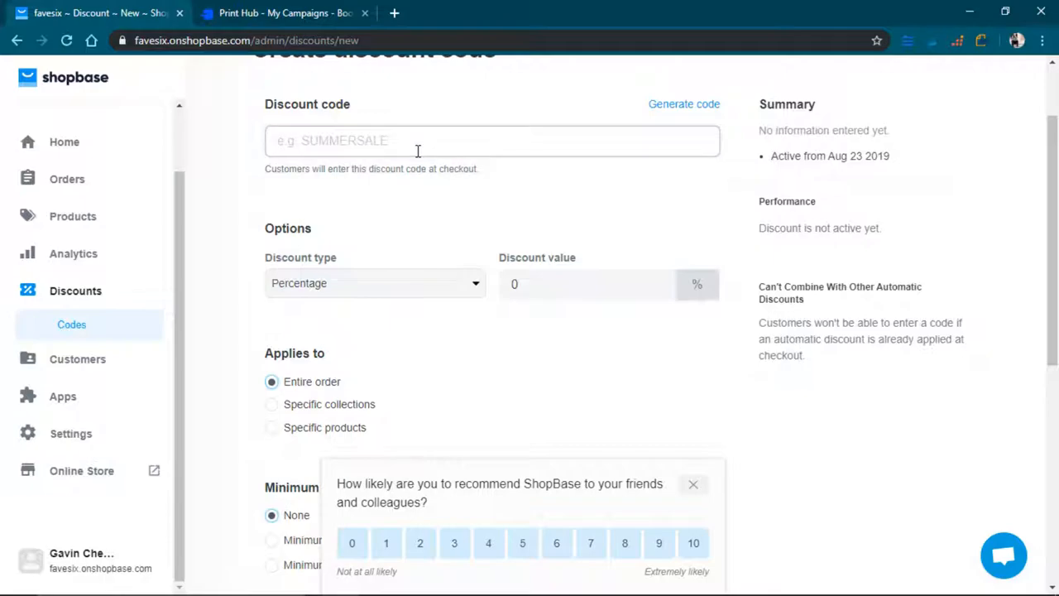
{"action": "type", "text": "BACKTO"}
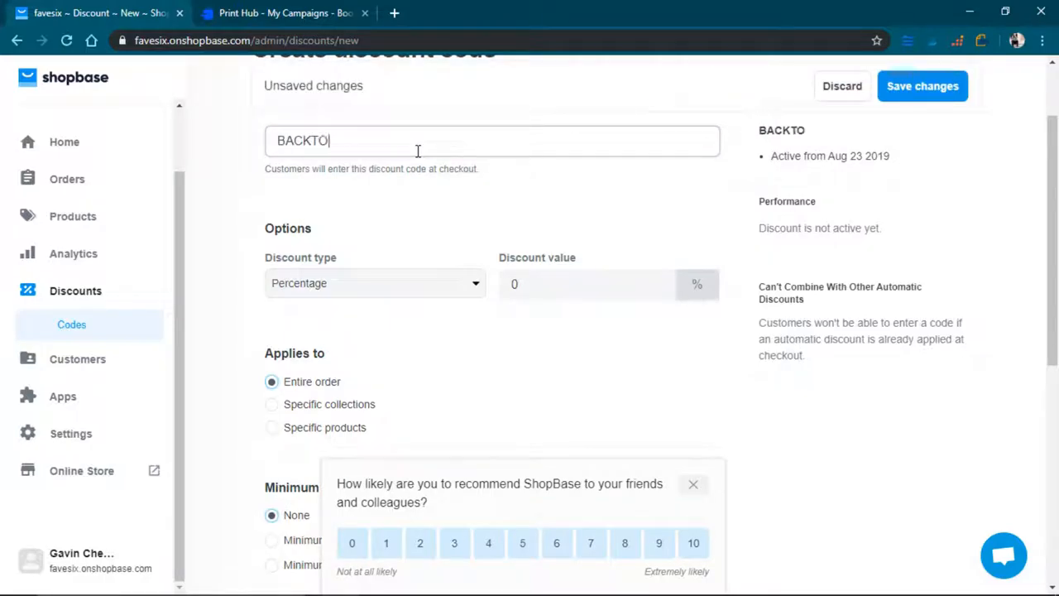
{"action": "type", "text": "SCHOOL"}
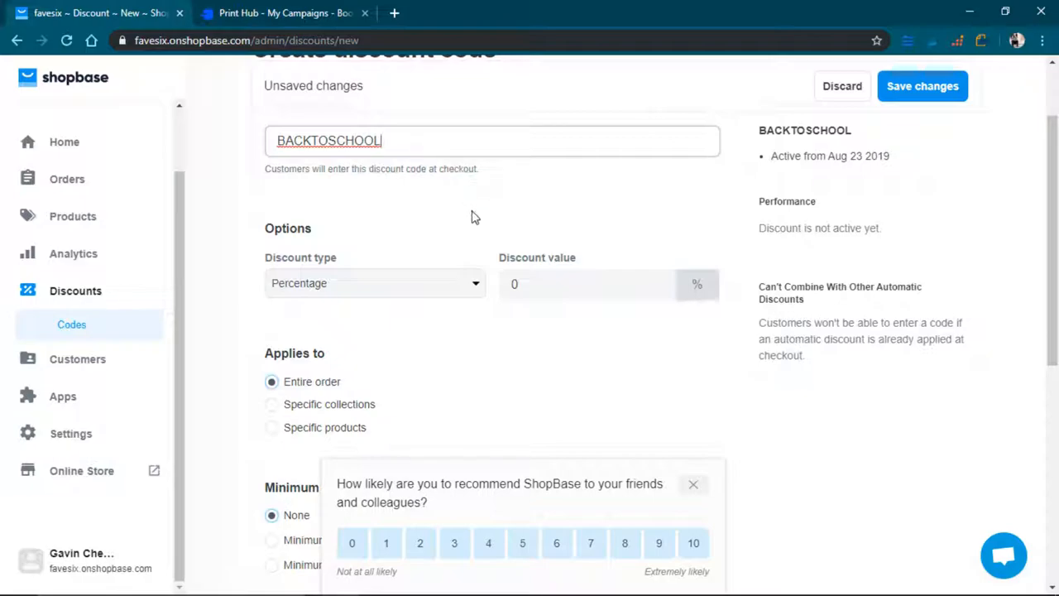
{"action": "left_click", "coordinate": [375, 283]}
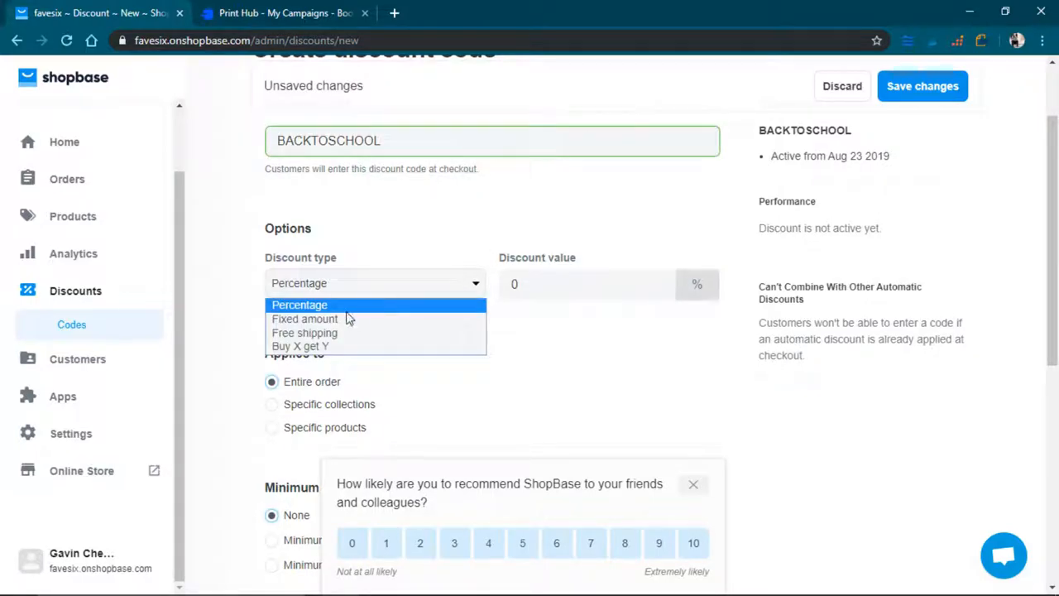
{"action": "mouse_move", "coordinate": [304, 333]}
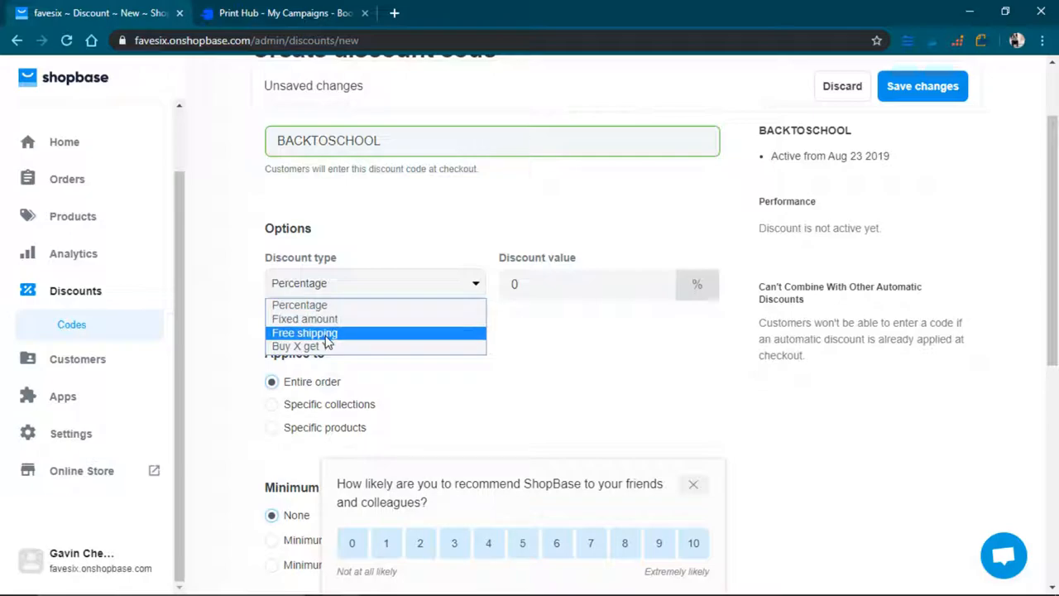
{"action": "left_click", "coordinate": [304, 318]}
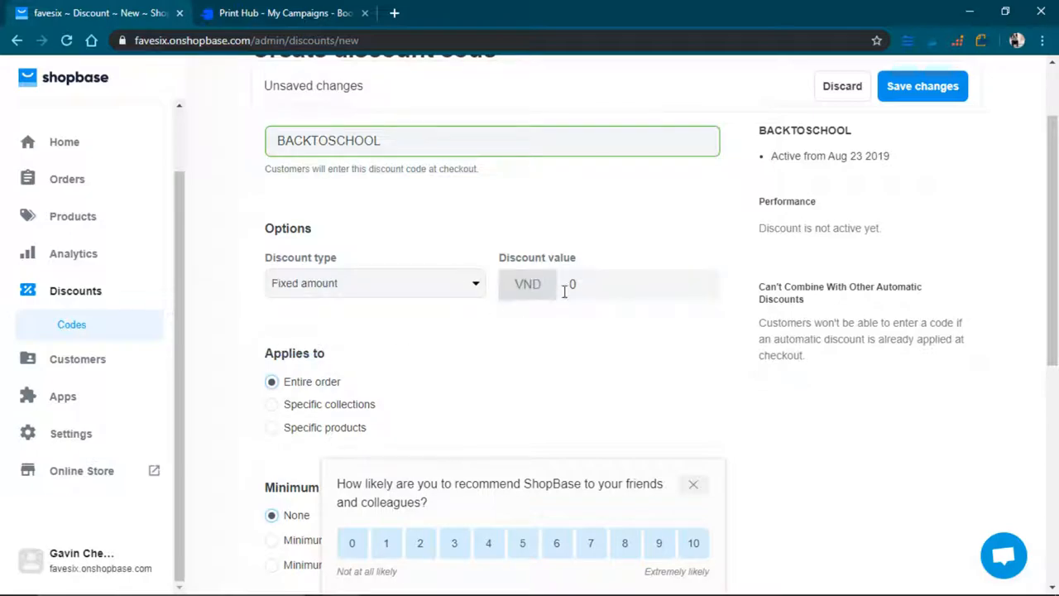
- Set the discount value to 5, apply it to specific products, and select all variants
{"action": "left_click", "coordinate": [629, 284]}
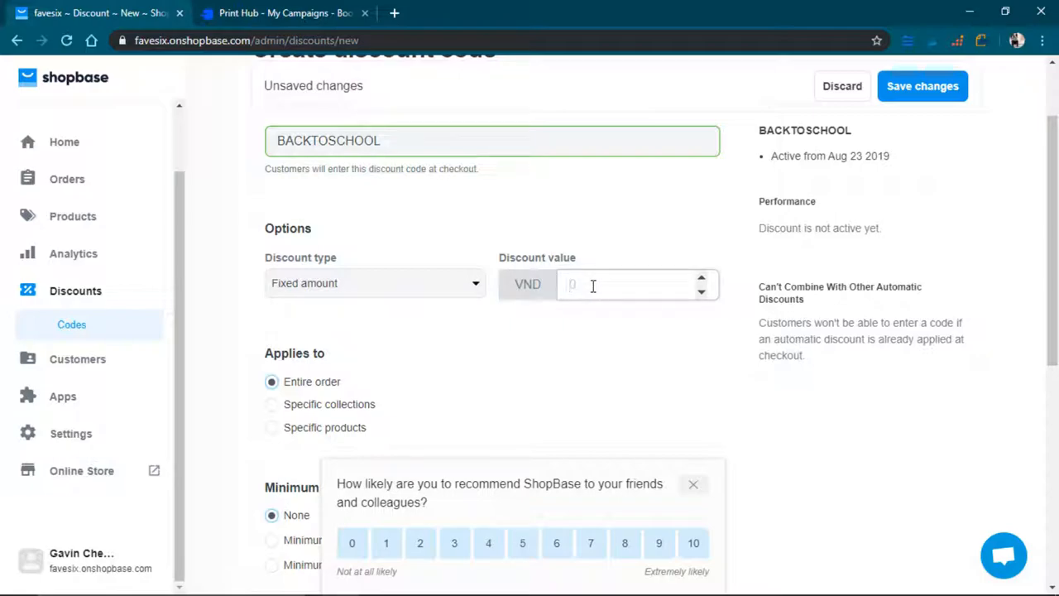
{"action": "type", "text": "5"}
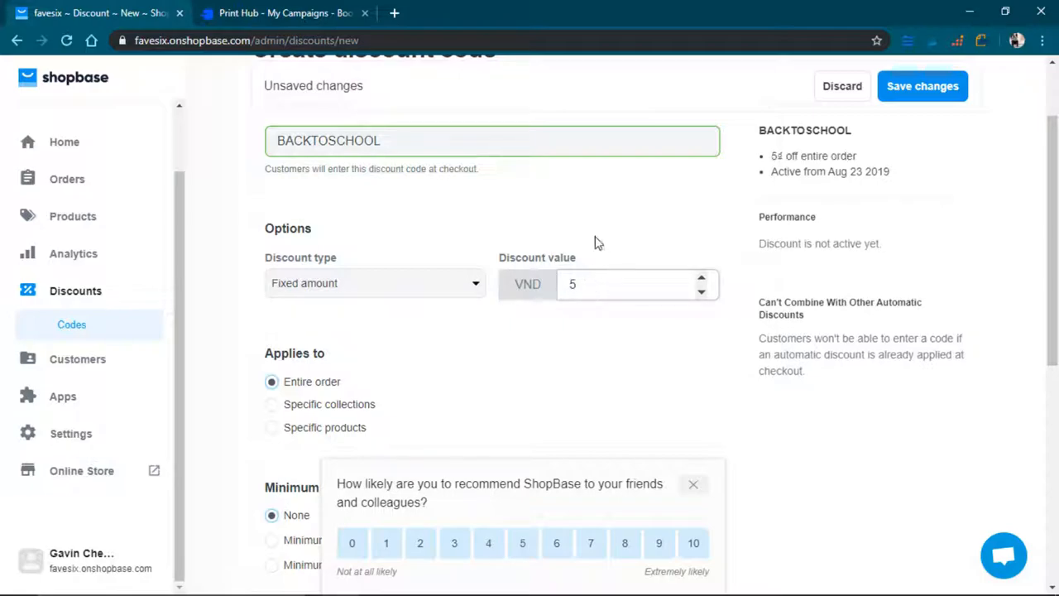
{"action": "scroll", "scroll_direction": "down", "scroll_amount": 3}
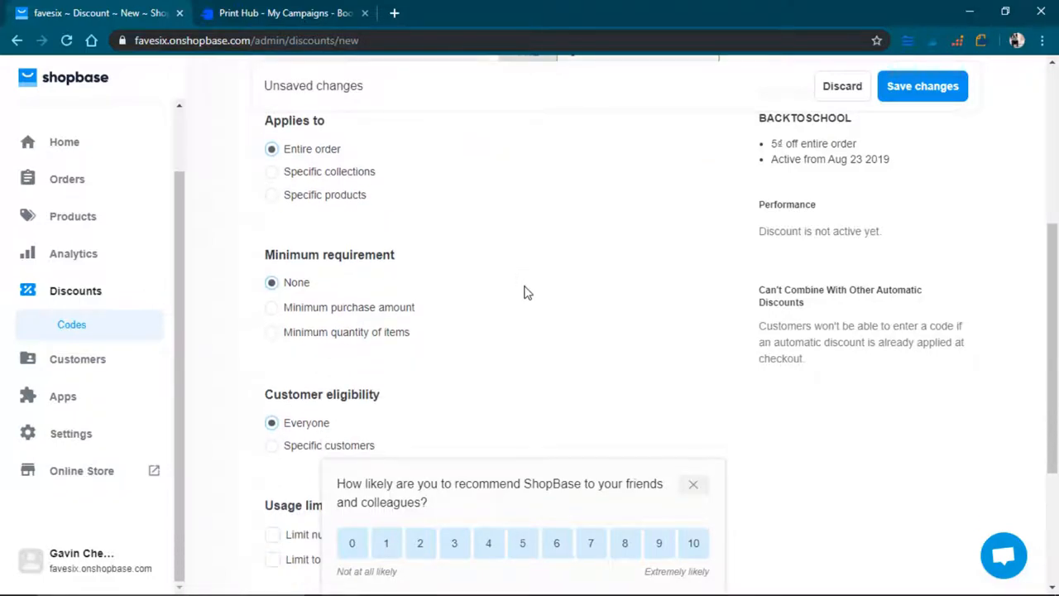
{"action": "left_click", "coordinate": [271, 194]}
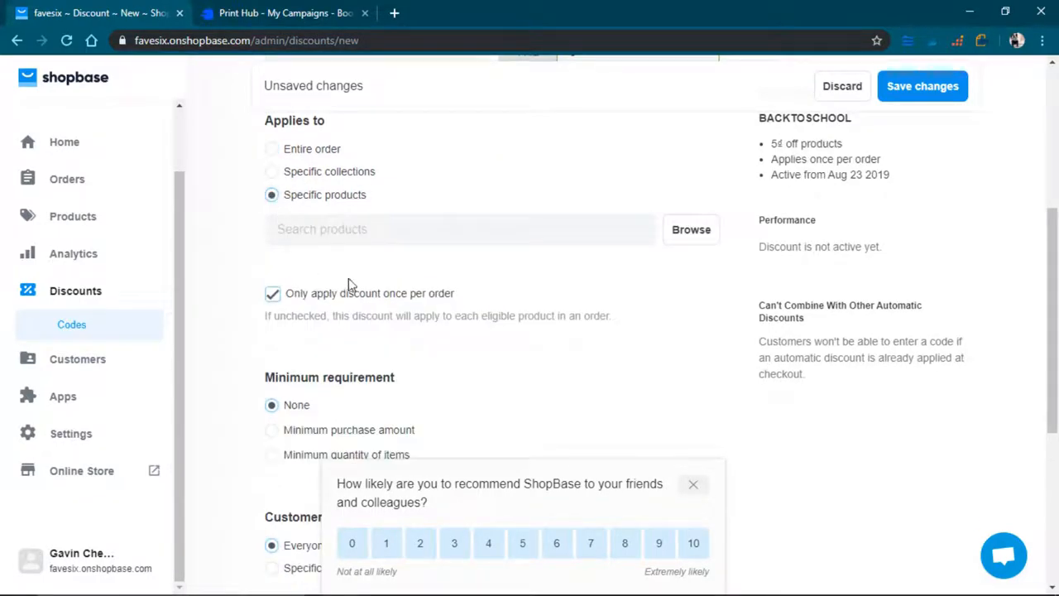
{"action": "left_click", "coordinate": [690, 229]}
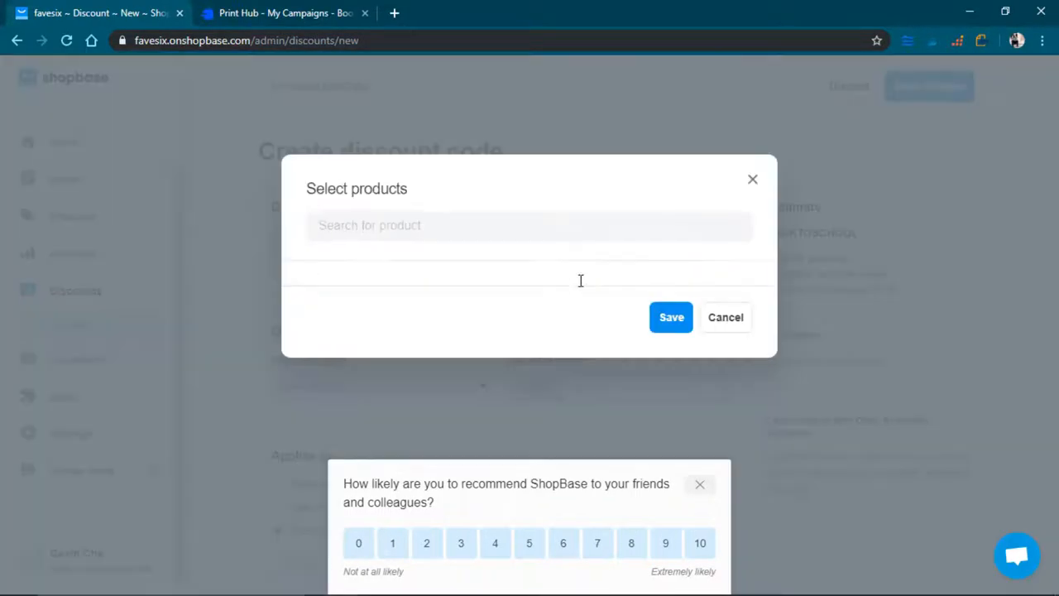
{"action": "left_click", "coordinate": [529, 225]}
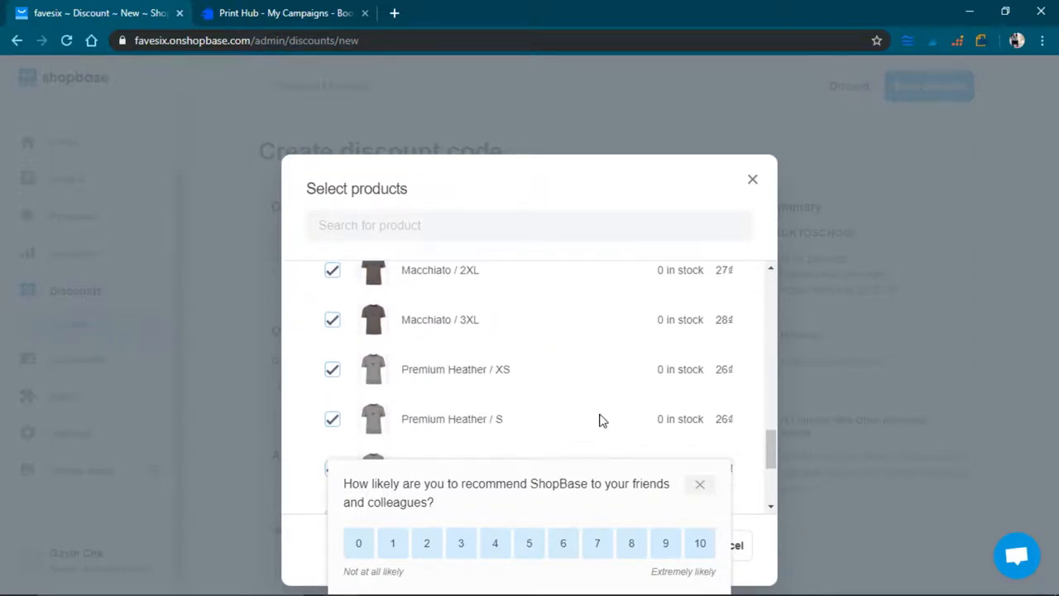
{"action": "scroll", "scroll_direction": "down", "scroll_amount": 3}
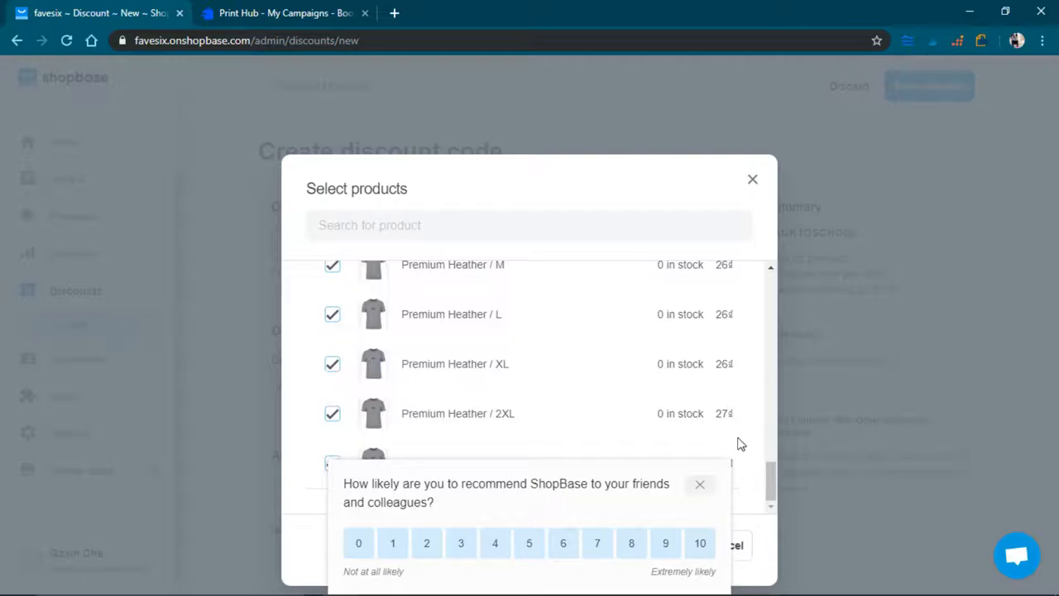
{"action": "left_click", "coordinate": [699, 484]}
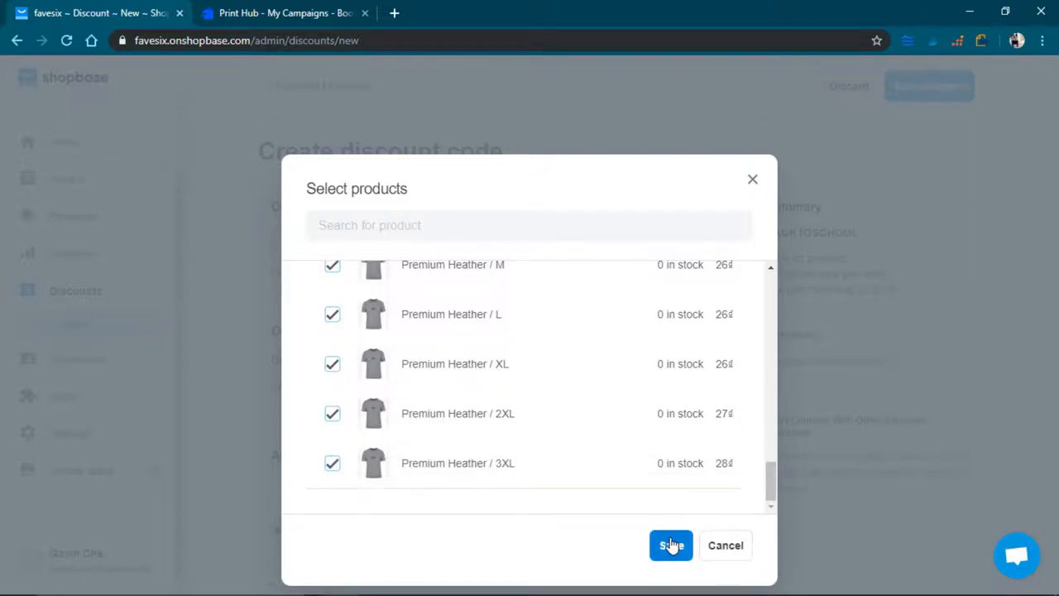
- Confirm the chosen products, limit to one use per customer, and save BACKTOSCHOOL
{"action": "left_click", "coordinate": [671, 545]}
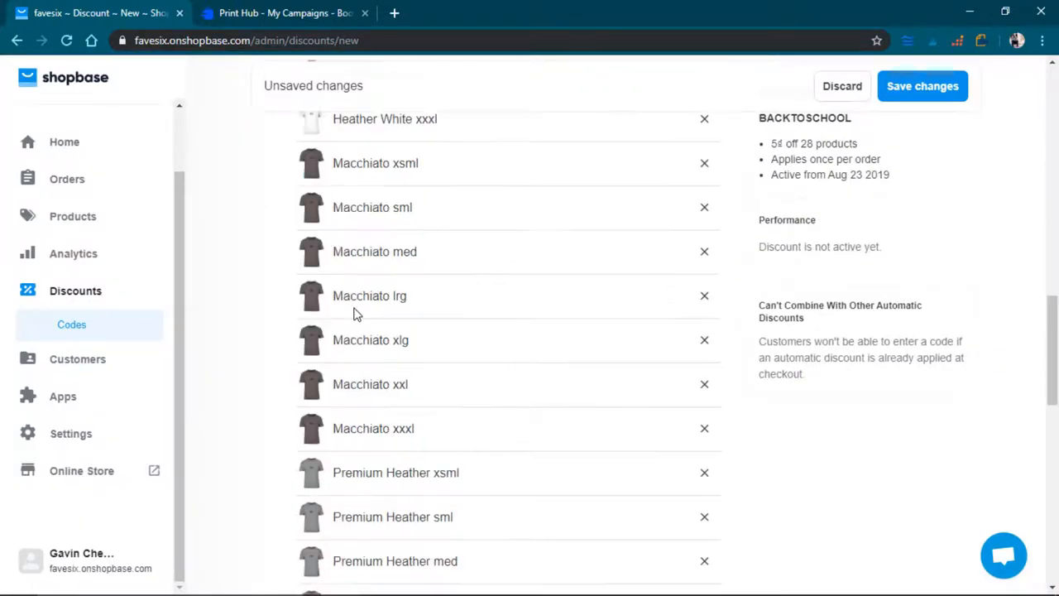
{"action": "scroll", "scroll_direction": "down", "scroll_amount": 3}
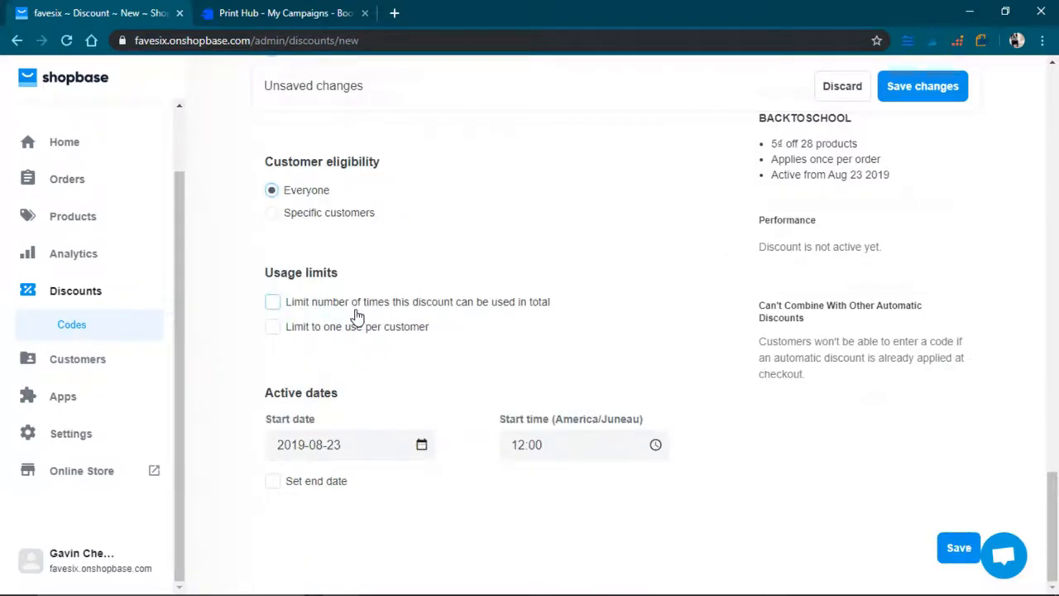
{"action": "scroll", "scroll_direction": "up", "scroll_amount": 3}
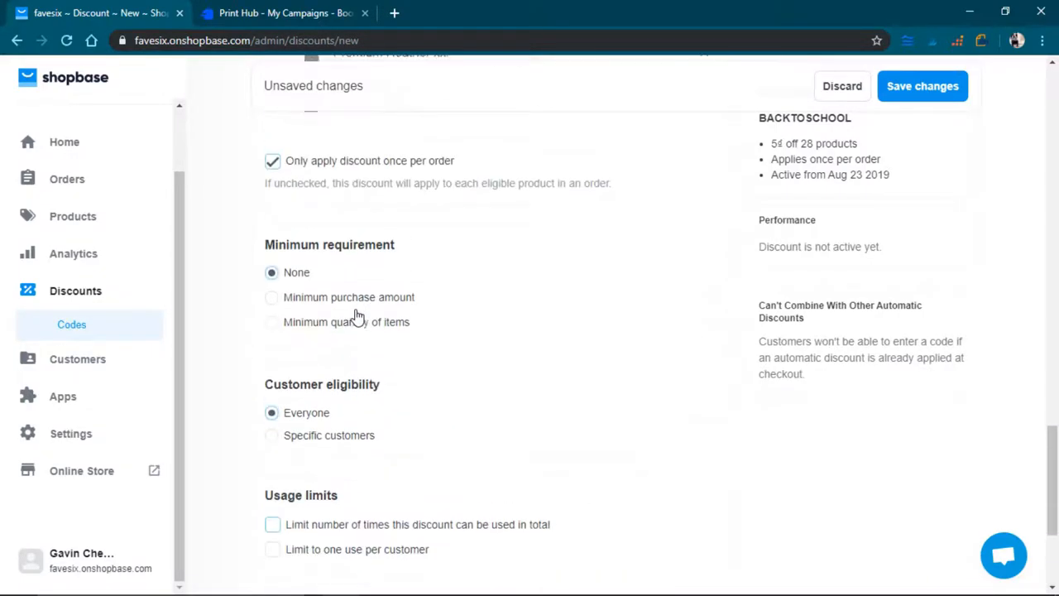
{"action": "scroll", "scroll_direction": "down", "scroll_amount": 3}
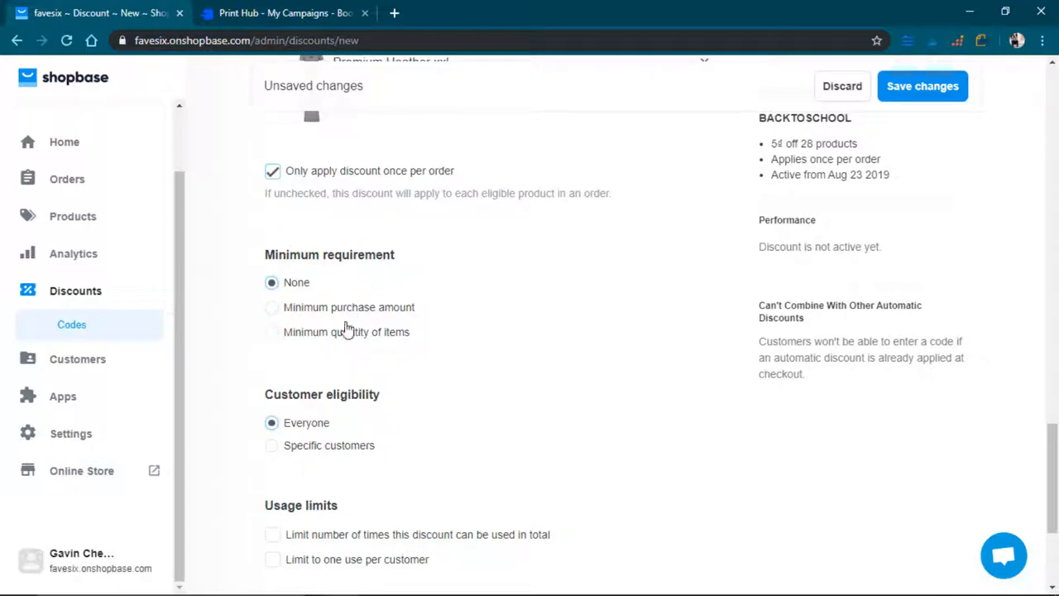
{"action": "scroll", "scroll_direction": "down", "scroll_amount": 3}
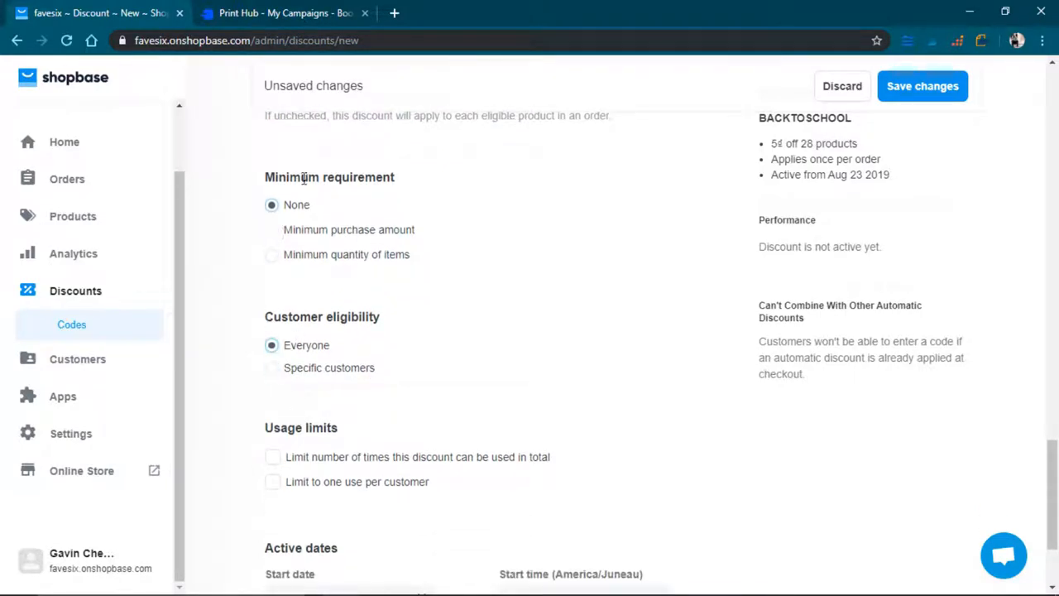
{"action": "scroll", "scroll_direction": "down", "scroll_amount": 3}
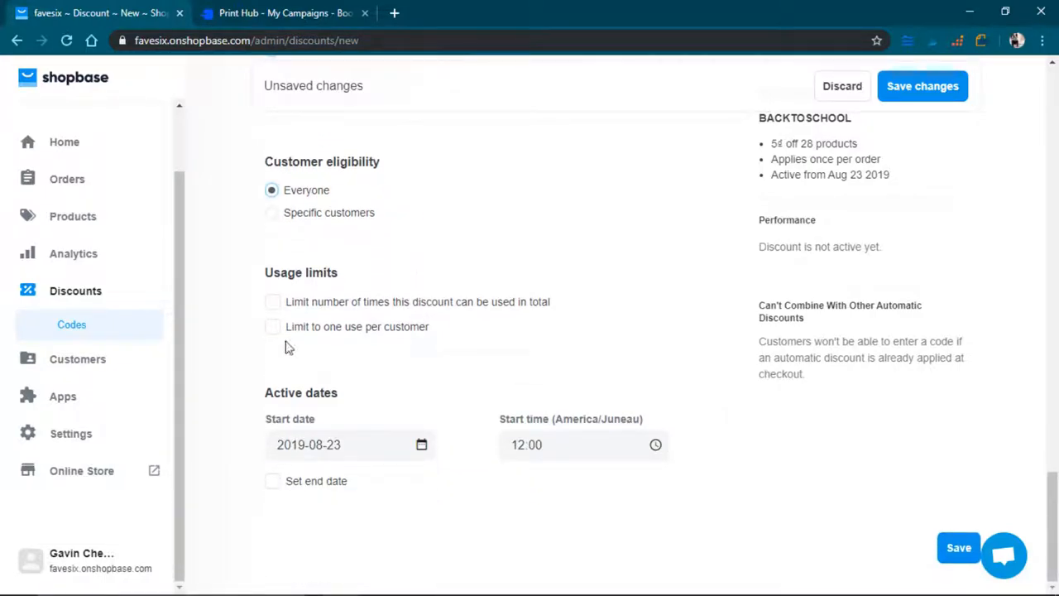
{"action": "mouse_move", "coordinate": [372, 372]}
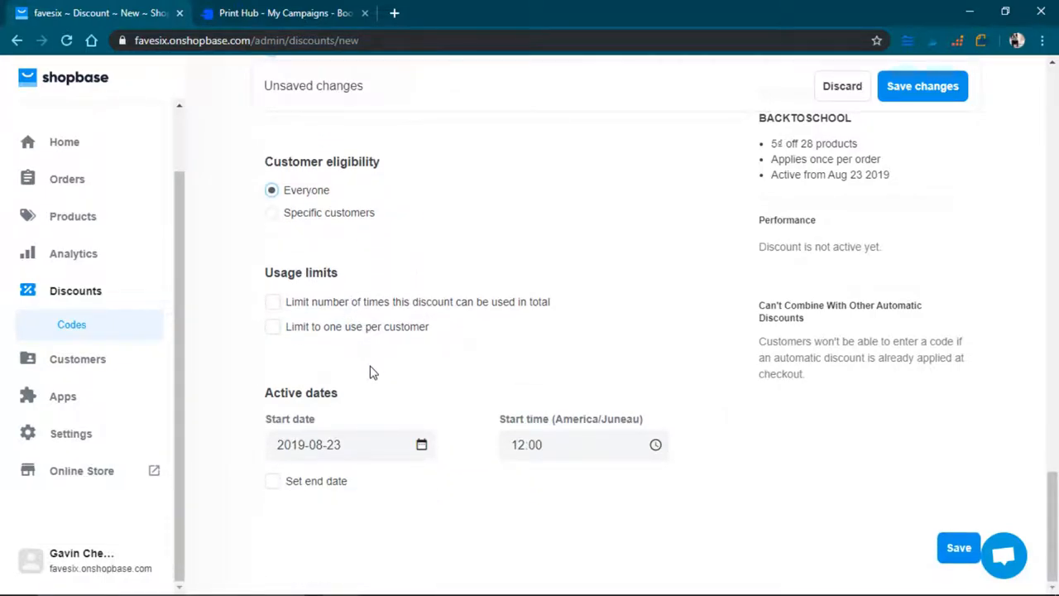
{"action": "left_click", "coordinate": [272, 326]}
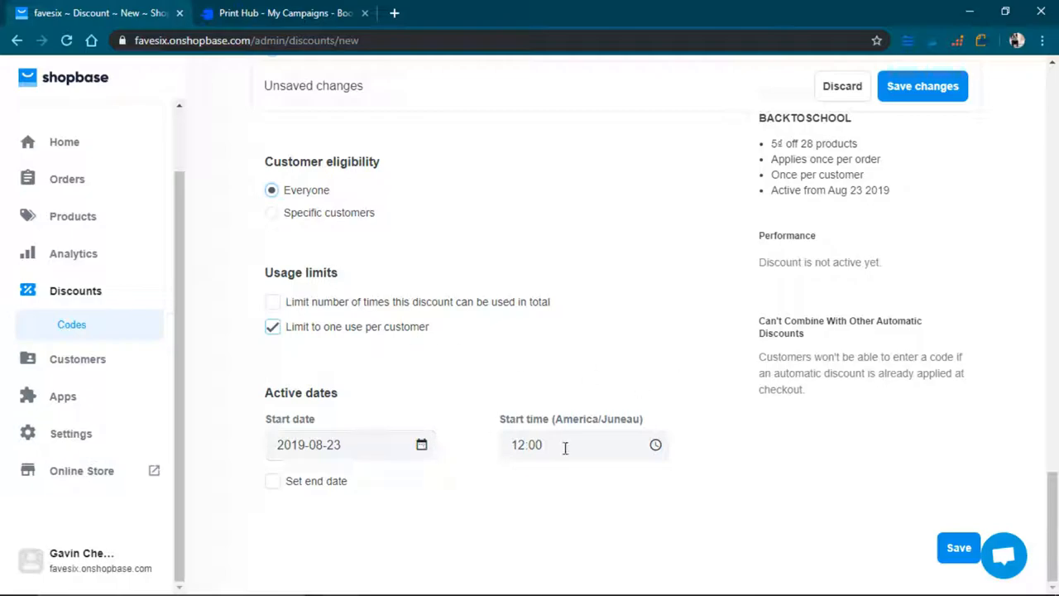
{"action": "mouse_move", "coordinate": [320, 488]}
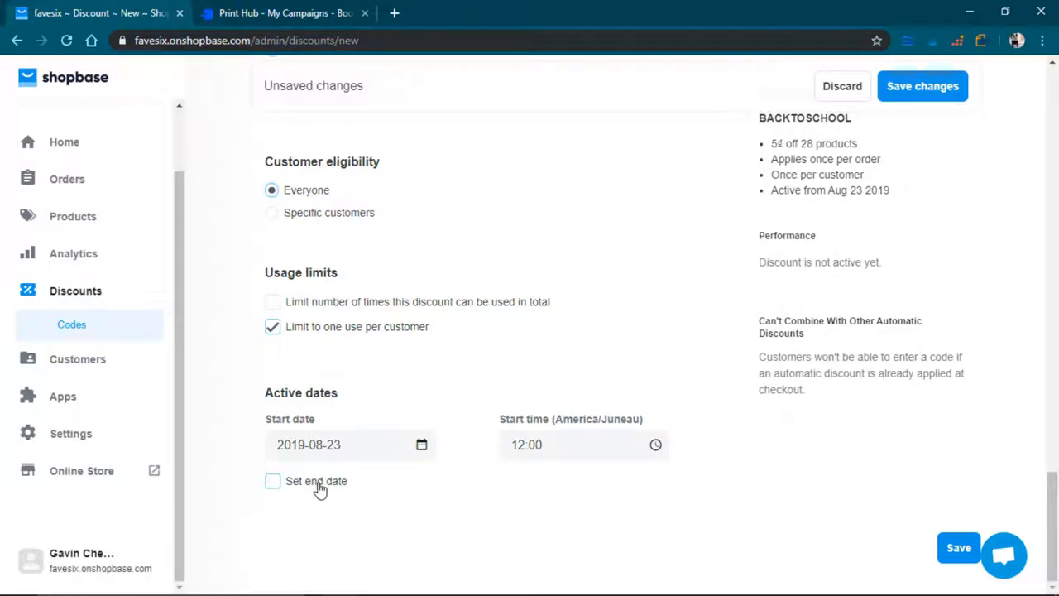
{"action": "mouse_move", "coordinate": [958, 548]}
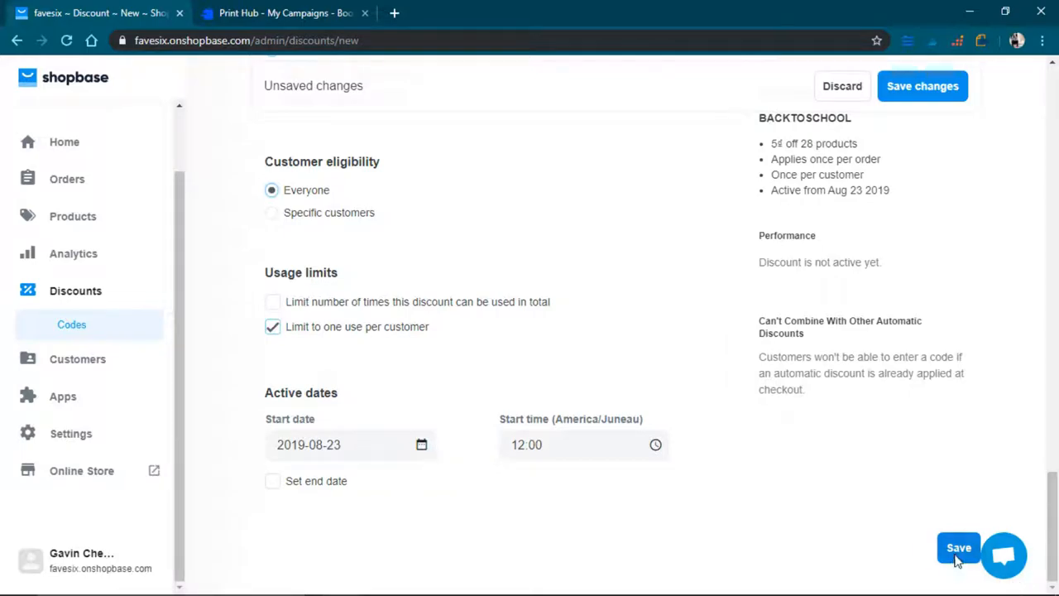
{"action": "left_click", "coordinate": [957, 548]}
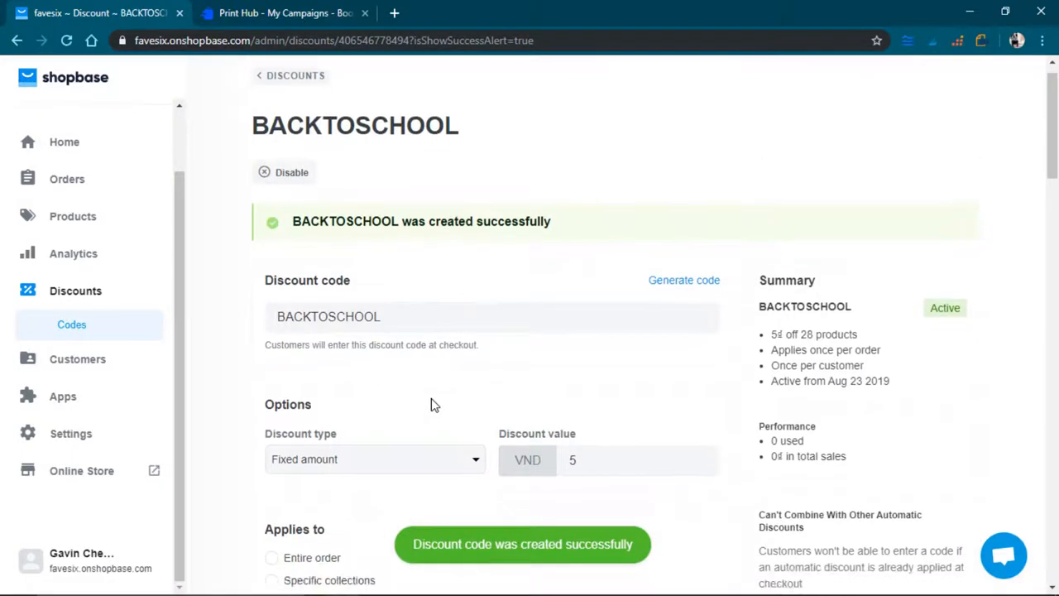
- Review the saved BACKTOSCHOOL details, then open the favesix online storefront
{"action": "scroll", "scroll_direction": "down", "scroll_amount": 3}
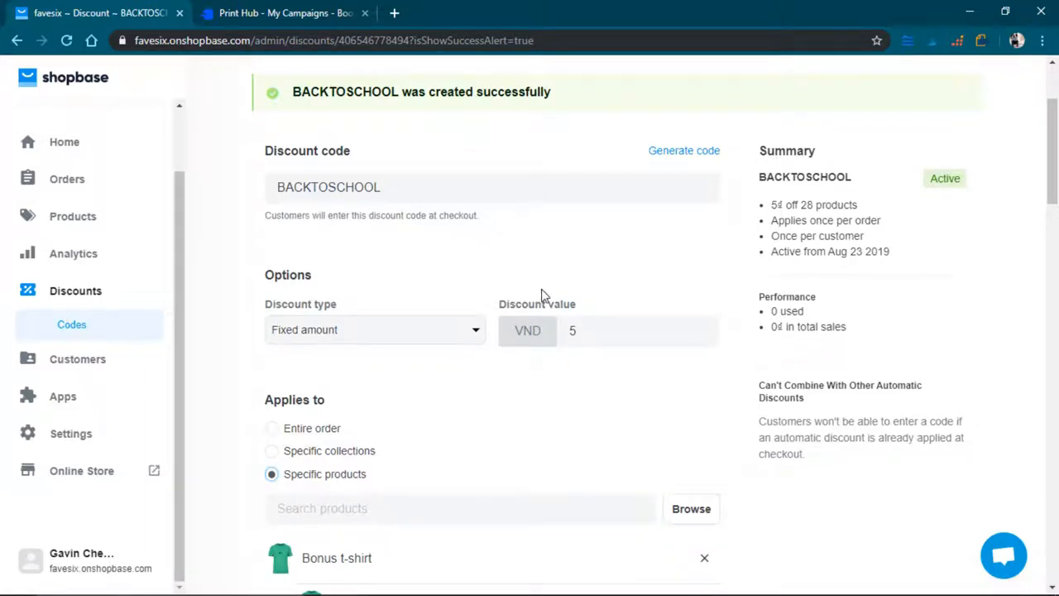
{"action": "left_click", "coordinate": [474, 251]}
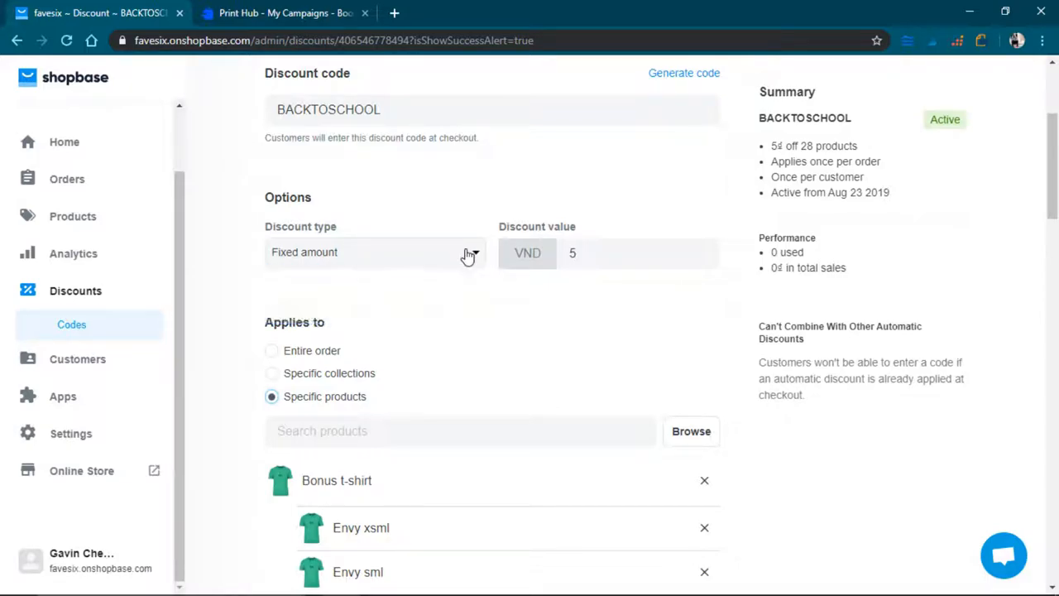
{"action": "mouse_move", "coordinate": [103, 405]}
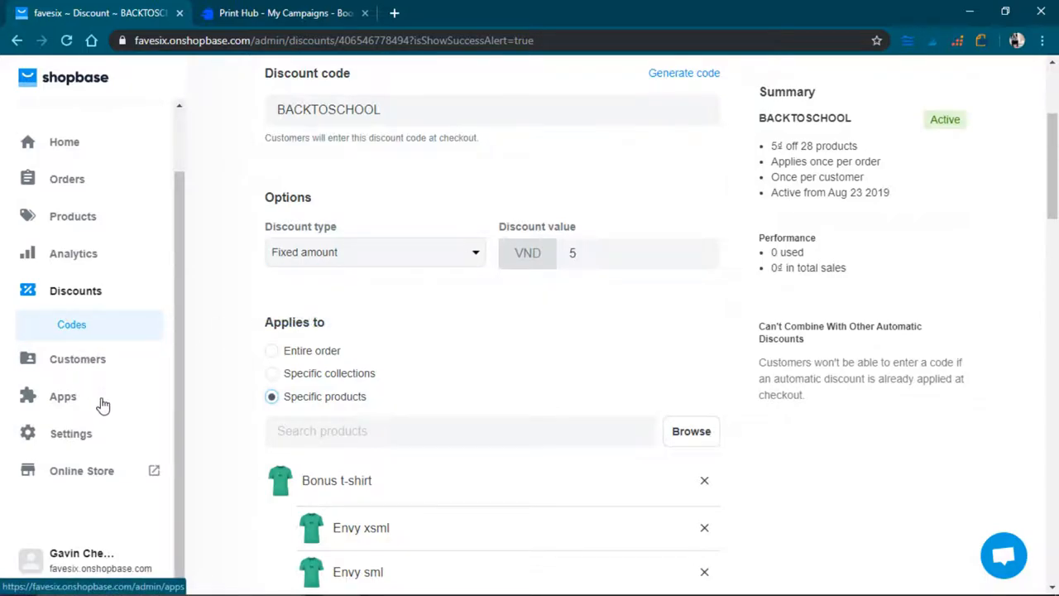
{"action": "mouse_move", "coordinate": [157, 478]}
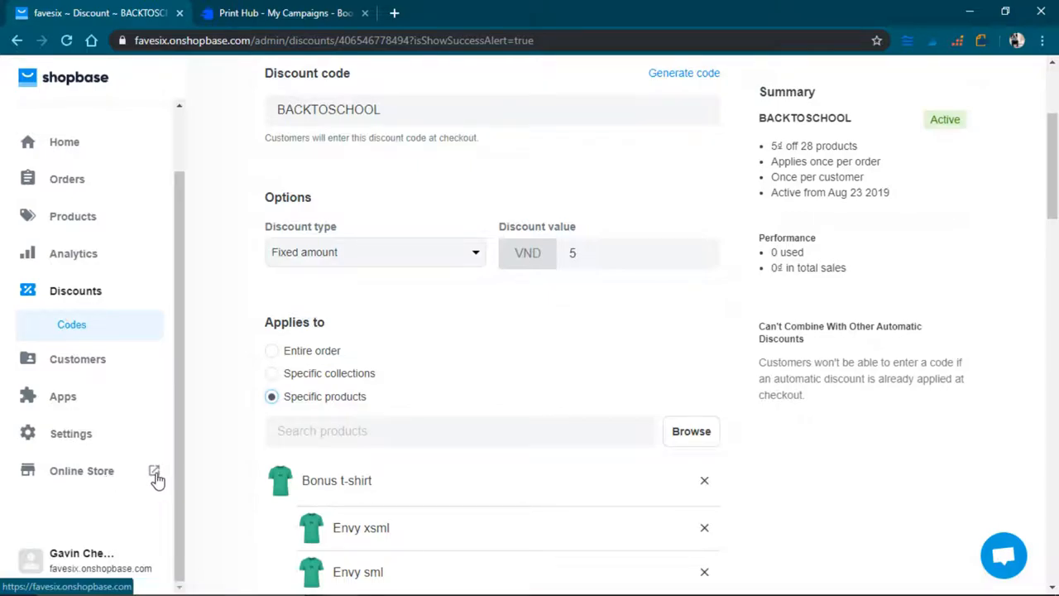
{"action": "left_click", "coordinate": [155, 470]}
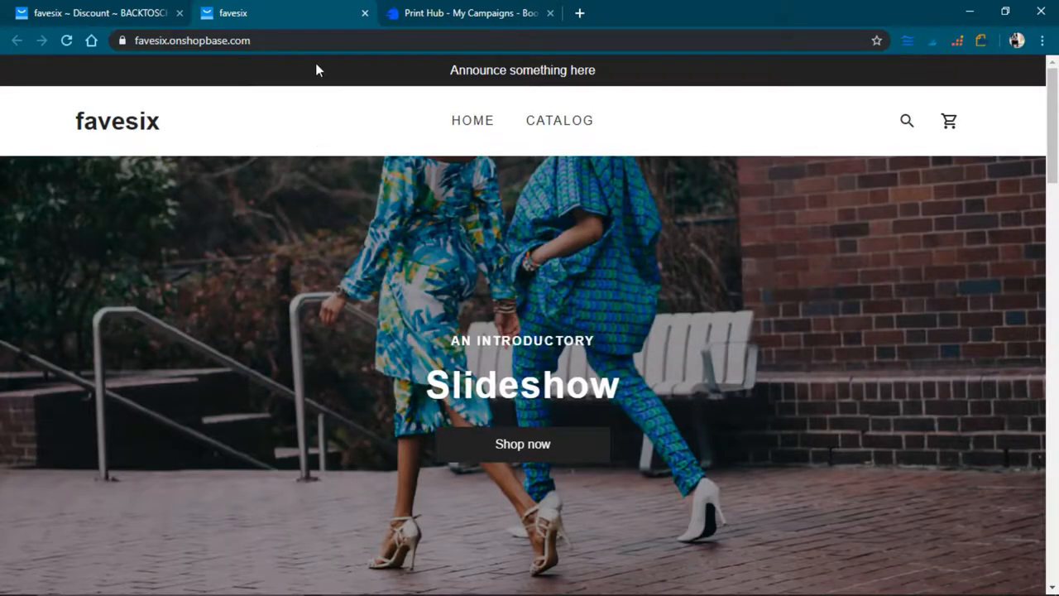
{"action": "mouse_move", "coordinate": [400, 297]}
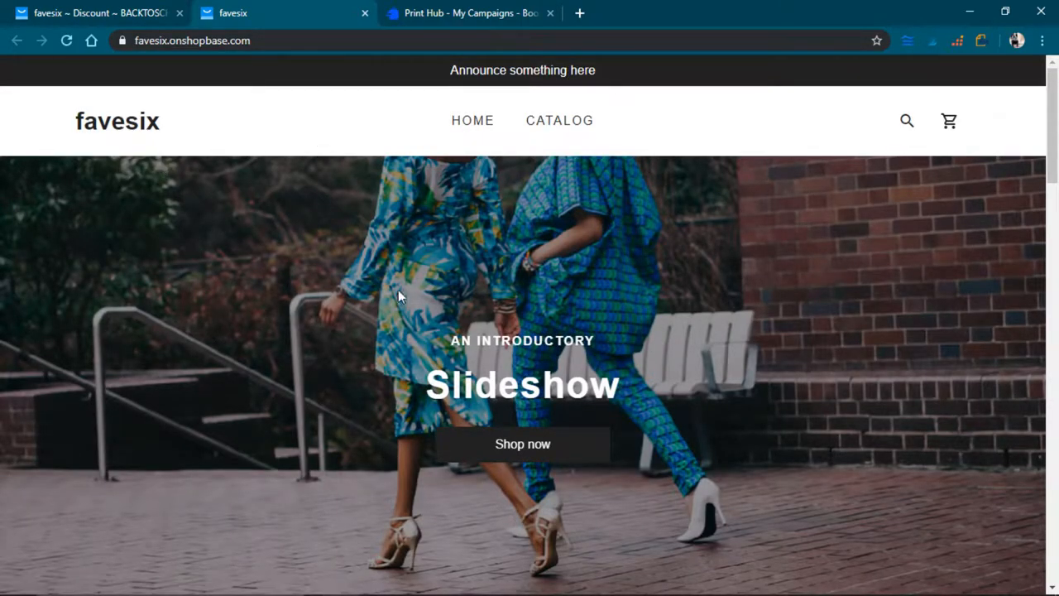
{"action": "scroll", "scroll_direction": "down", "scroll_amount": 3}
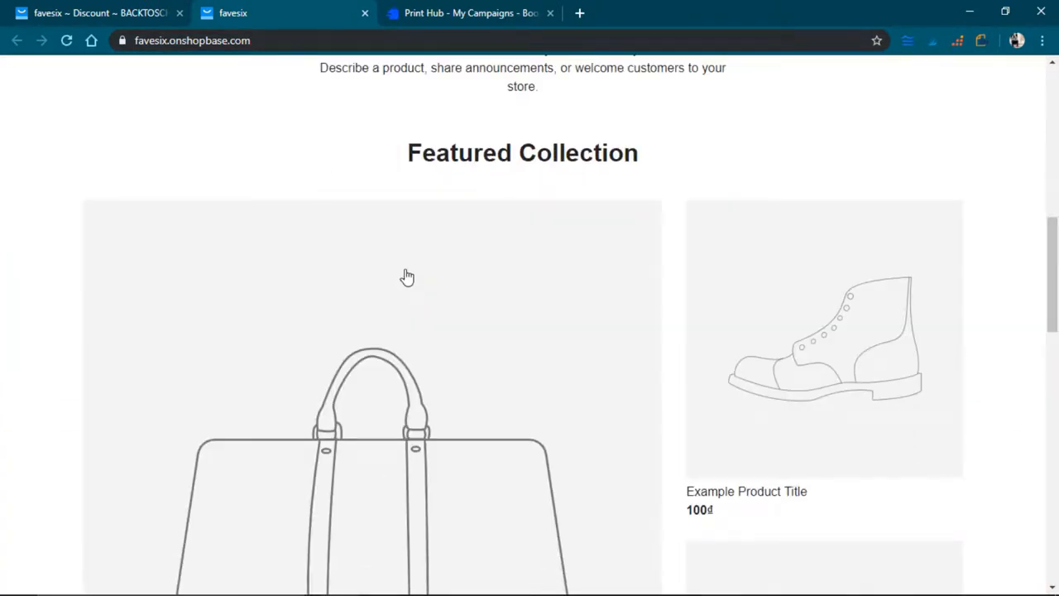
{"action": "scroll", "scroll_direction": "down", "scroll_amount": 3}
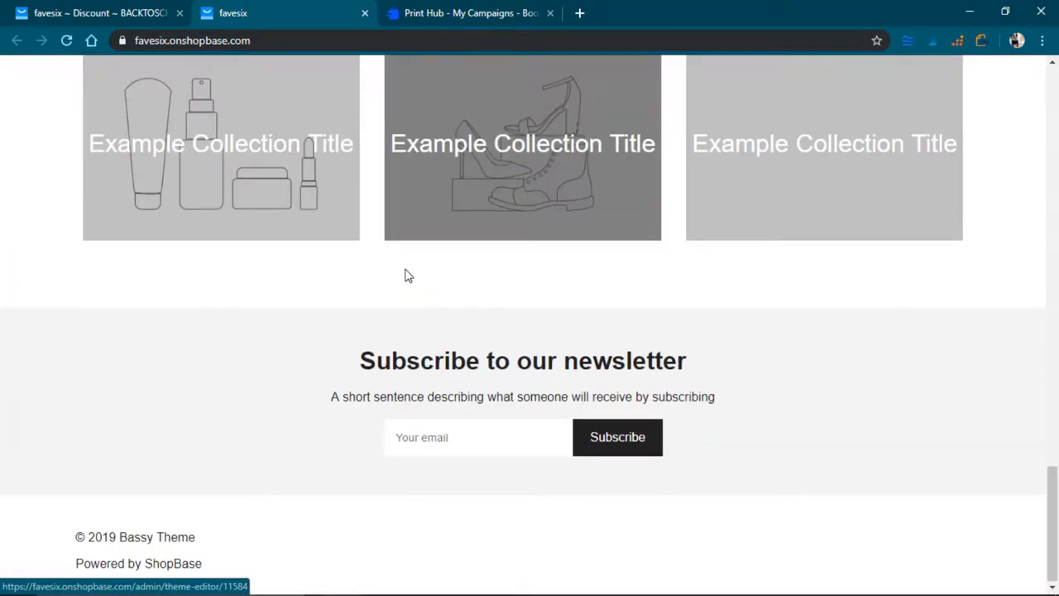
{"action": "scroll", "scroll_direction": "up", "scroll_amount": 3}
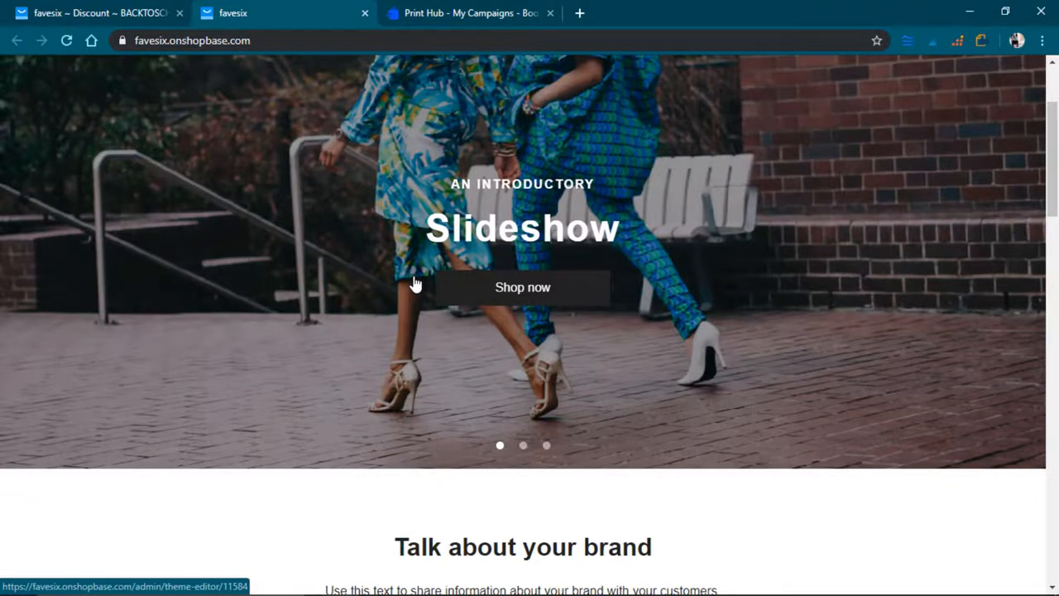
{"action": "scroll", "scroll_direction": "up", "scroll_amount": 3}
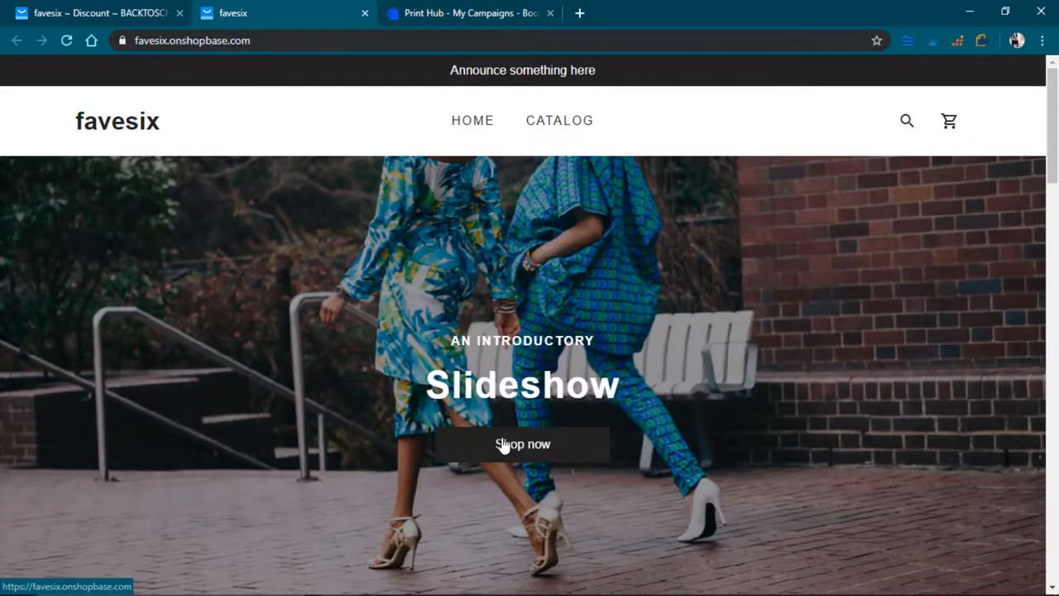
{"action": "left_click", "coordinate": [522, 444]}
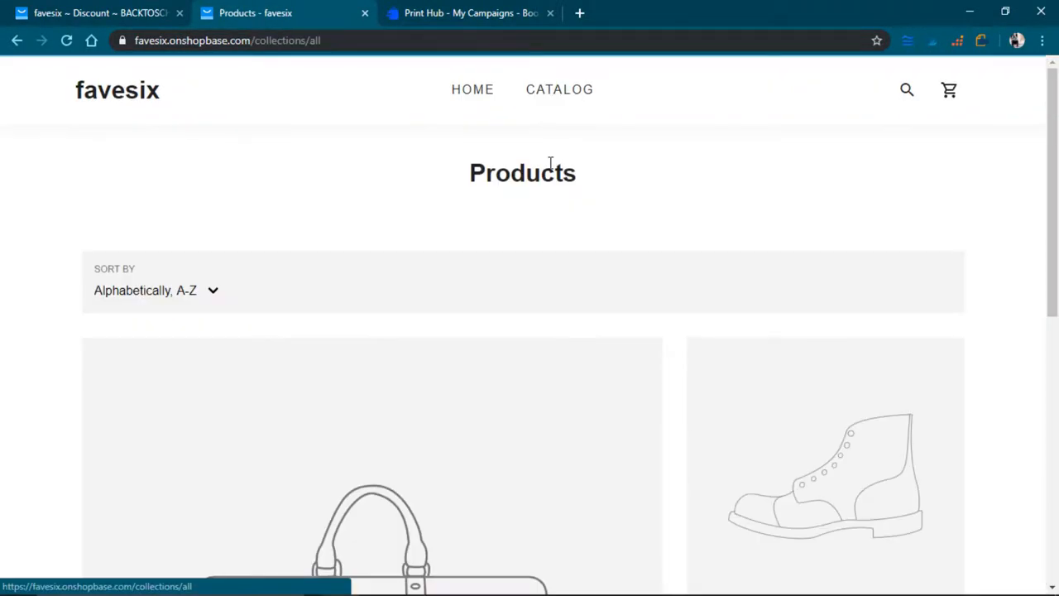
{"action": "scroll", "scroll_direction": "down", "scroll_amount": 3}
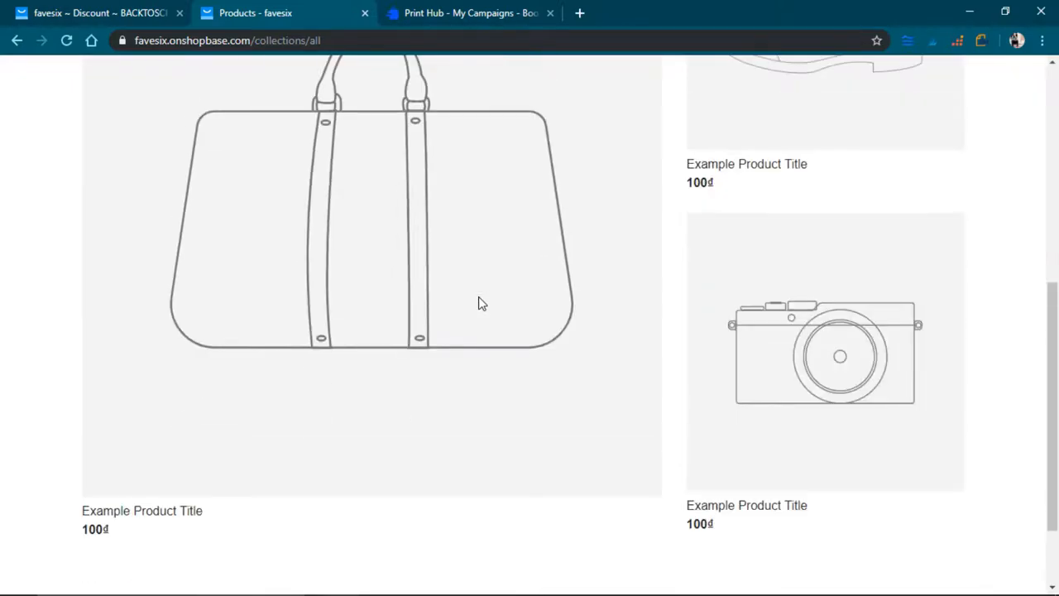
{"action": "scroll", "scroll_direction": "up", "scroll_amount": 3}
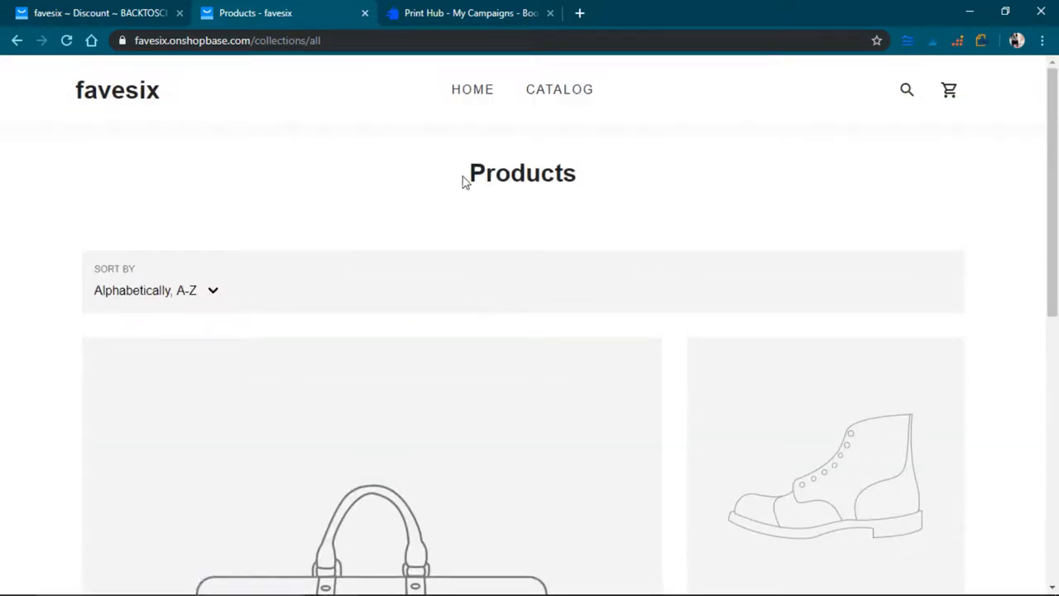
{"action": "left_click", "coordinate": [473, 90]}
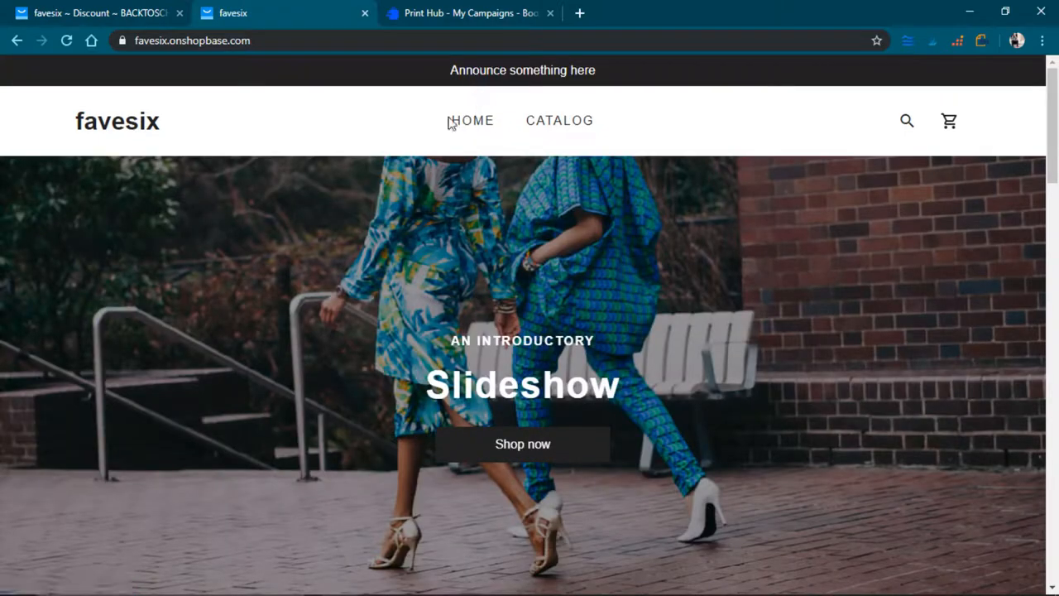
- Back in the admin product list, select the Bonus t-shirt product
{"action": "left_click", "coordinate": [99, 13]}
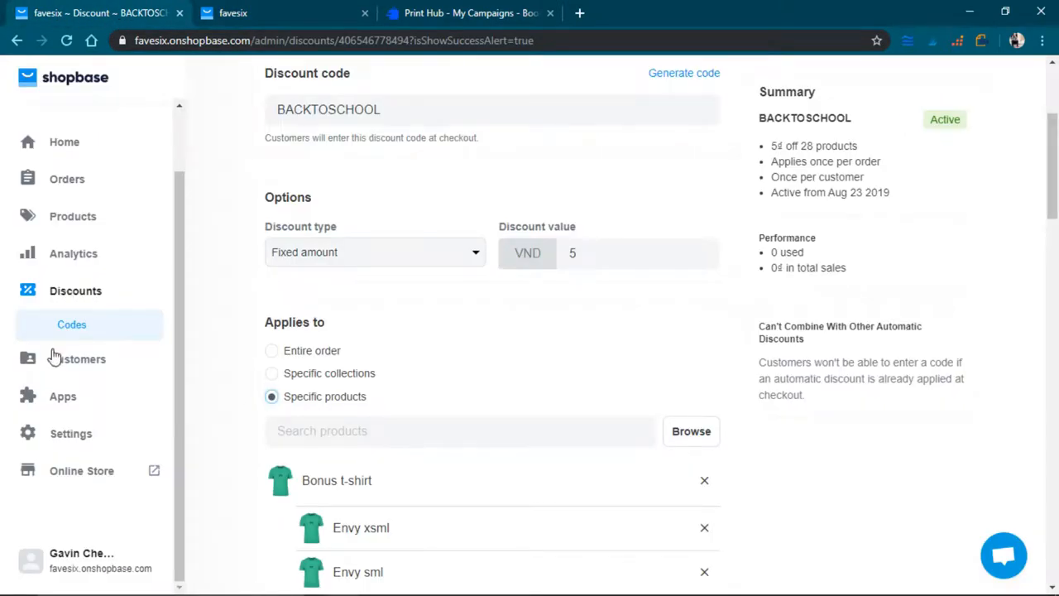
{"action": "mouse_move", "coordinate": [73, 216]}
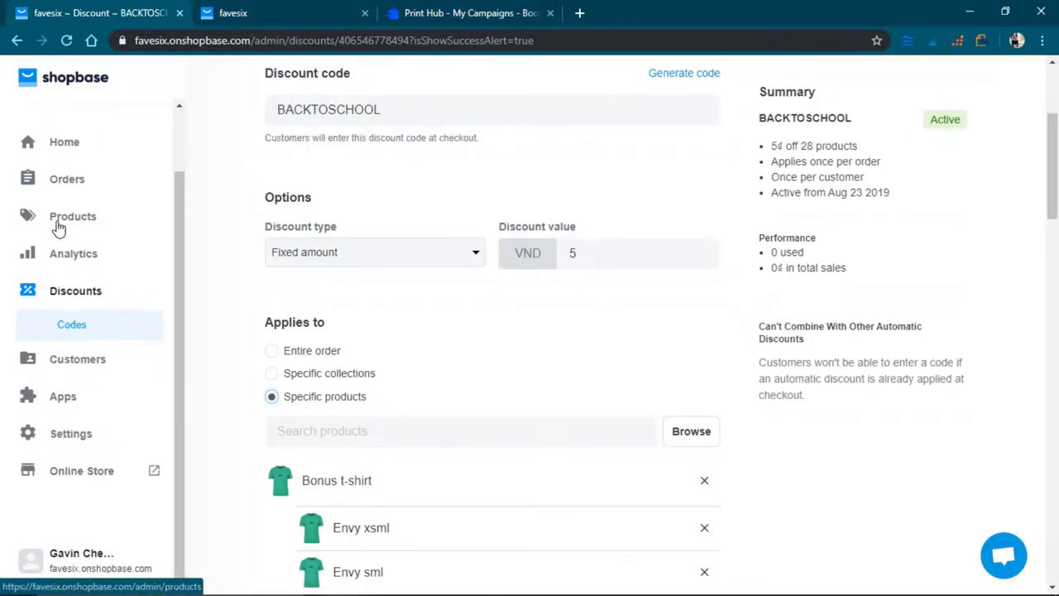
{"action": "left_click", "coordinate": [73, 215]}
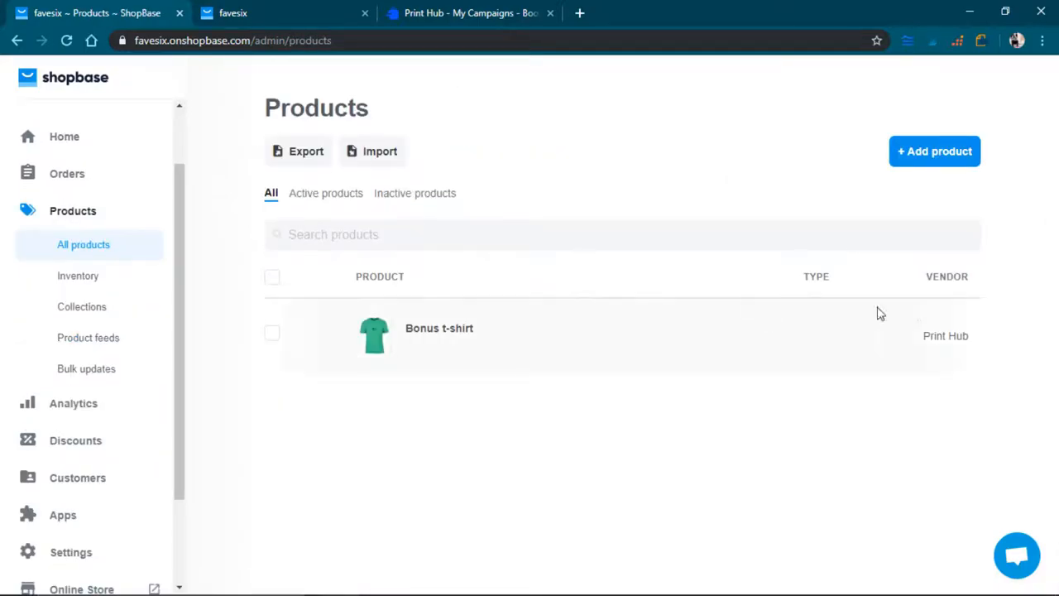
{"action": "mouse_move", "coordinate": [263, 335]}
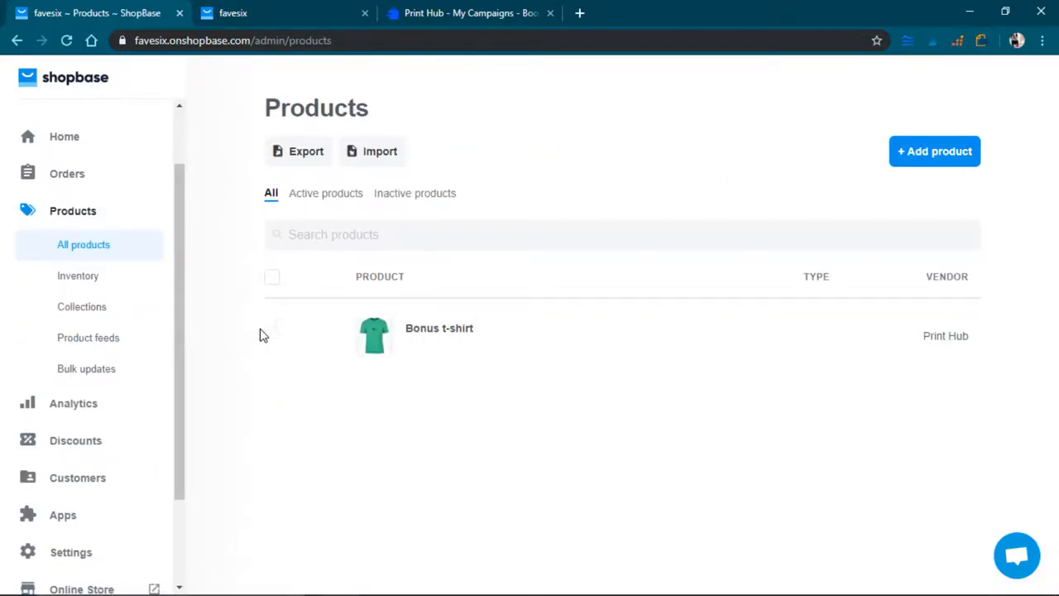
{"action": "left_click", "coordinate": [272, 334]}
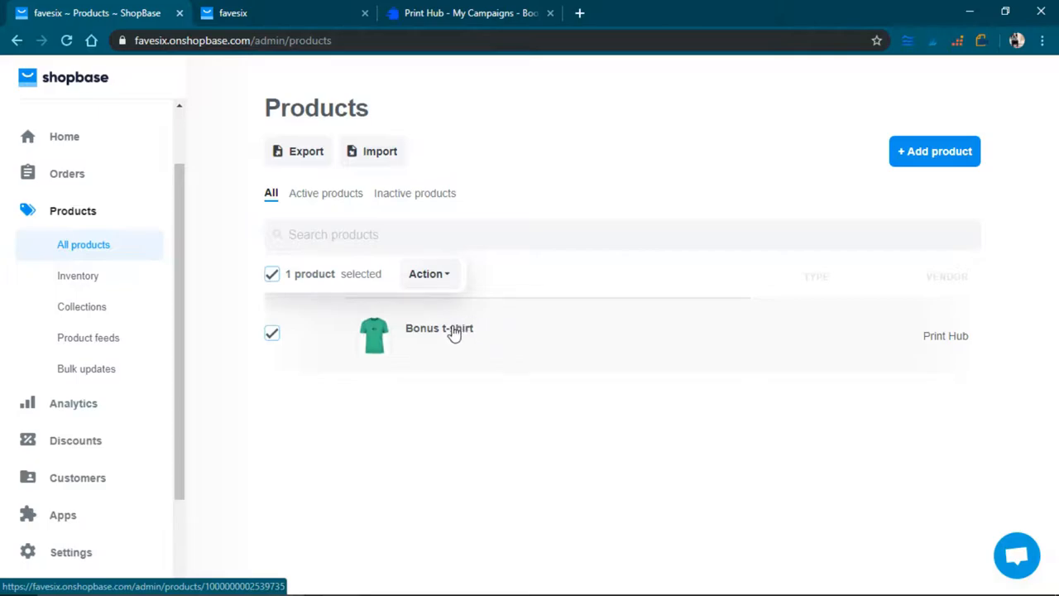
- Open Bonus t-shirt's product page and review its details, Premium Heather variants and search preview
{"action": "left_click", "coordinate": [439, 328]}
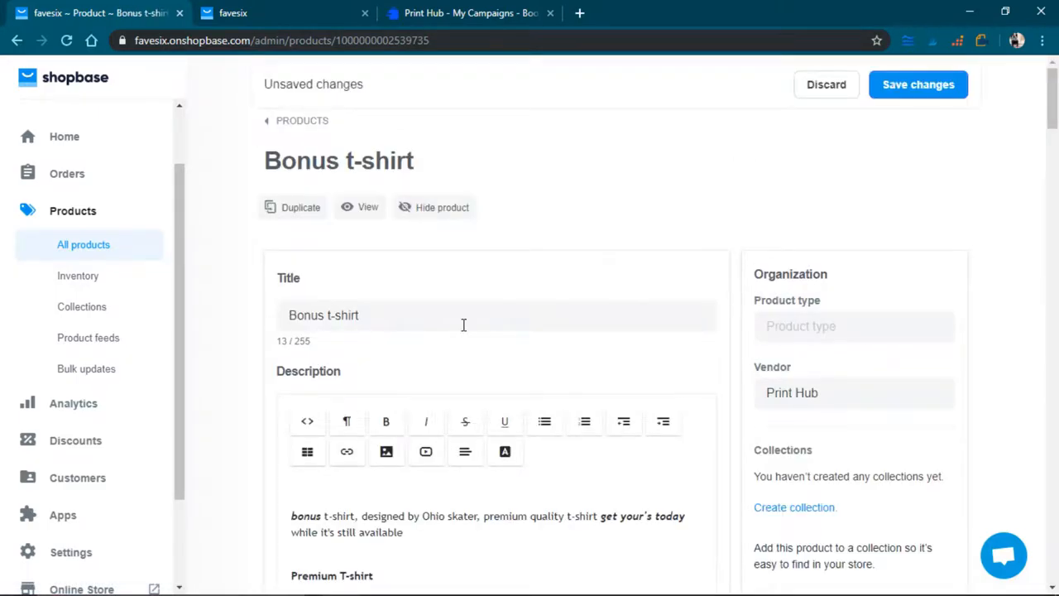
{"action": "scroll", "scroll_direction": "down", "scroll_amount": 3}
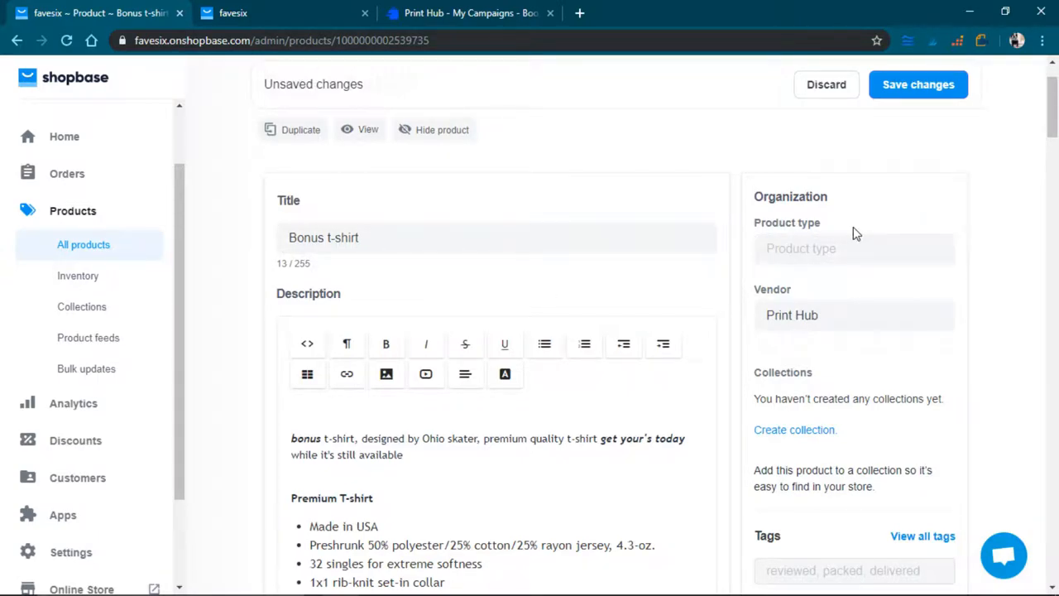
{"action": "scroll", "scroll_direction": "down", "scroll_amount": 3}
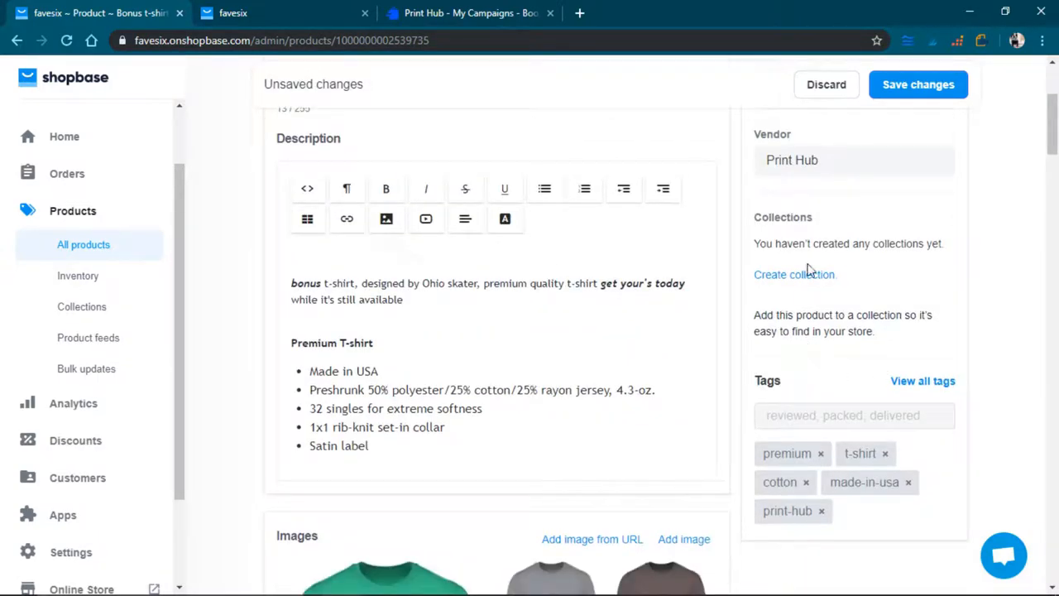
{"action": "scroll", "scroll_direction": "down", "scroll_amount": 3}
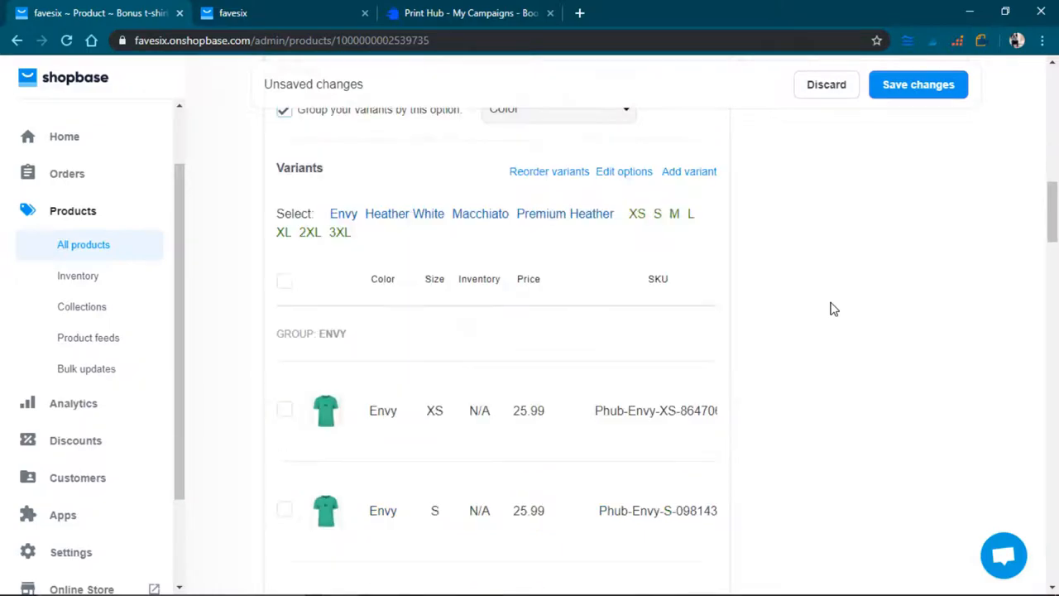
{"action": "scroll", "scroll_direction": "down", "scroll_amount": 3}
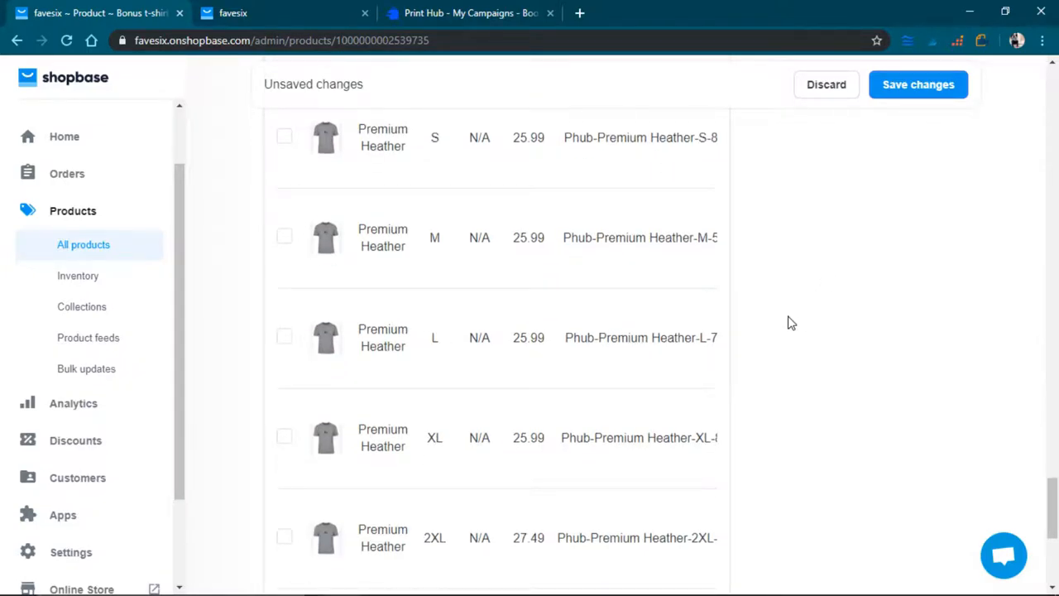
{"action": "scroll", "scroll_direction": "down", "scroll_amount": 3}
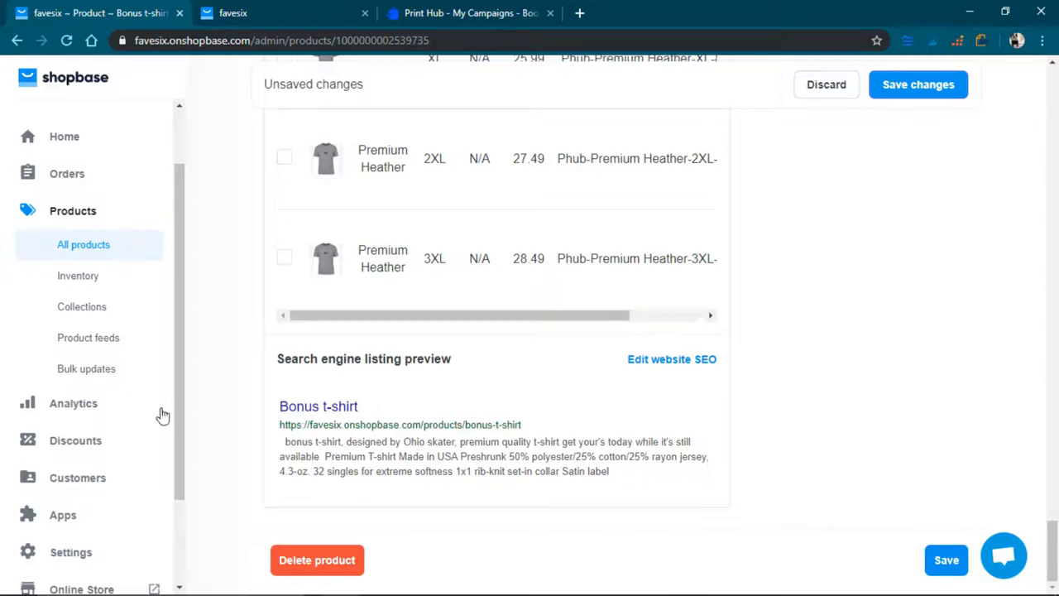
{"action": "mouse_move", "coordinate": [960, 423]}
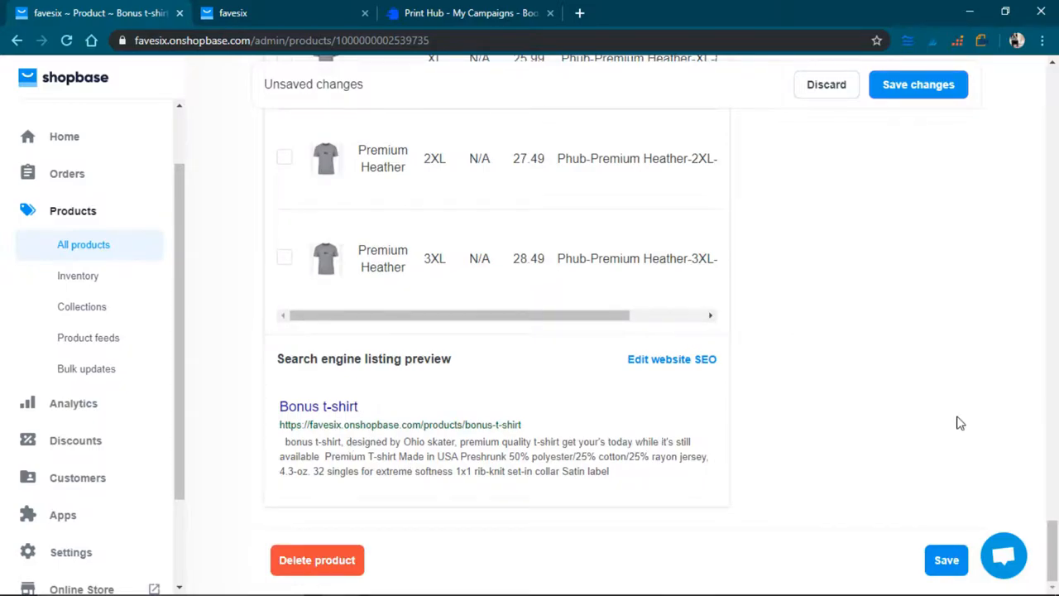
{"action": "scroll", "scroll_direction": "up", "scroll_amount": 3}
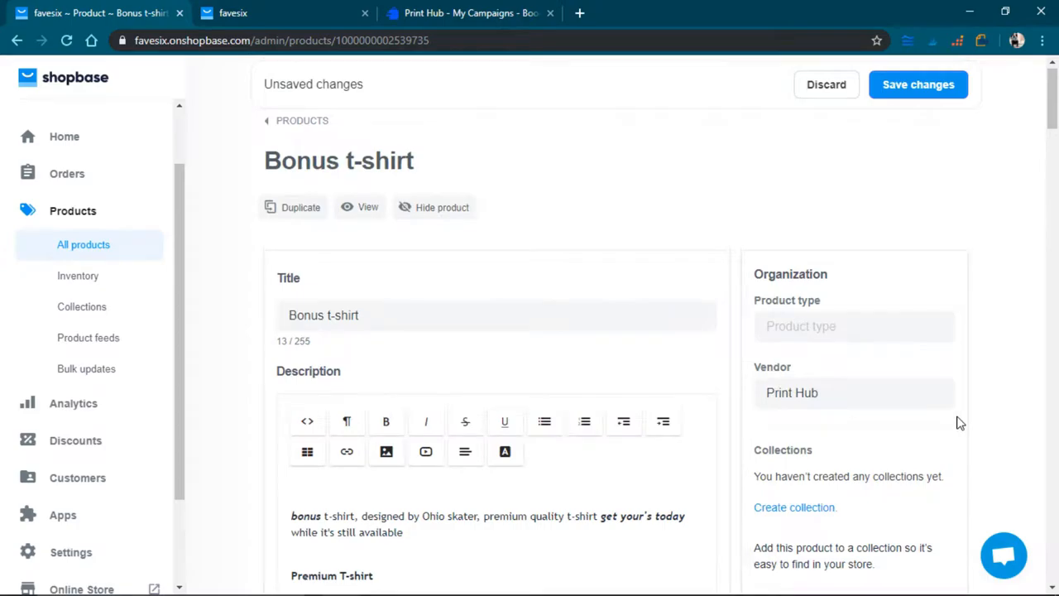
{"action": "left_click", "coordinate": [854, 326]}
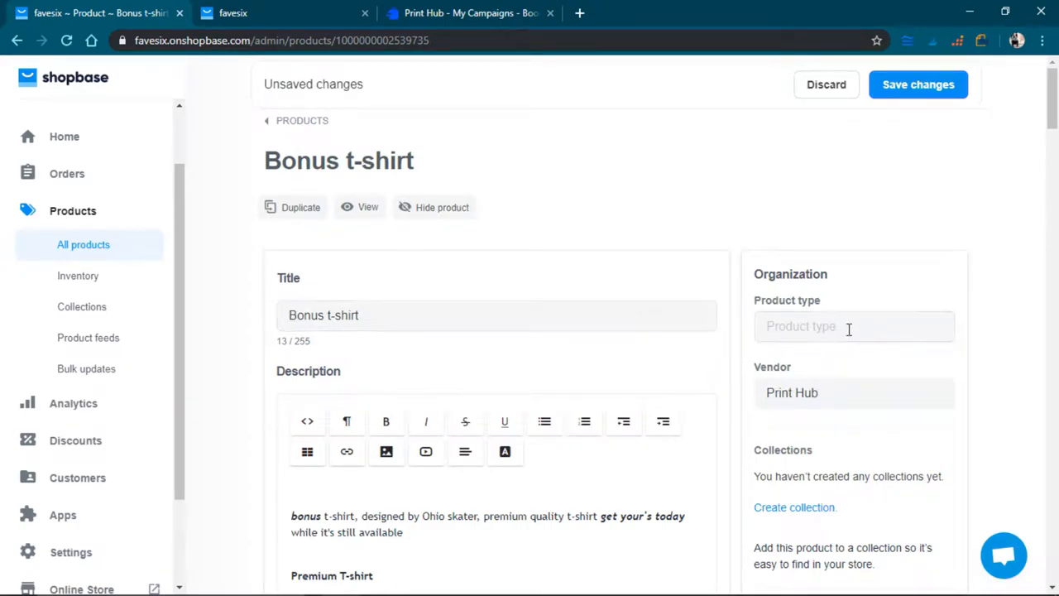
{"action": "scroll", "scroll_direction": "down", "scroll_amount": 3}
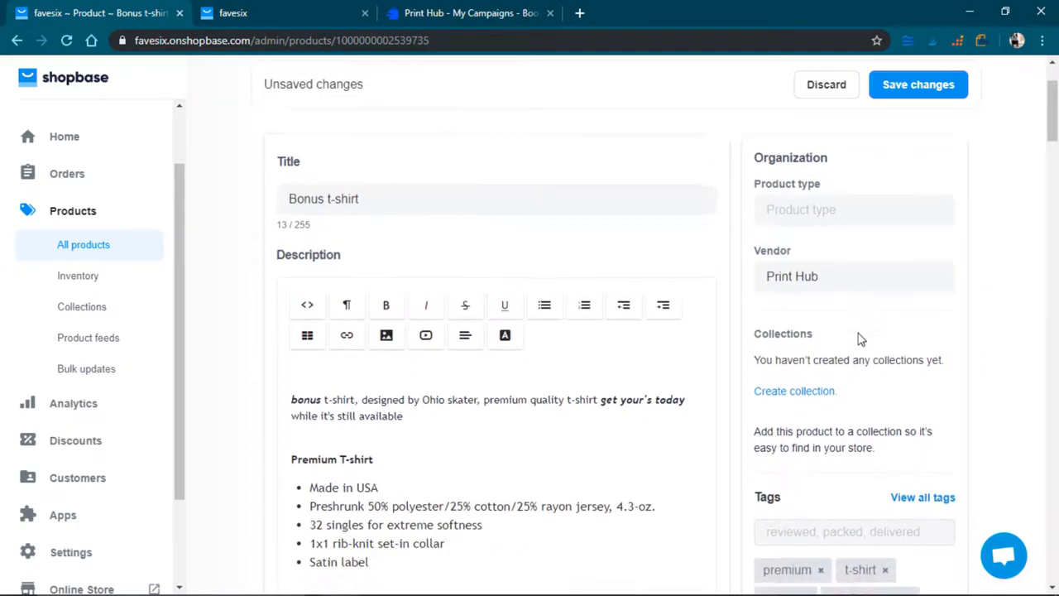
{"action": "scroll", "scroll_direction": "down", "scroll_amount": 3}
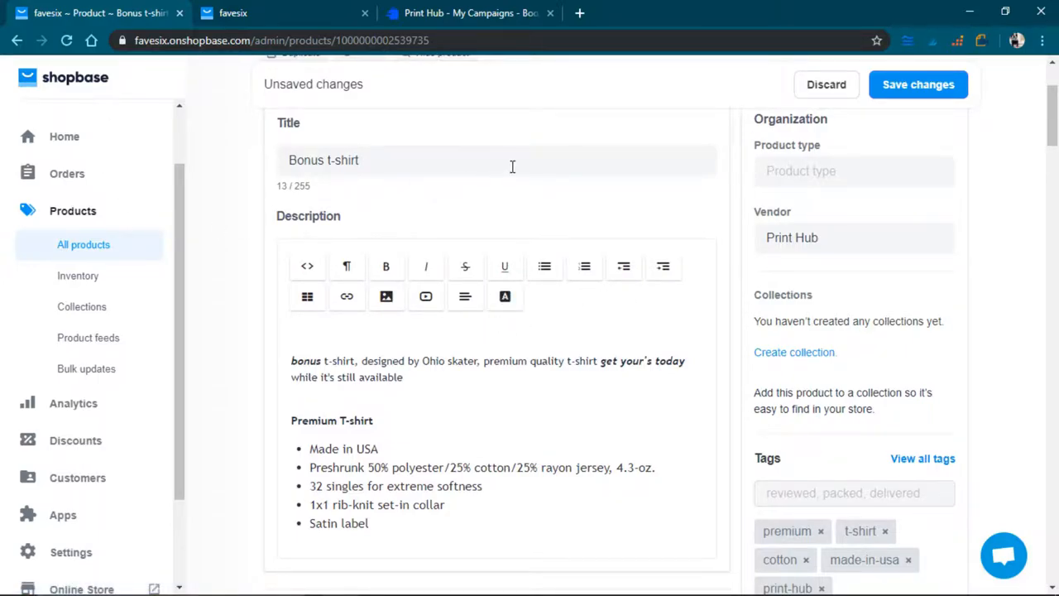
{"action": "scroll", "scroll_direction": "up", "scroll_amount": 3}
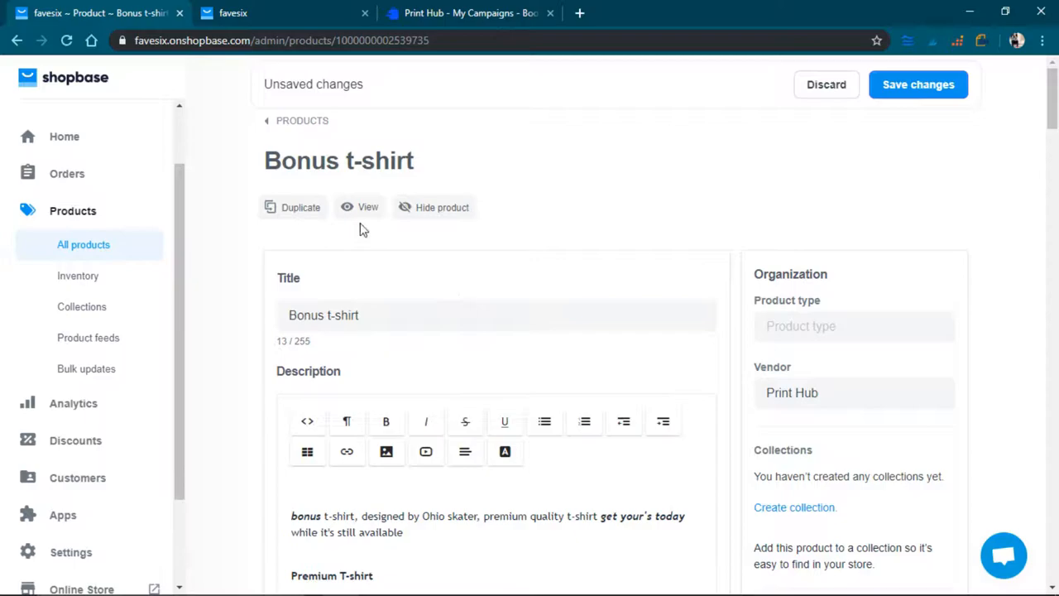
{"action": "mouse_move", "coordinate": [442, 207]}
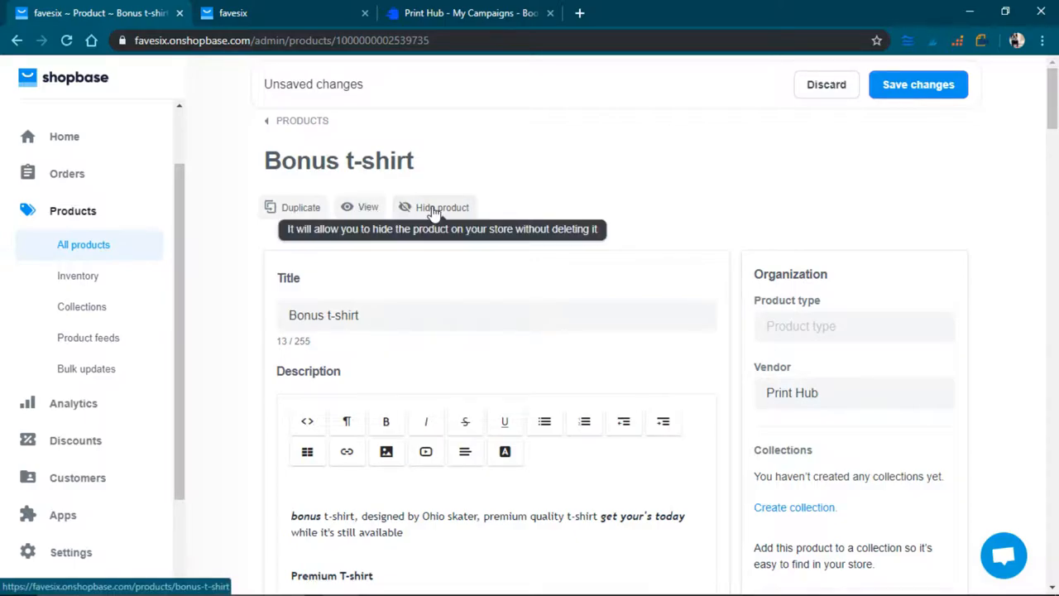
{"action": "mouse_move", "coordinate": [368, 207]}
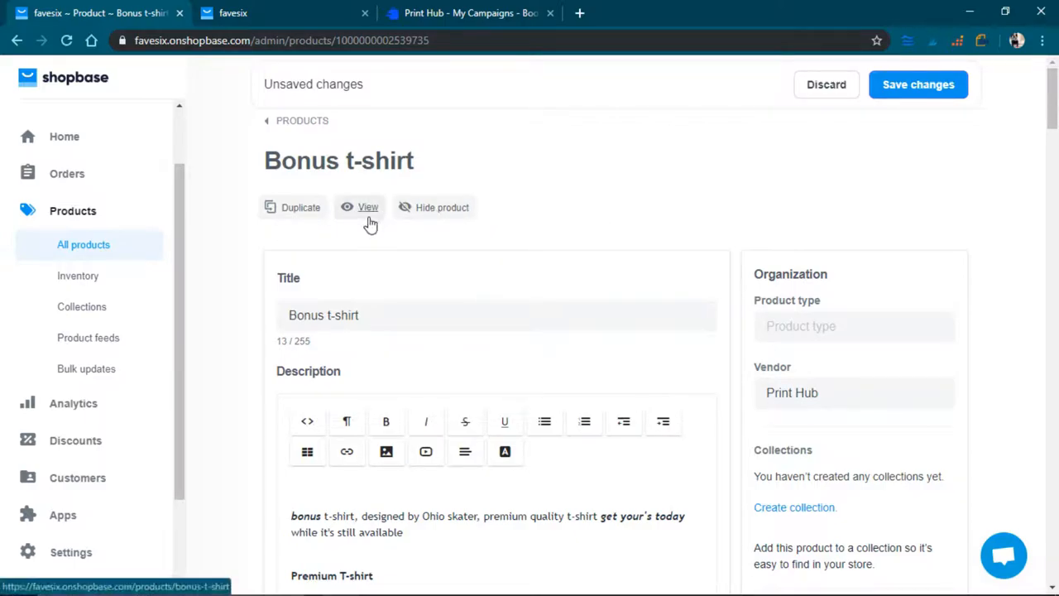
- View Bonus t-shirt's storefront page: 26₫ sale price, four colours, sizes XS–3XL
{"action": "left_click", "coordinate": [367, 206]}
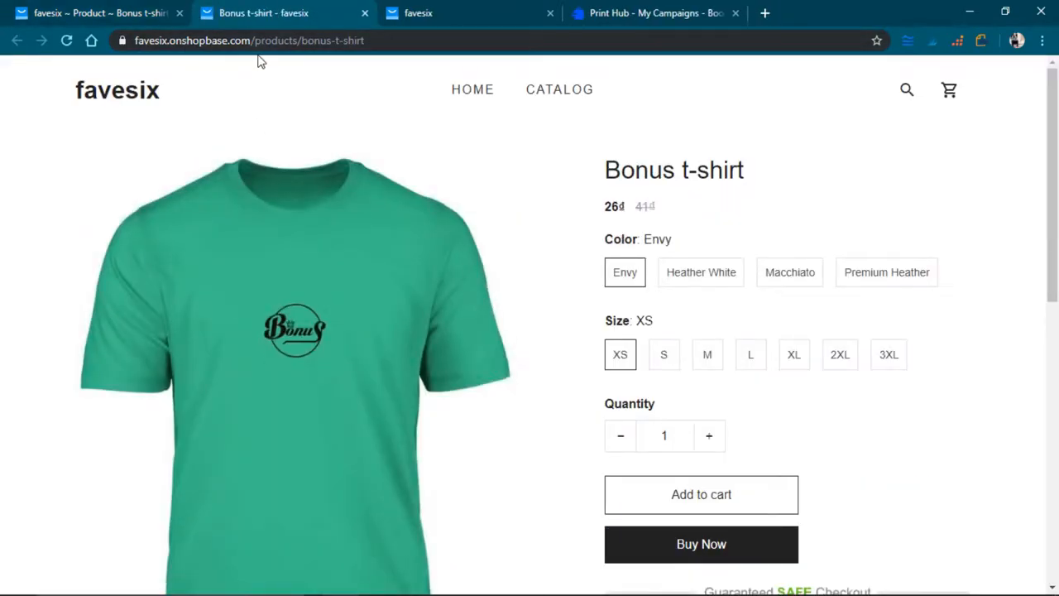
{"action": "mouse_move", "coordinate": [554, 380]}
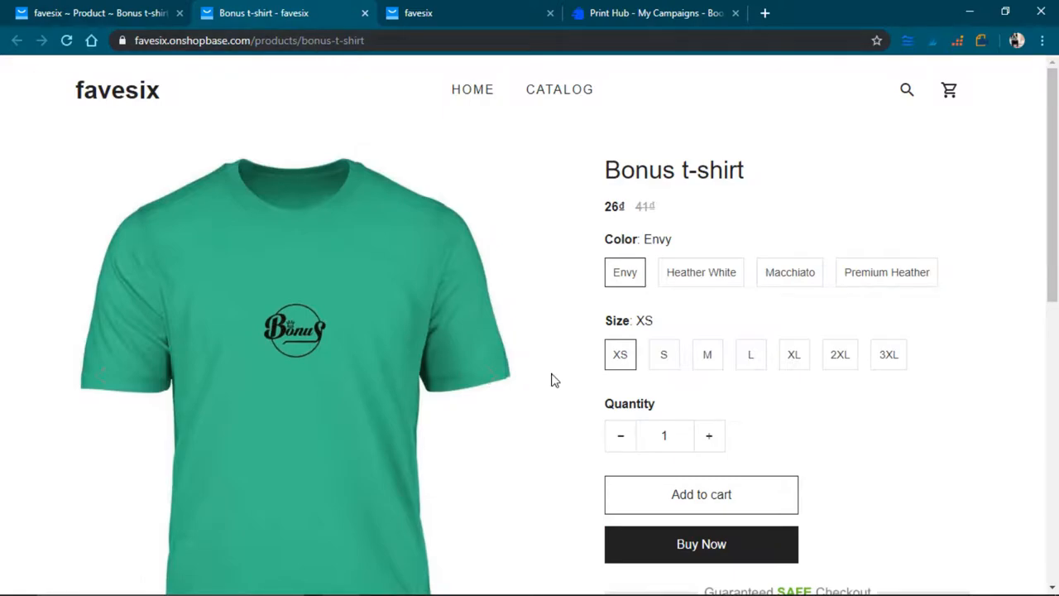
{"action": "scroll", "scroll_direction": "down", "scroll_amount": 3}
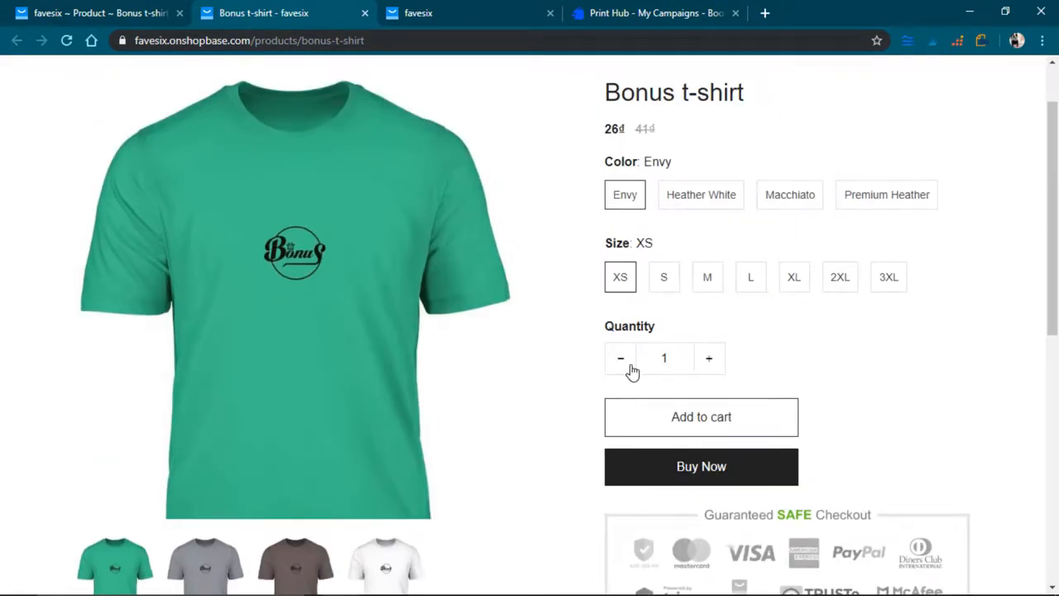
{"action": "scroll", "scroll_direction": "up", "scroll_amount": 3}
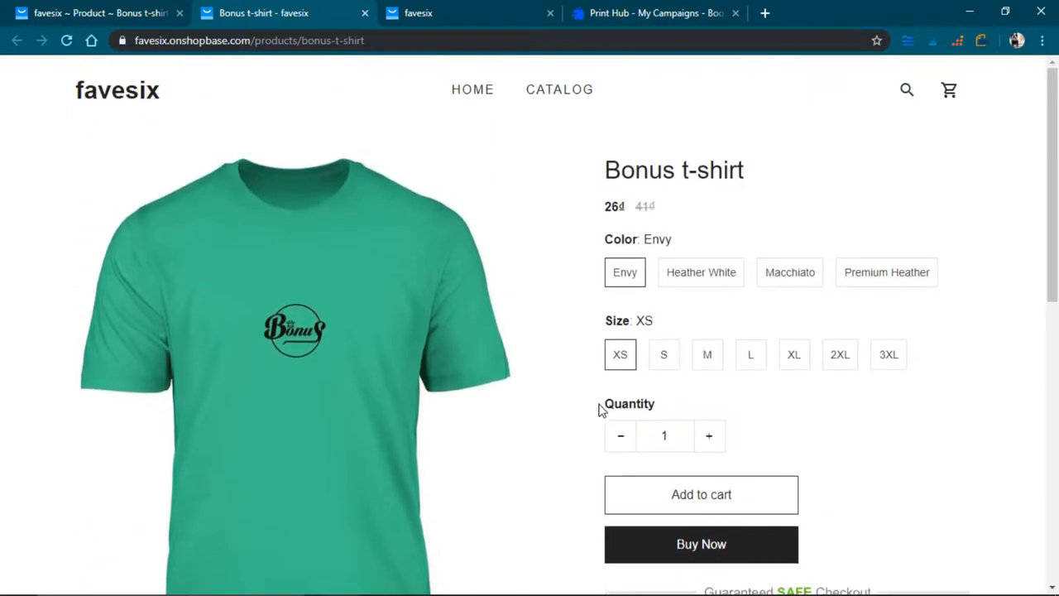
{"action": "mouse_move", "coordinate": [714, 331]}
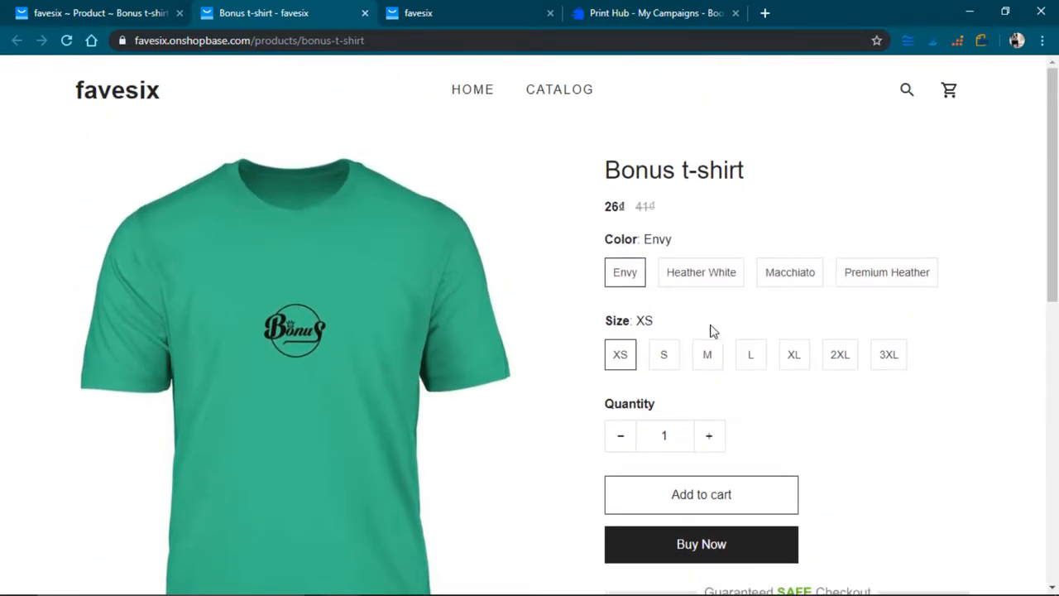
{"action": "mouse_move", "coordinate": [623, 211]}
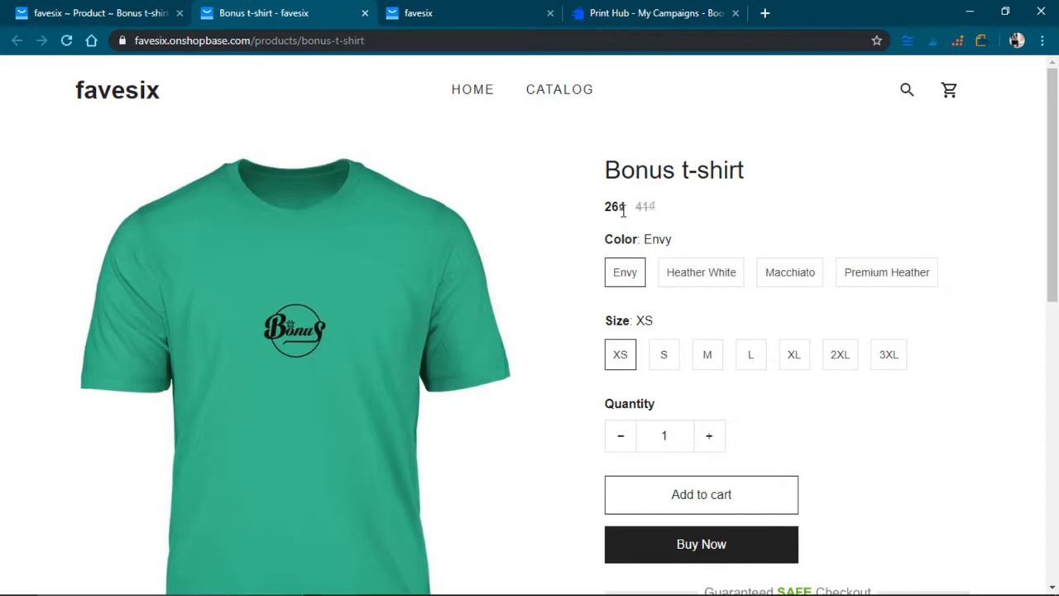
{"action": "mouse_move", "coordinate": [629, 230]}
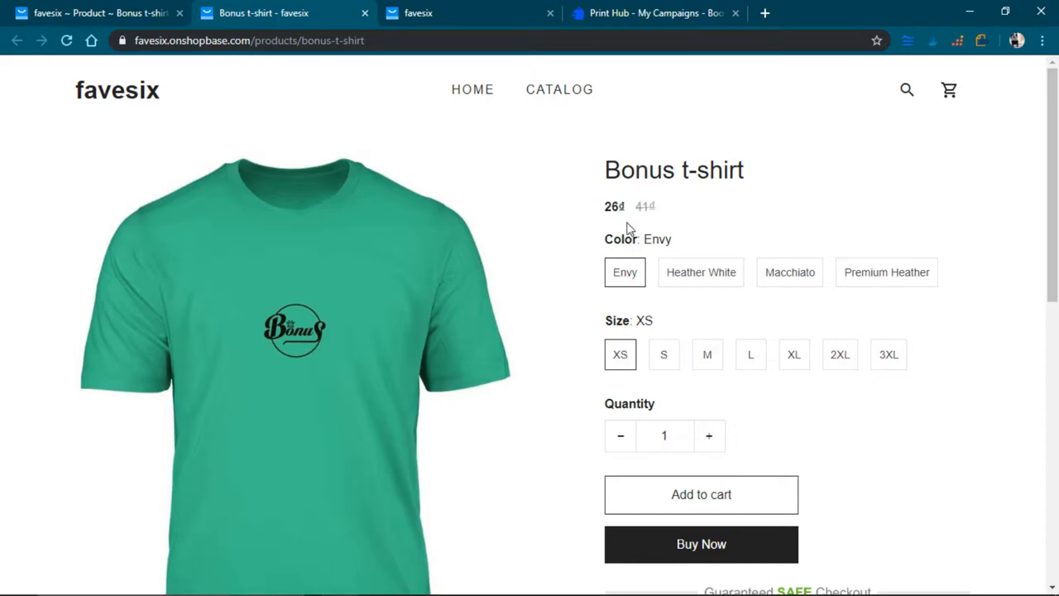
{"action": "mouse_move", "coordinate": [626, 211]}
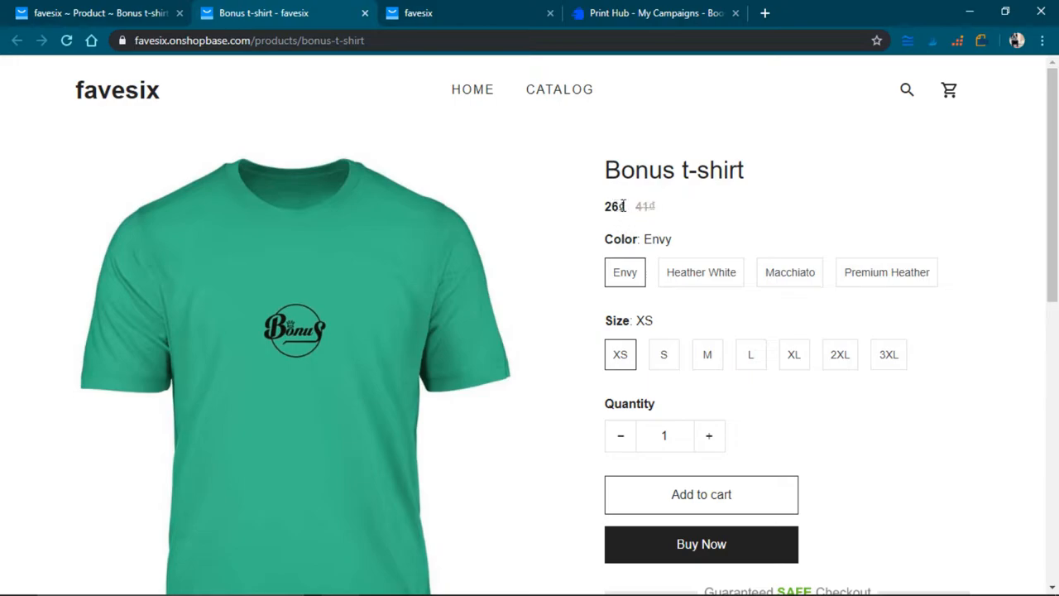
{"action": "mouse_move", "coordinate": [703, 215]}
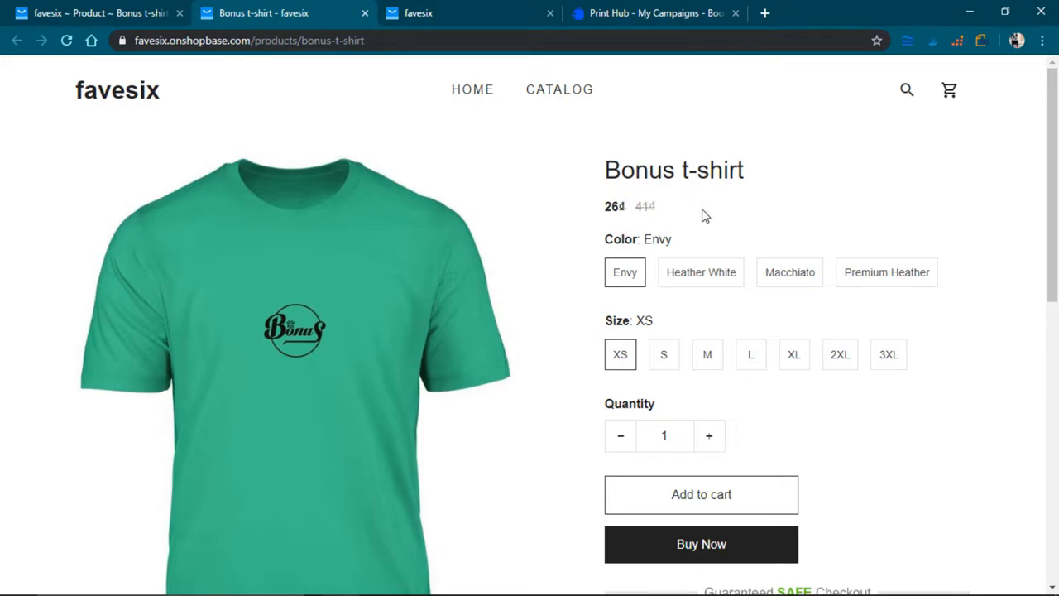
{"action": "mouse_move", "coordinate": [700, 277]}
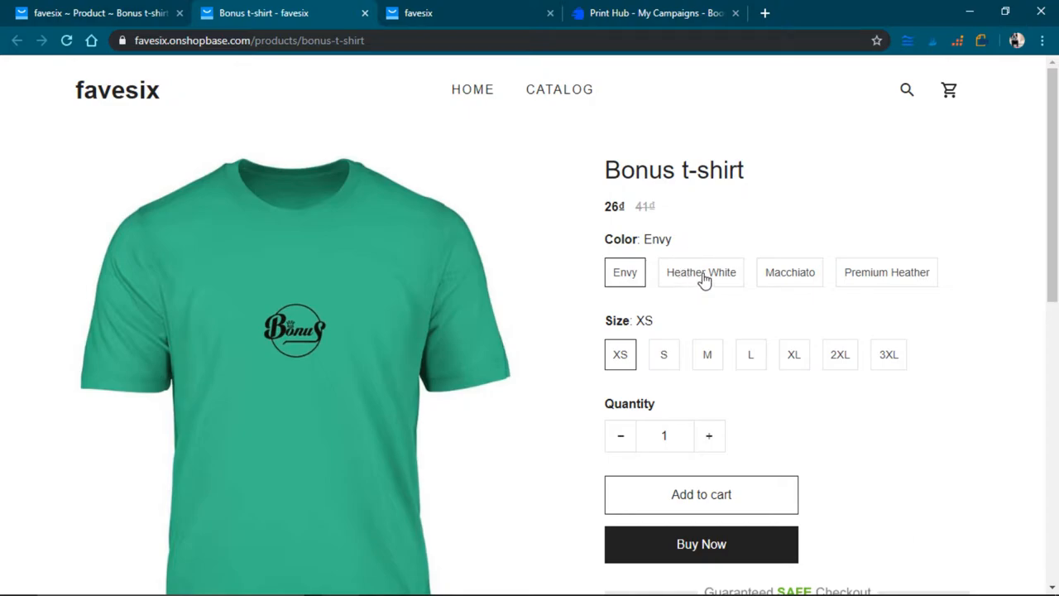
- Switch the Bonus t-shirt to Heather White and scroll through the product description
{"action": "left_click", "coordinate": [700, 272]}
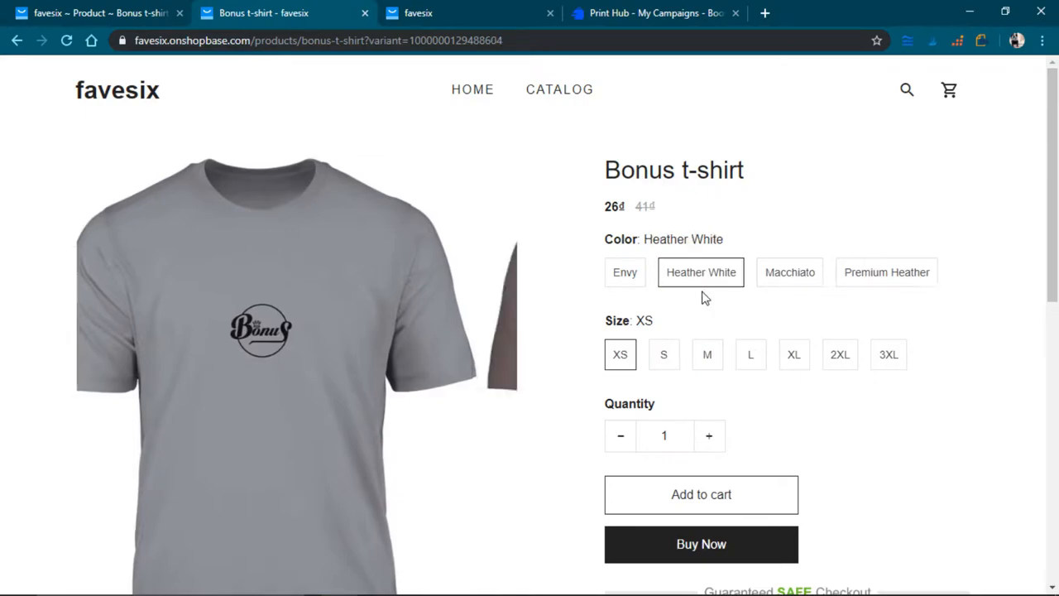
{"action": "scroll", "scroll_direction": "down", "scroll_amount": 3}
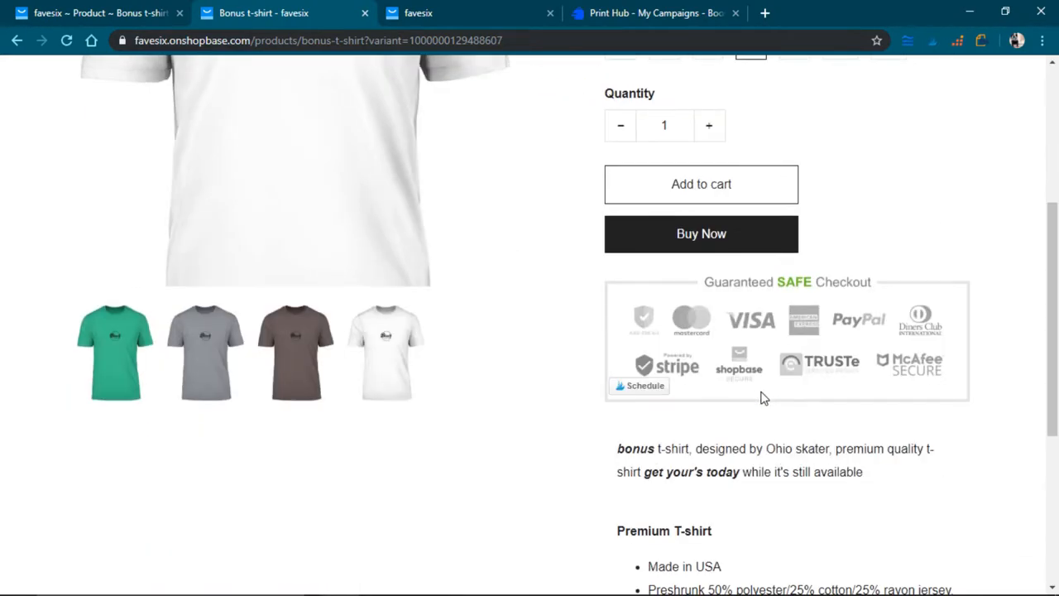
{"action": "scroll", "scroll_direction": "down", "scroll_amount": 3}
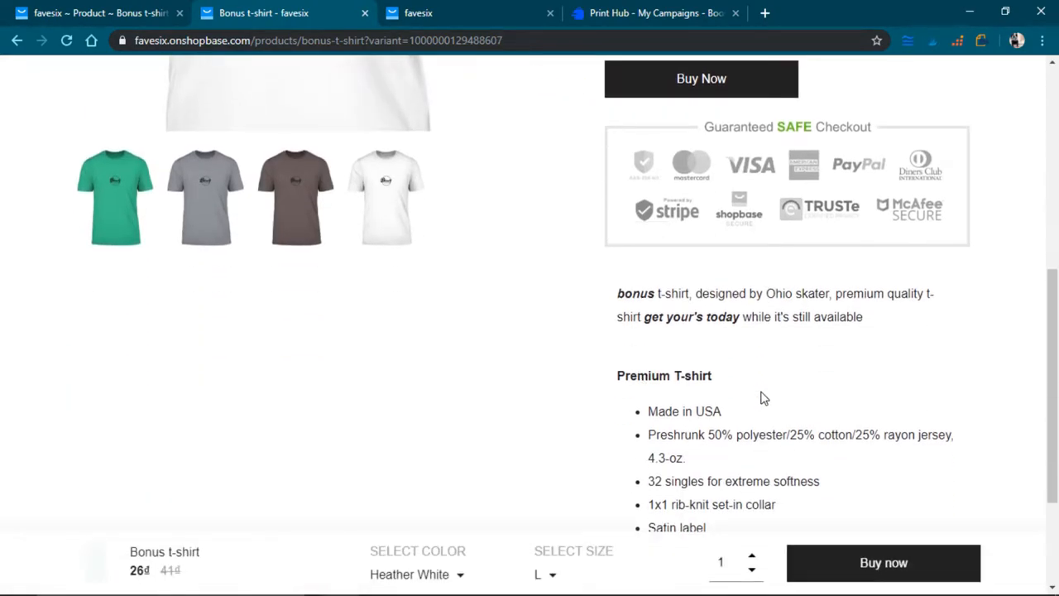
{"action": "scroll", "scroll_direction": "up", "scroll_amount": 3}
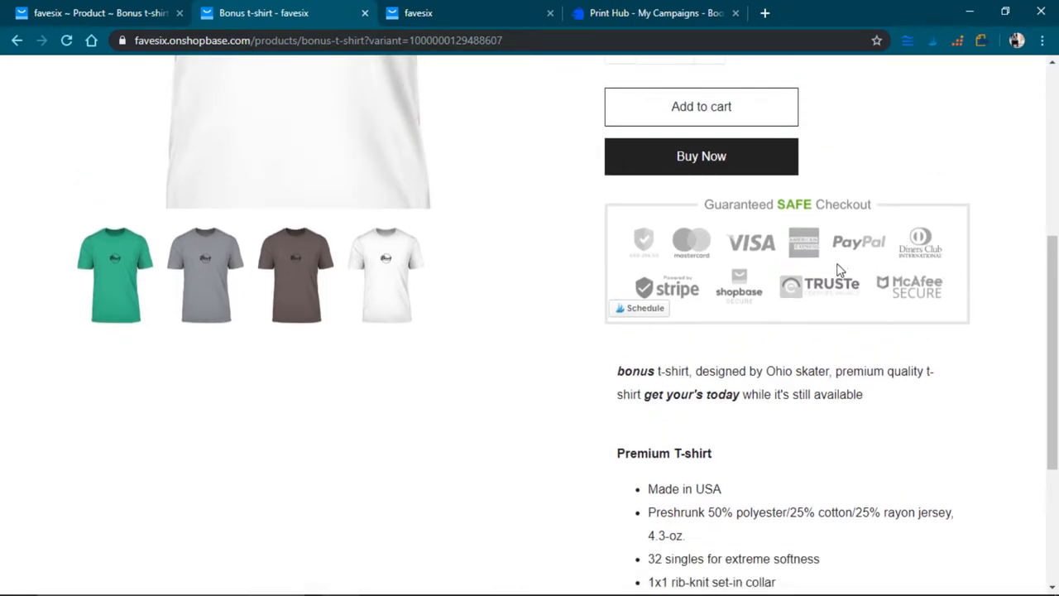
{"action": "mouse_move", "coordinate": [856, 251]}
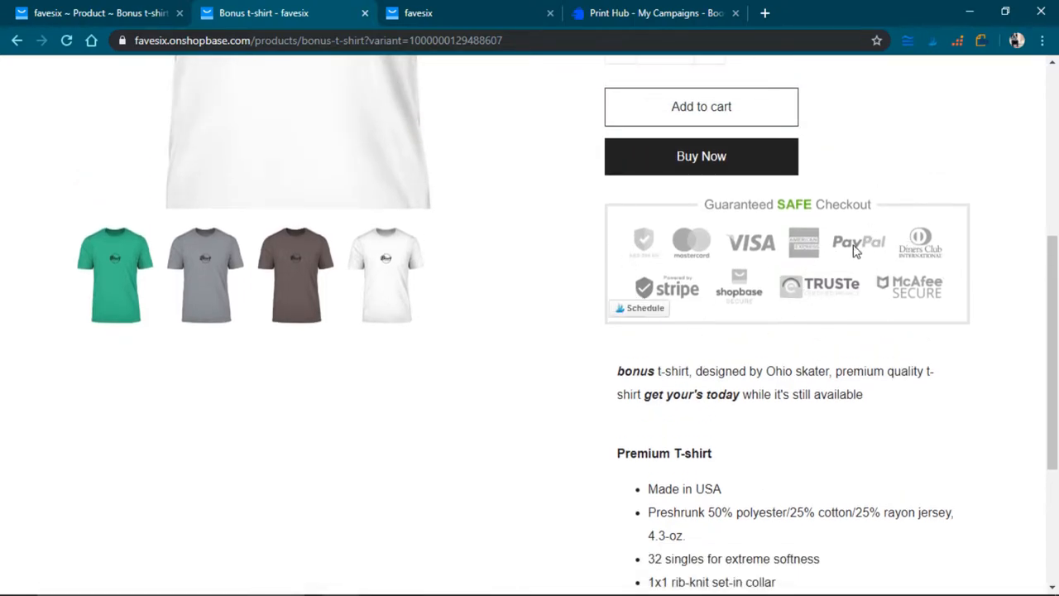
{"action": "scroll", "scroll_direction": "down", "scroll_amount": 3}
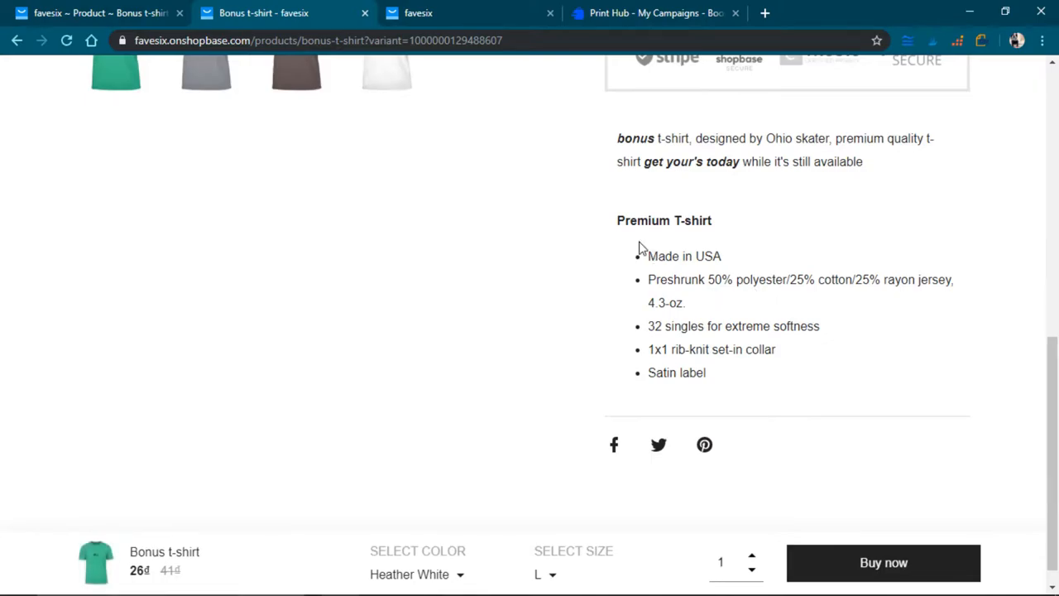
{"action": "mouse_move", "coordinate": [722, 228]}
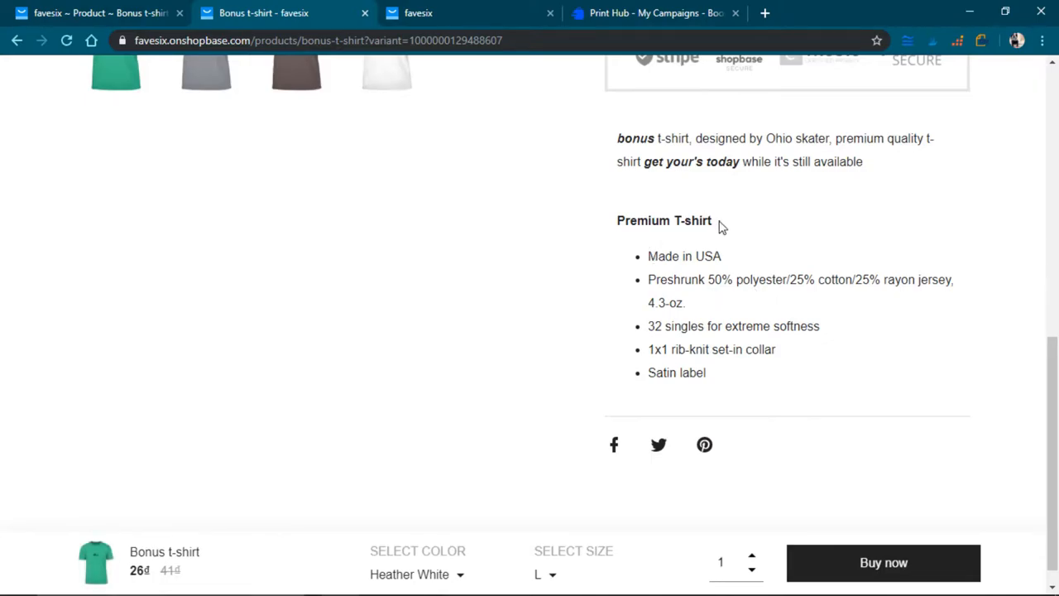
{"action": "mouse_move", "coordinate": [702, 370]}
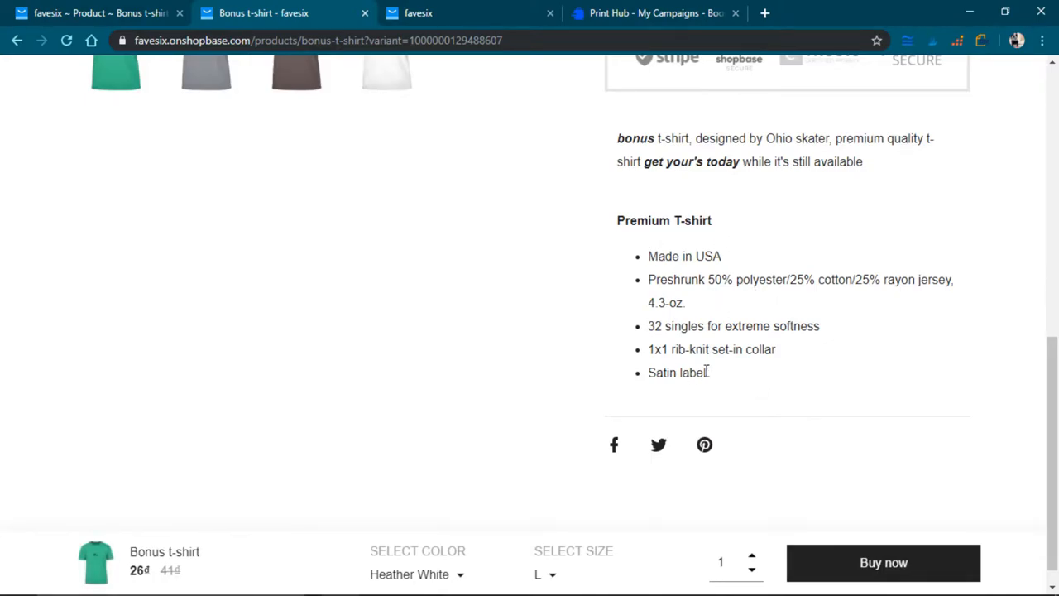
{"action": "mouse_move", "coordinate": [641, 257]}
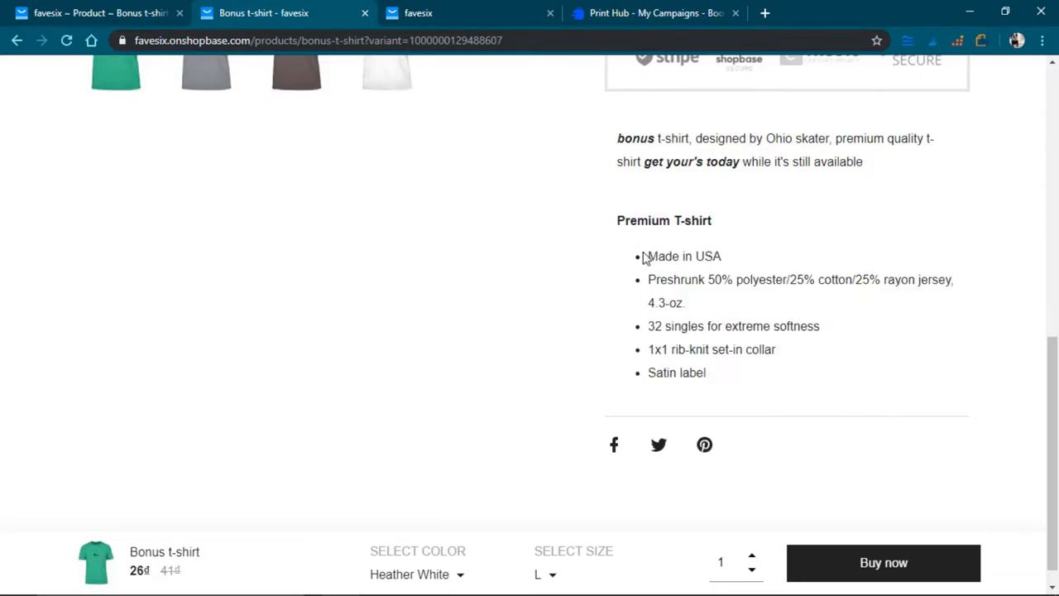
- Scroll up and down to review the description, colour and size options
{"action": "scroll", "scroll_direction": "up", "scroll_amount": 3}
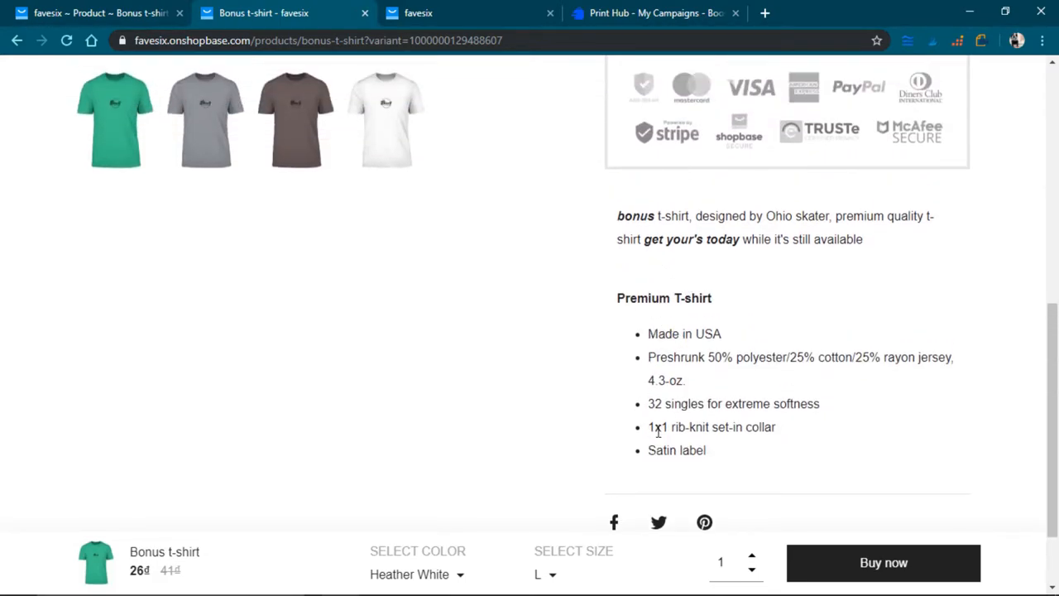
{"action": "scroll", "scroll_direction": "down", "scroll_amount": 3}
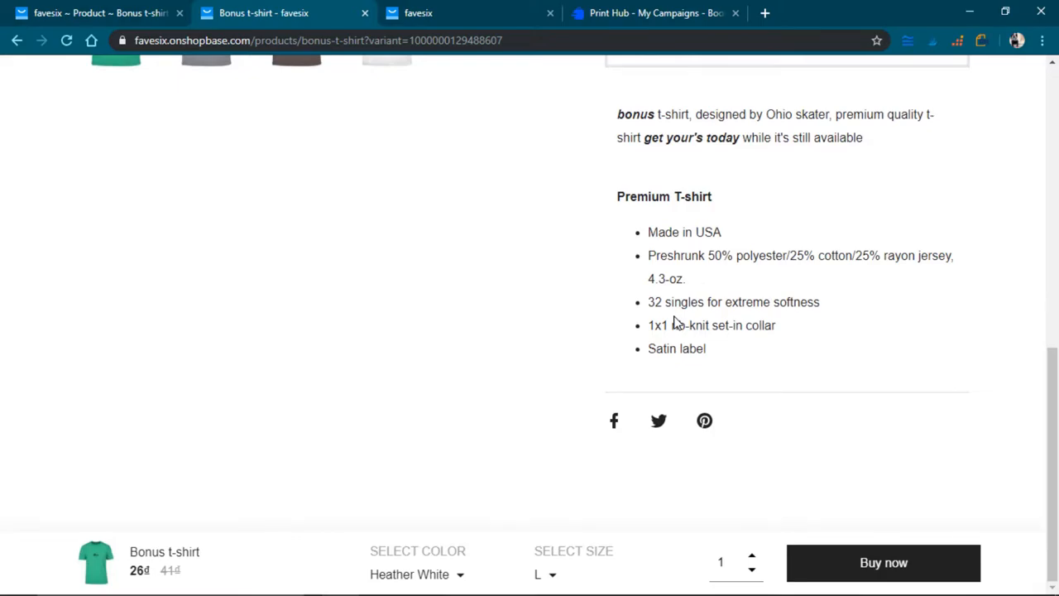
{"action": "scroll", "scroll_direction": "up", "scroll_amount": 3}
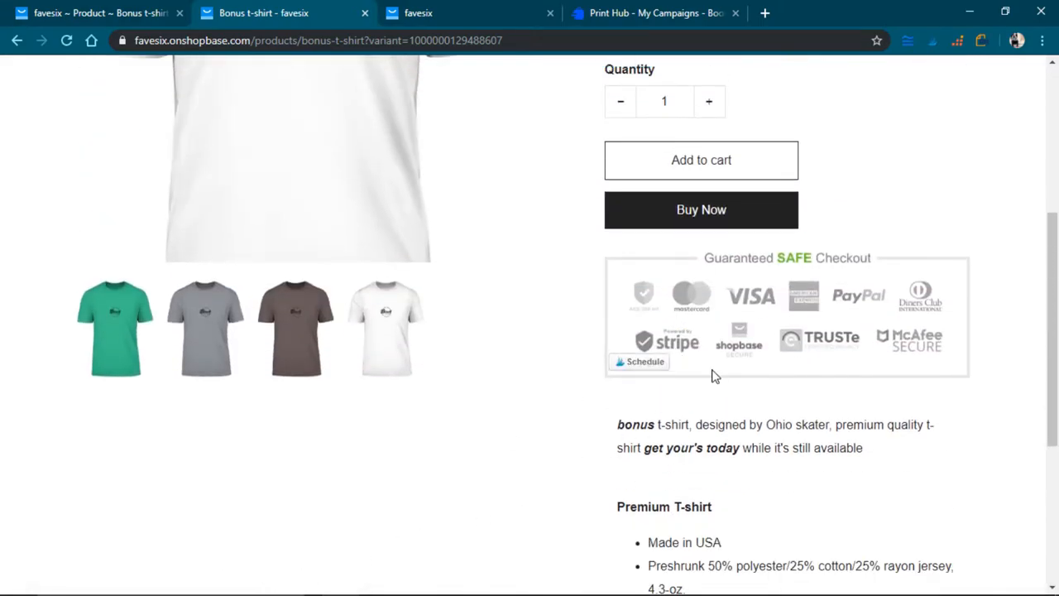
{"action": "scroll", "scroll_direction": "down", "scroll_amount": 3}
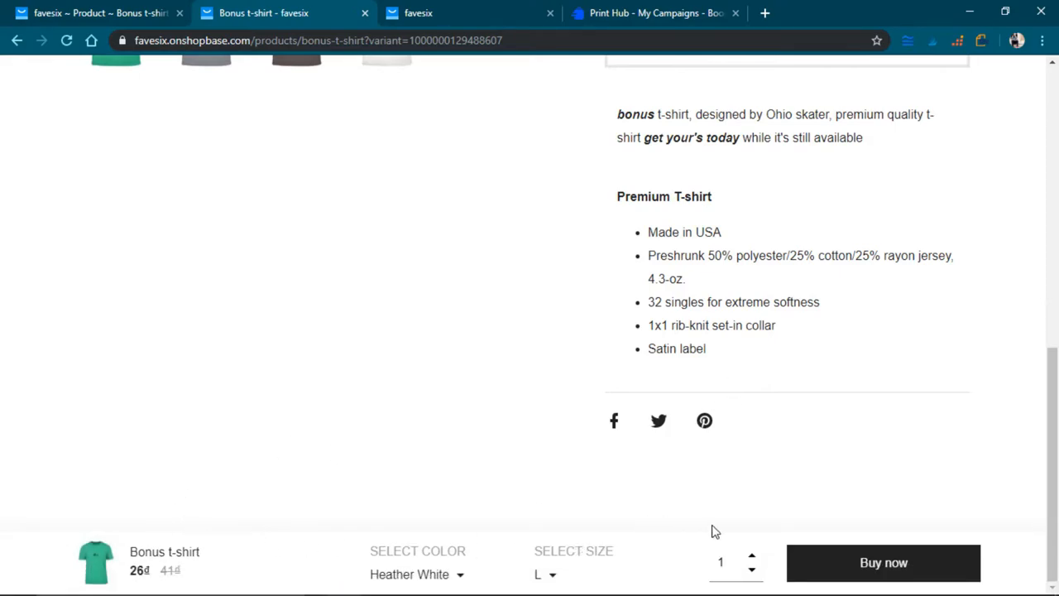
{"action": "scroll", "scroll_direction": "up", "scroll_amount": 3}
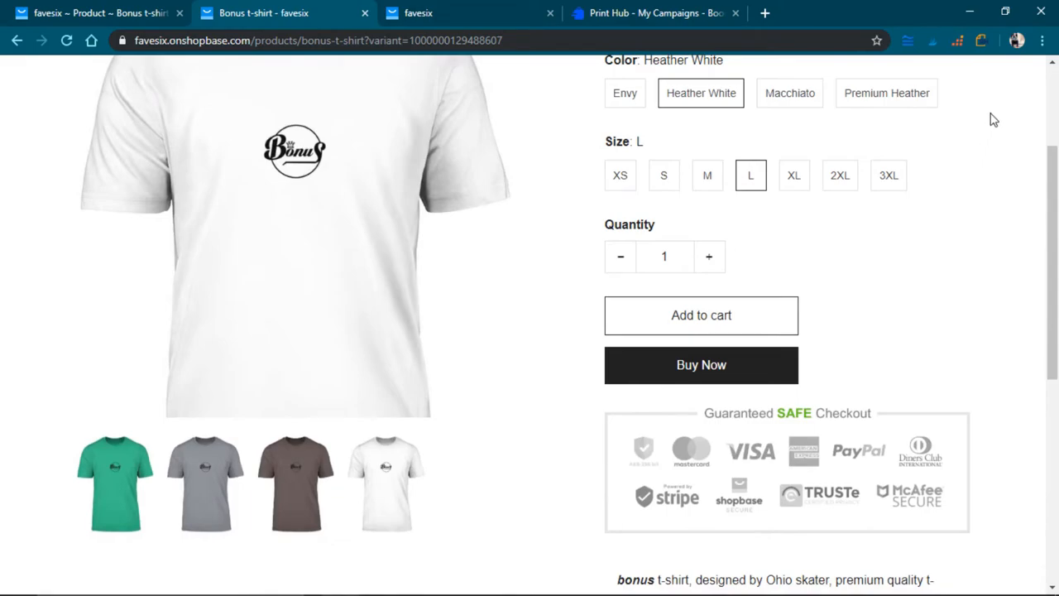
{"action": "left_click", "coordinate": [1041, 39]}
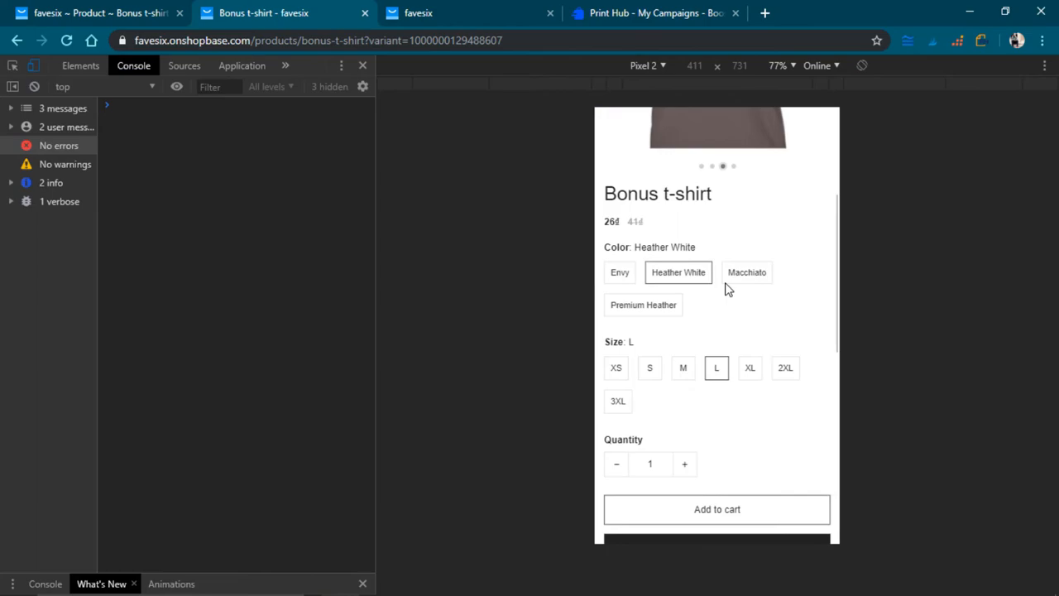
- Scroll the Pixel 2 mobile preview down and back up over the t-shirt page
{"action": "scroll", "scroll_direction": "down", "scroll_amount": 3}
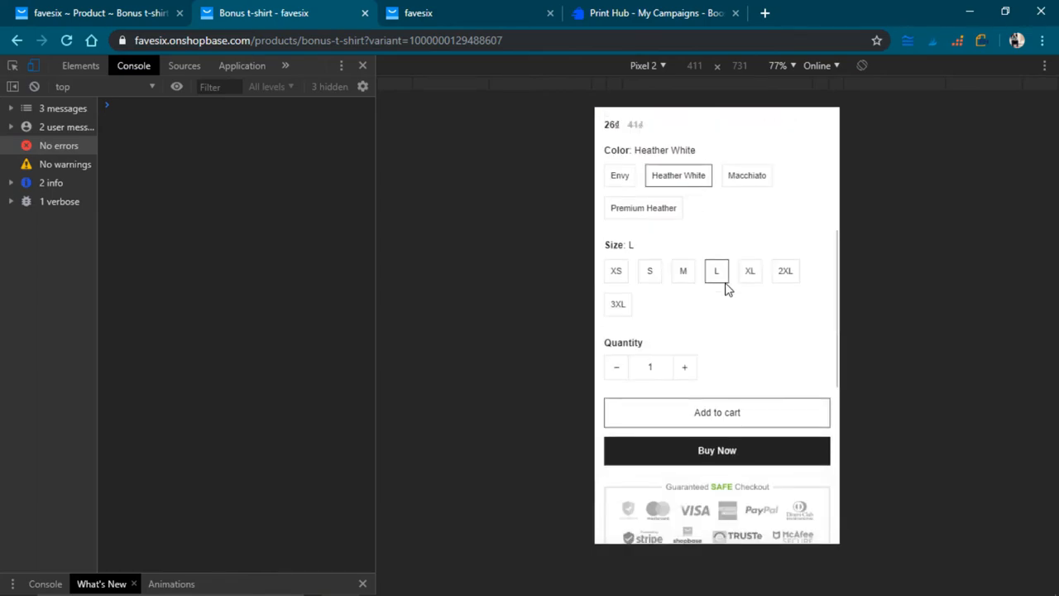
{"action": "scroll", "scroll_direction": "up", "scroll_amount": 3}
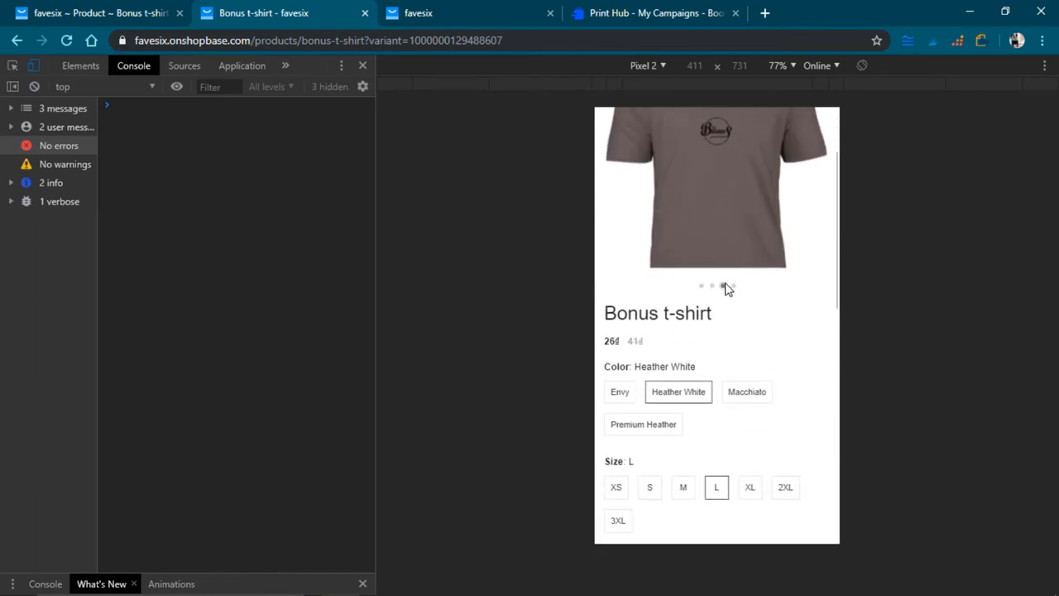